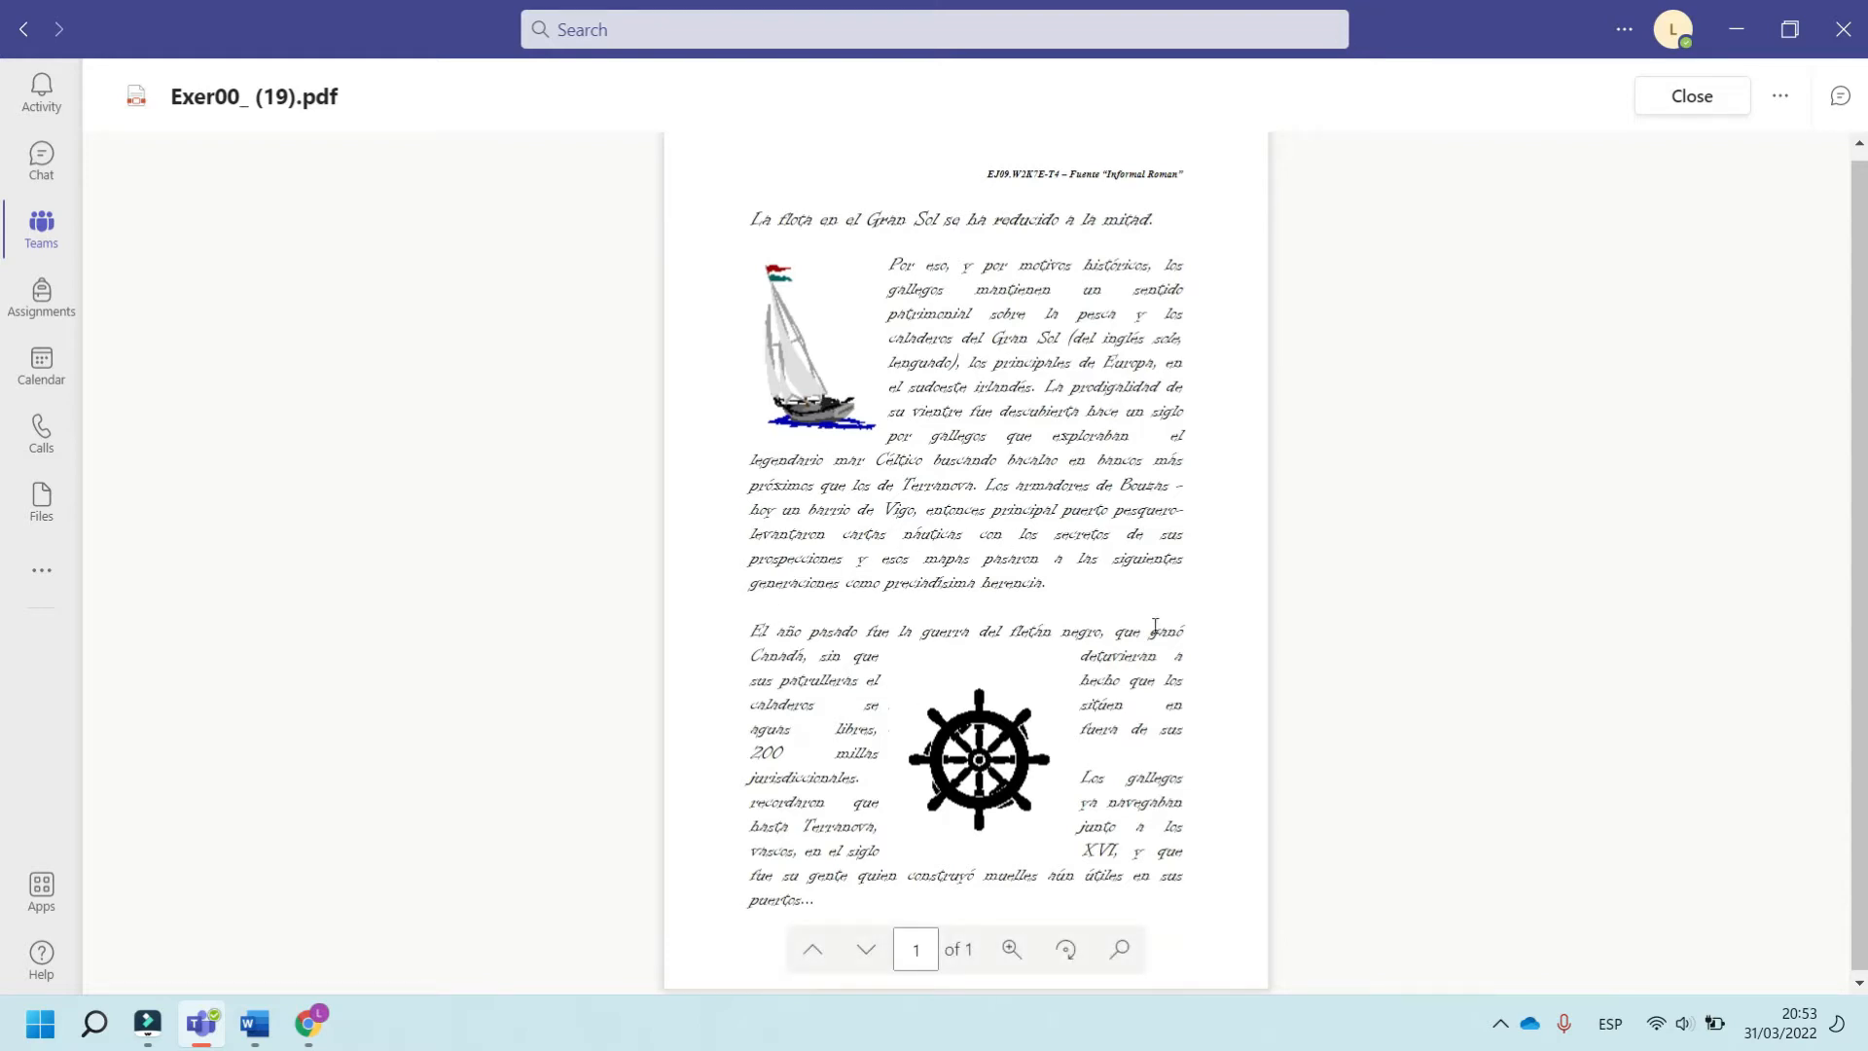
{"action": "mouse_move", "coordinate": [975, 508]}
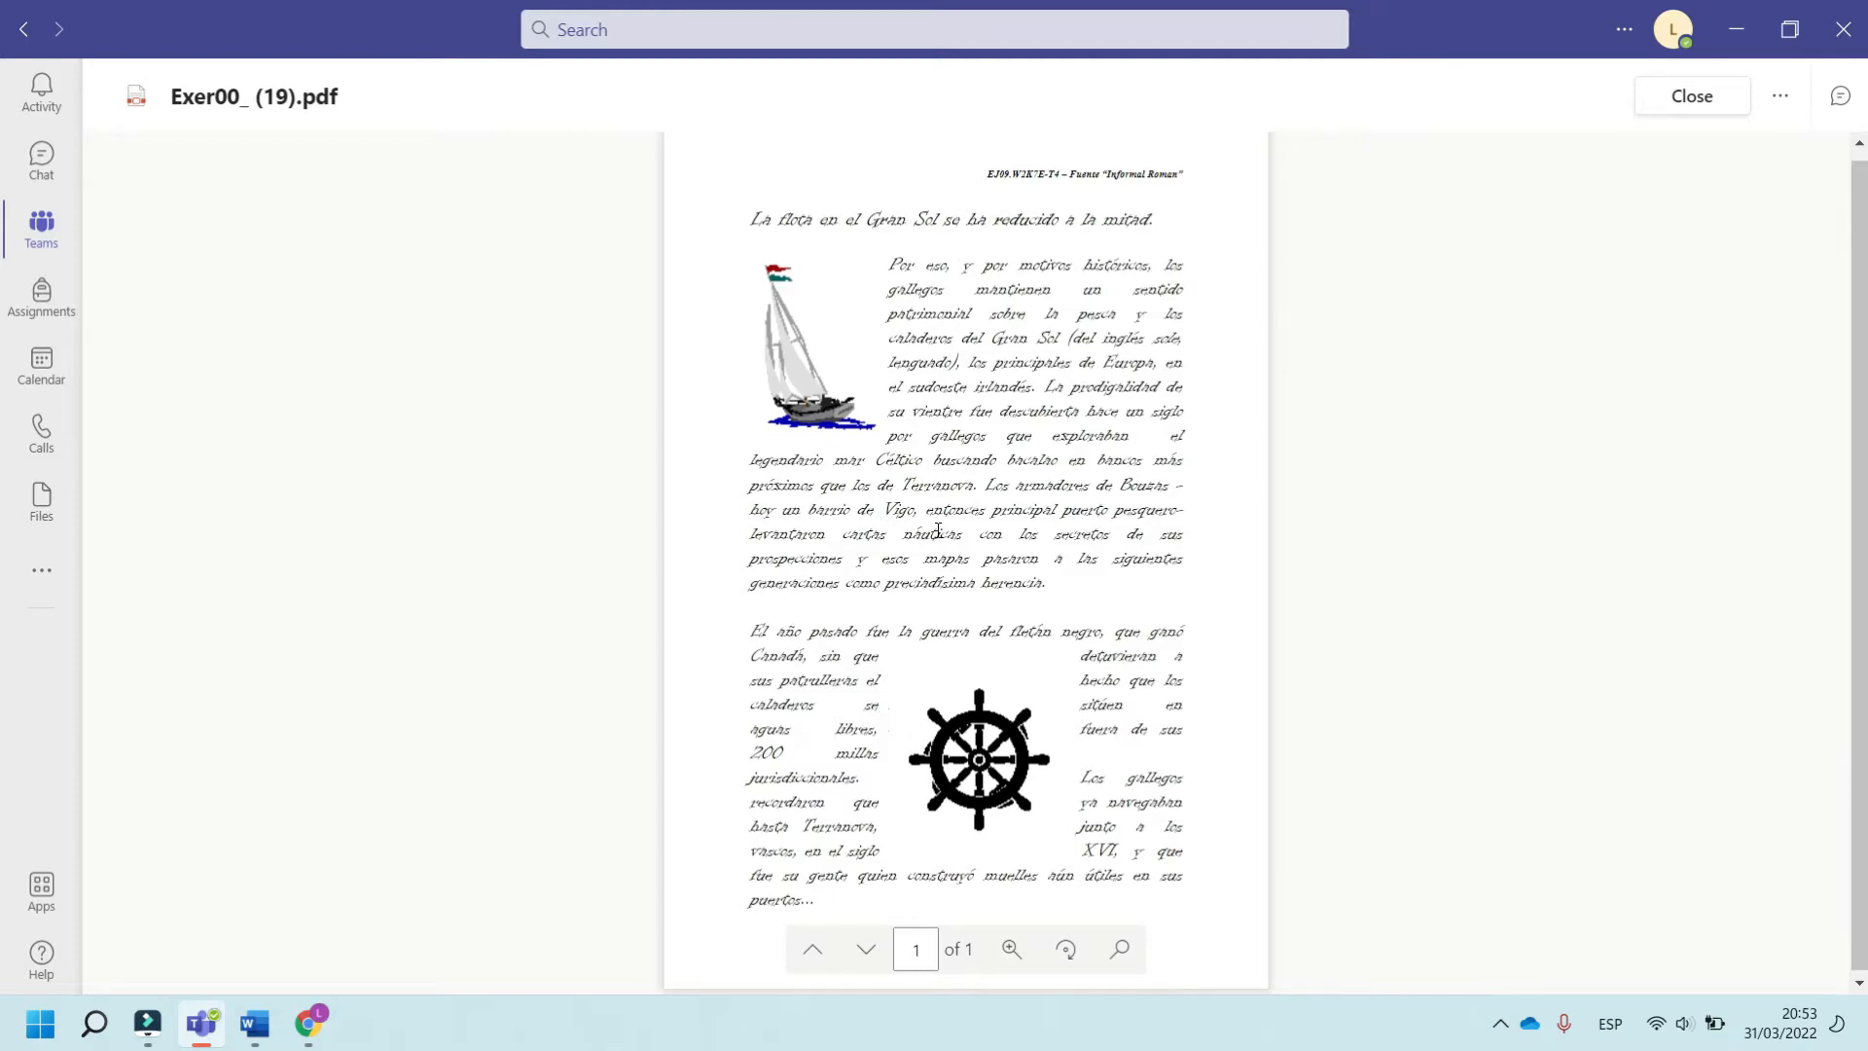
{"action": "mouse_move", "coordinate": [362, 632]}
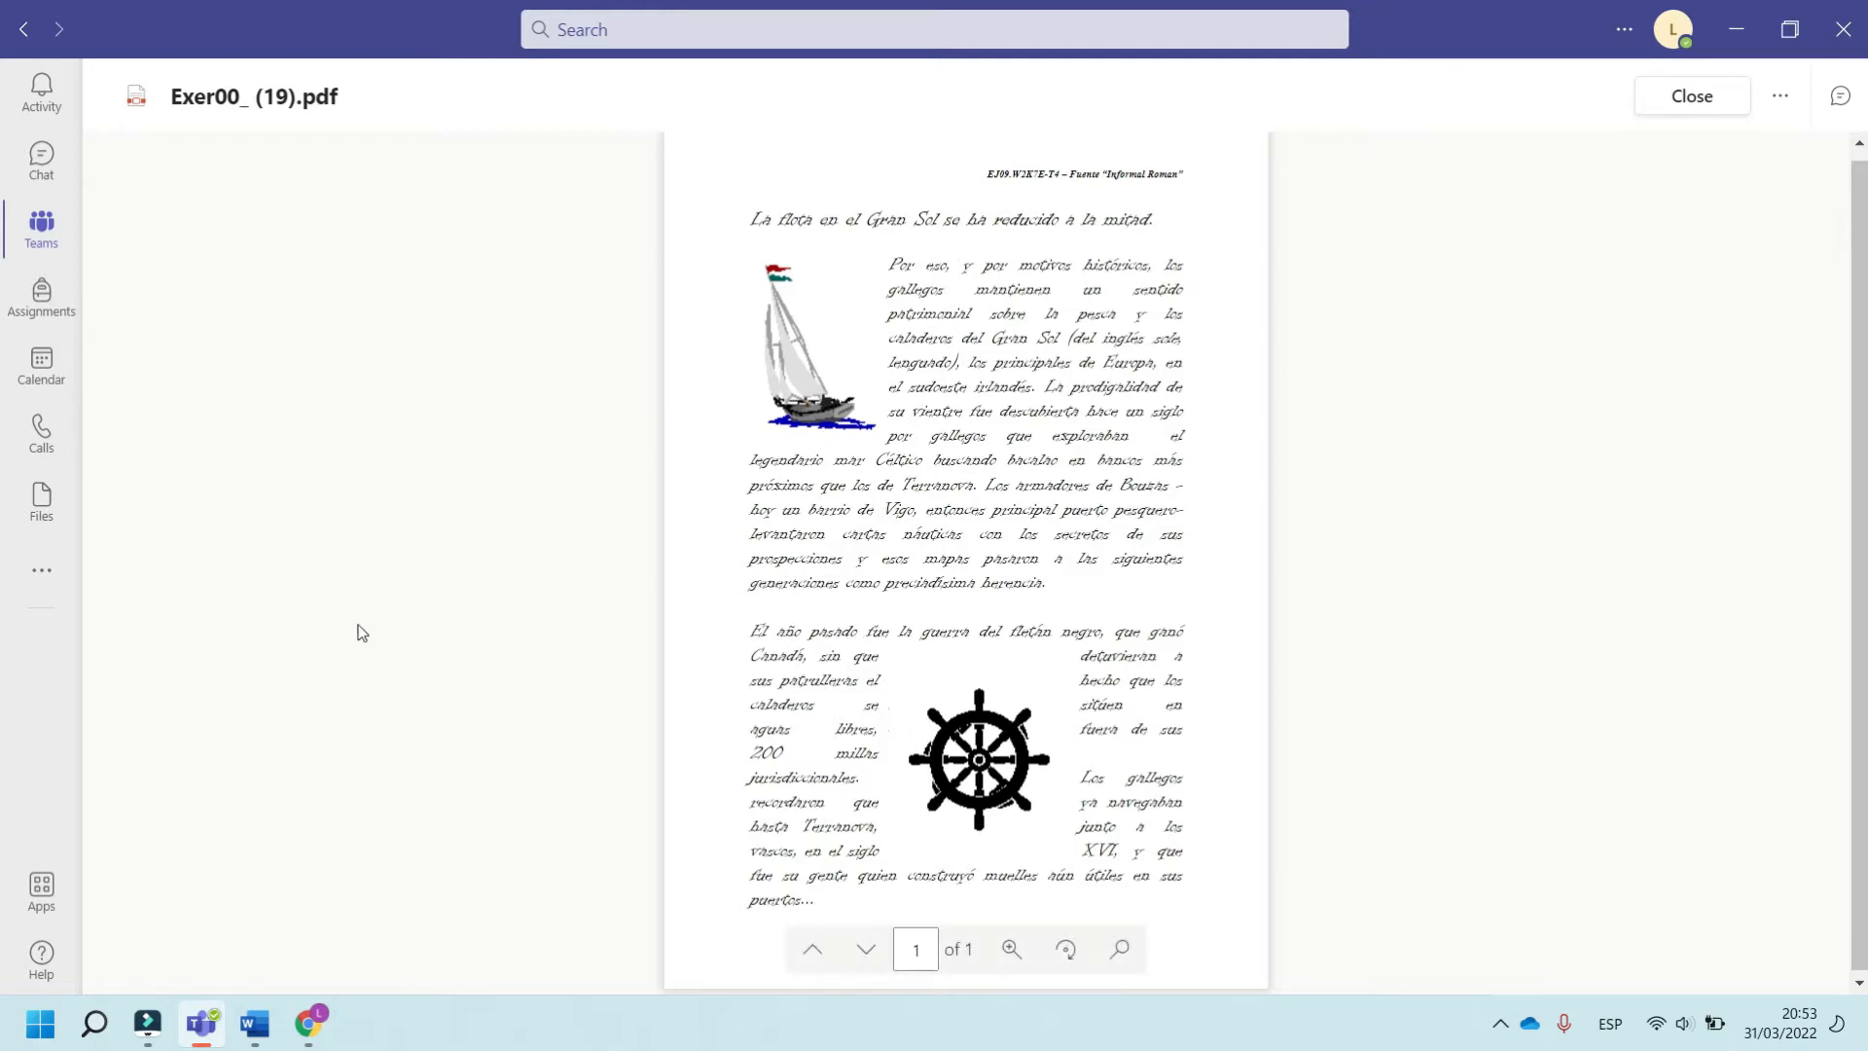
Switch to Exer00_(19).docx, clear the selection and scroll up to the opening paragraph with the yacht photo
{"action": "left_click", "coordinate": [253, 1023]}
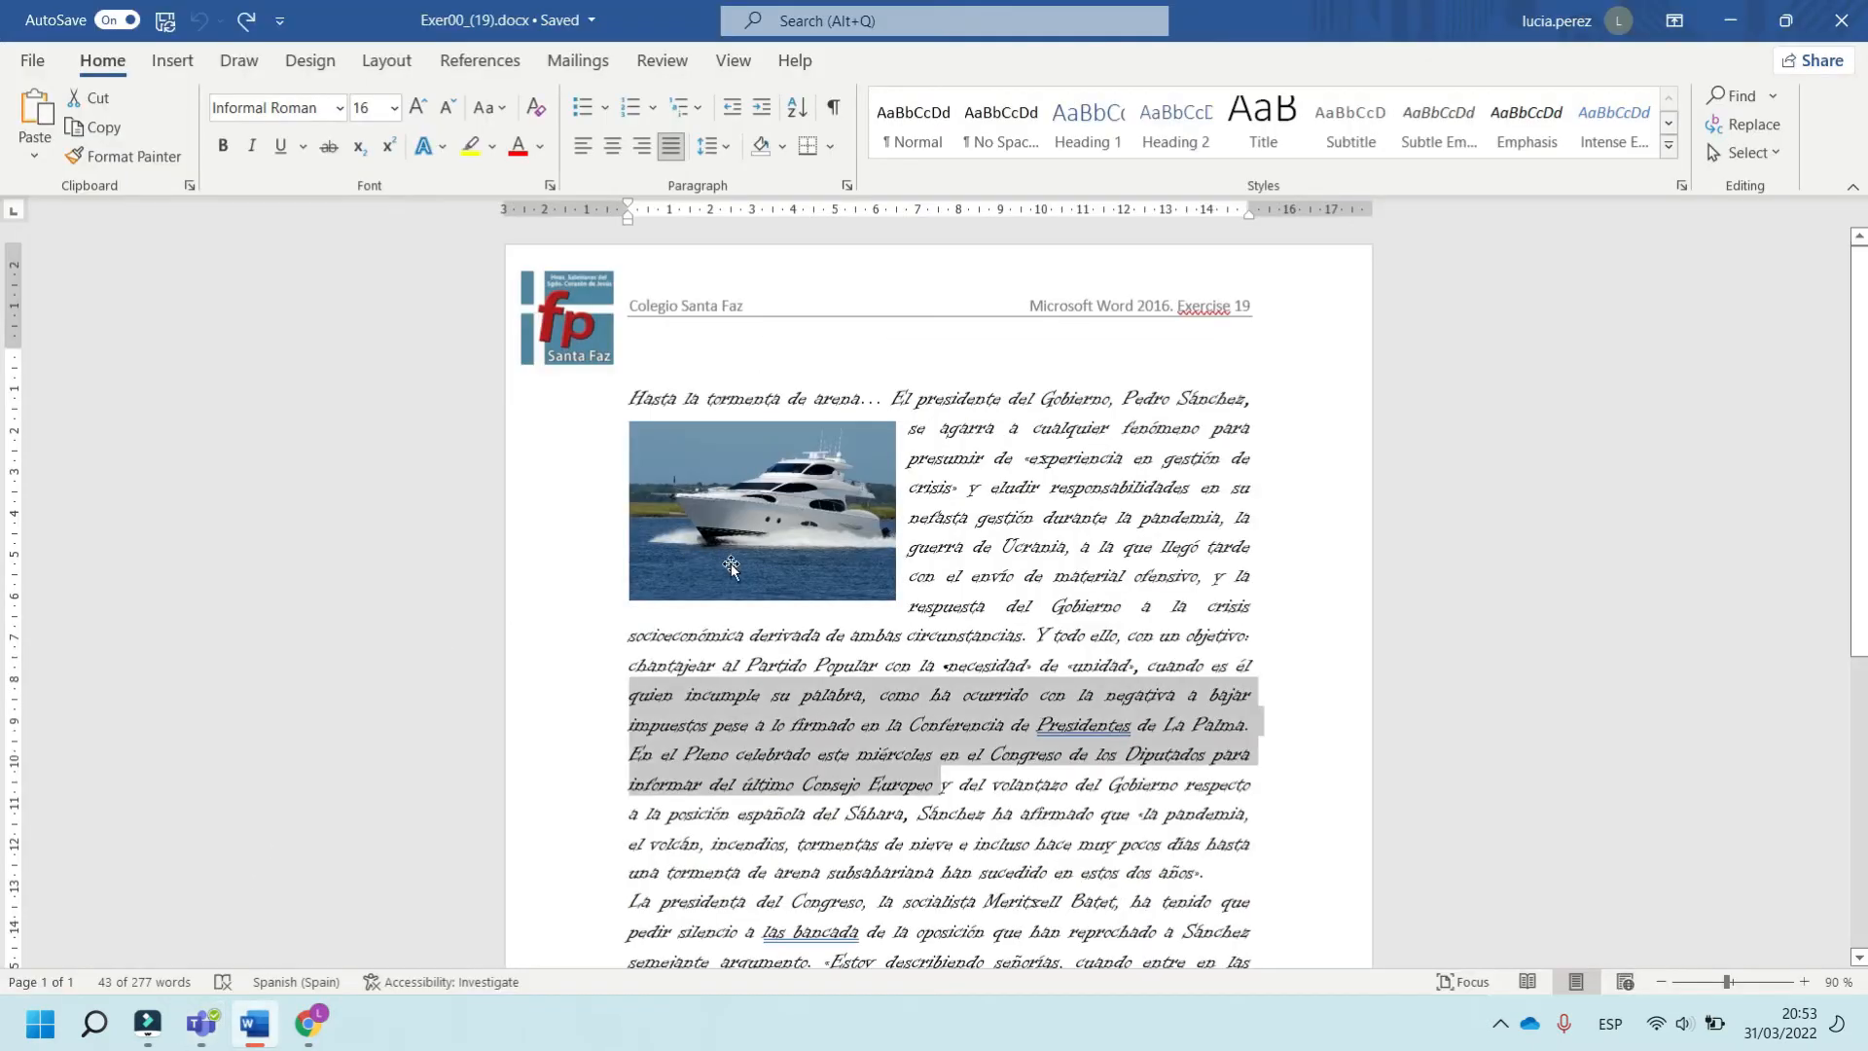
{"action": "left_click", "coordinate": [1097, 819]}
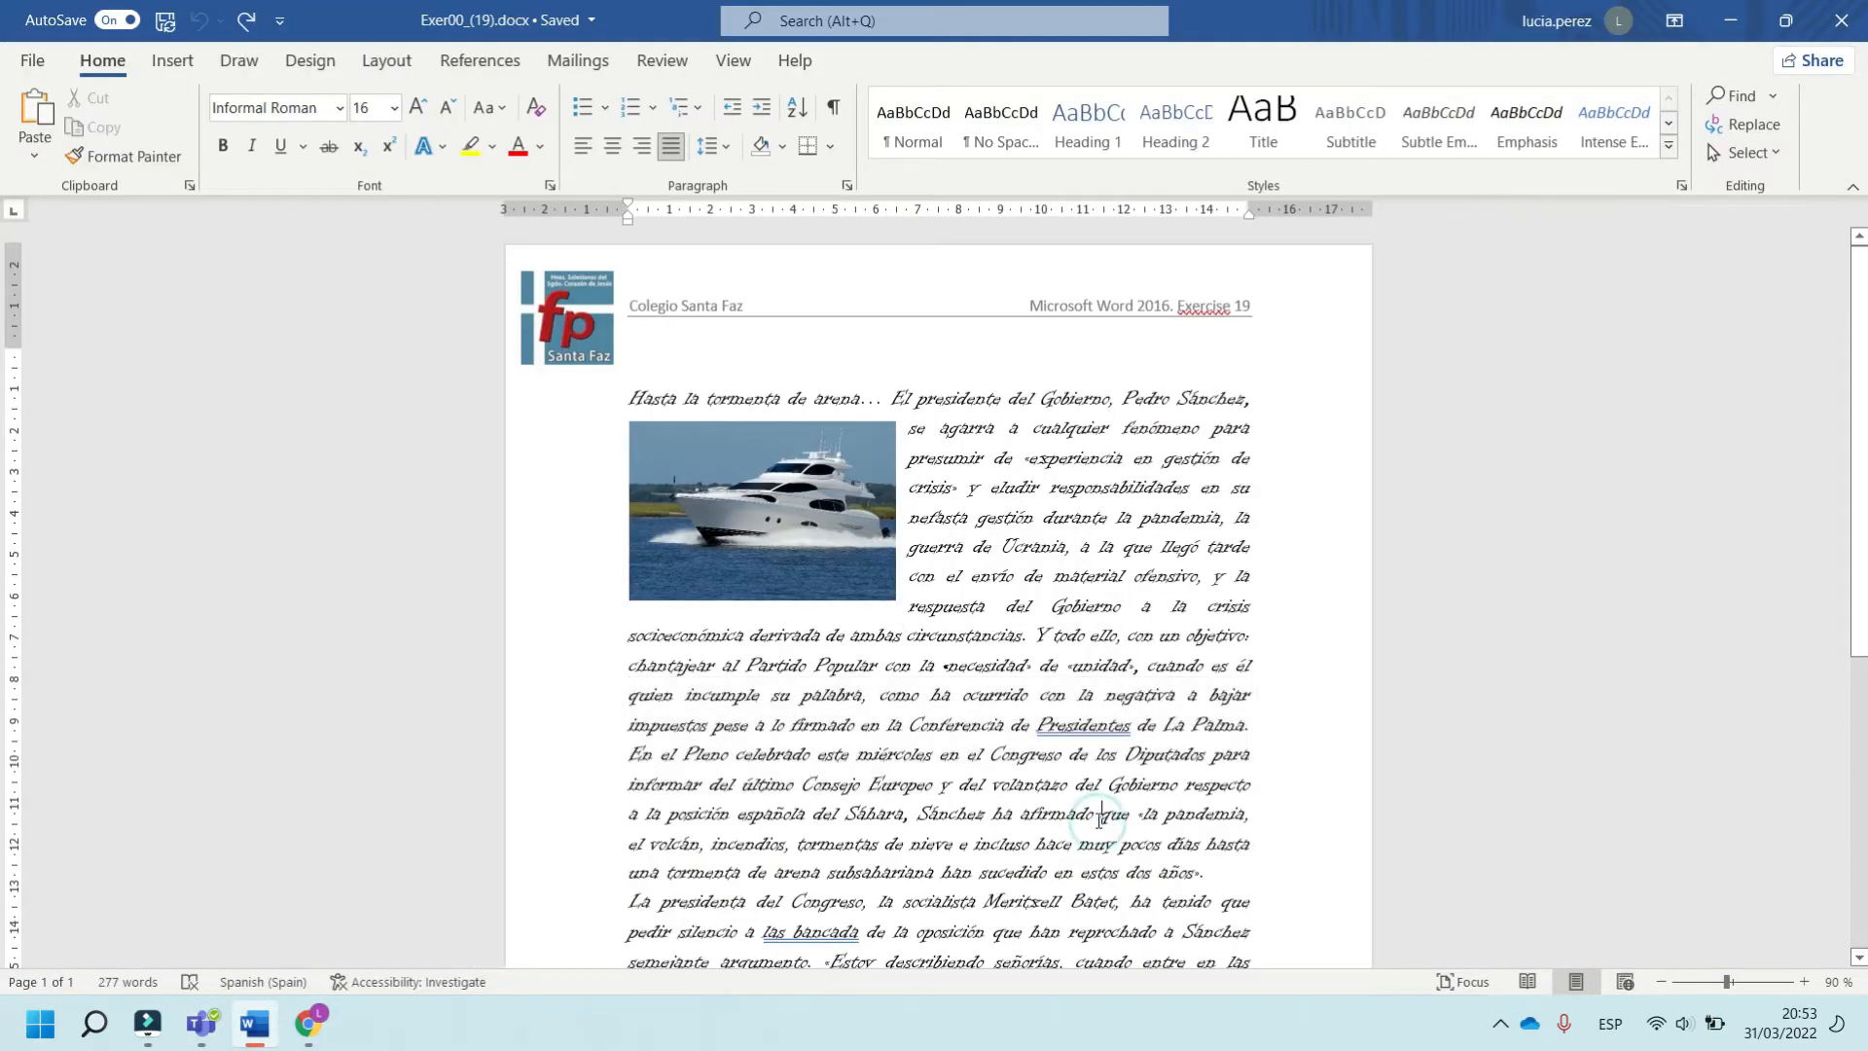
{"action": "scroll", "scroll_direction": "up", "scroll_amount": 3}
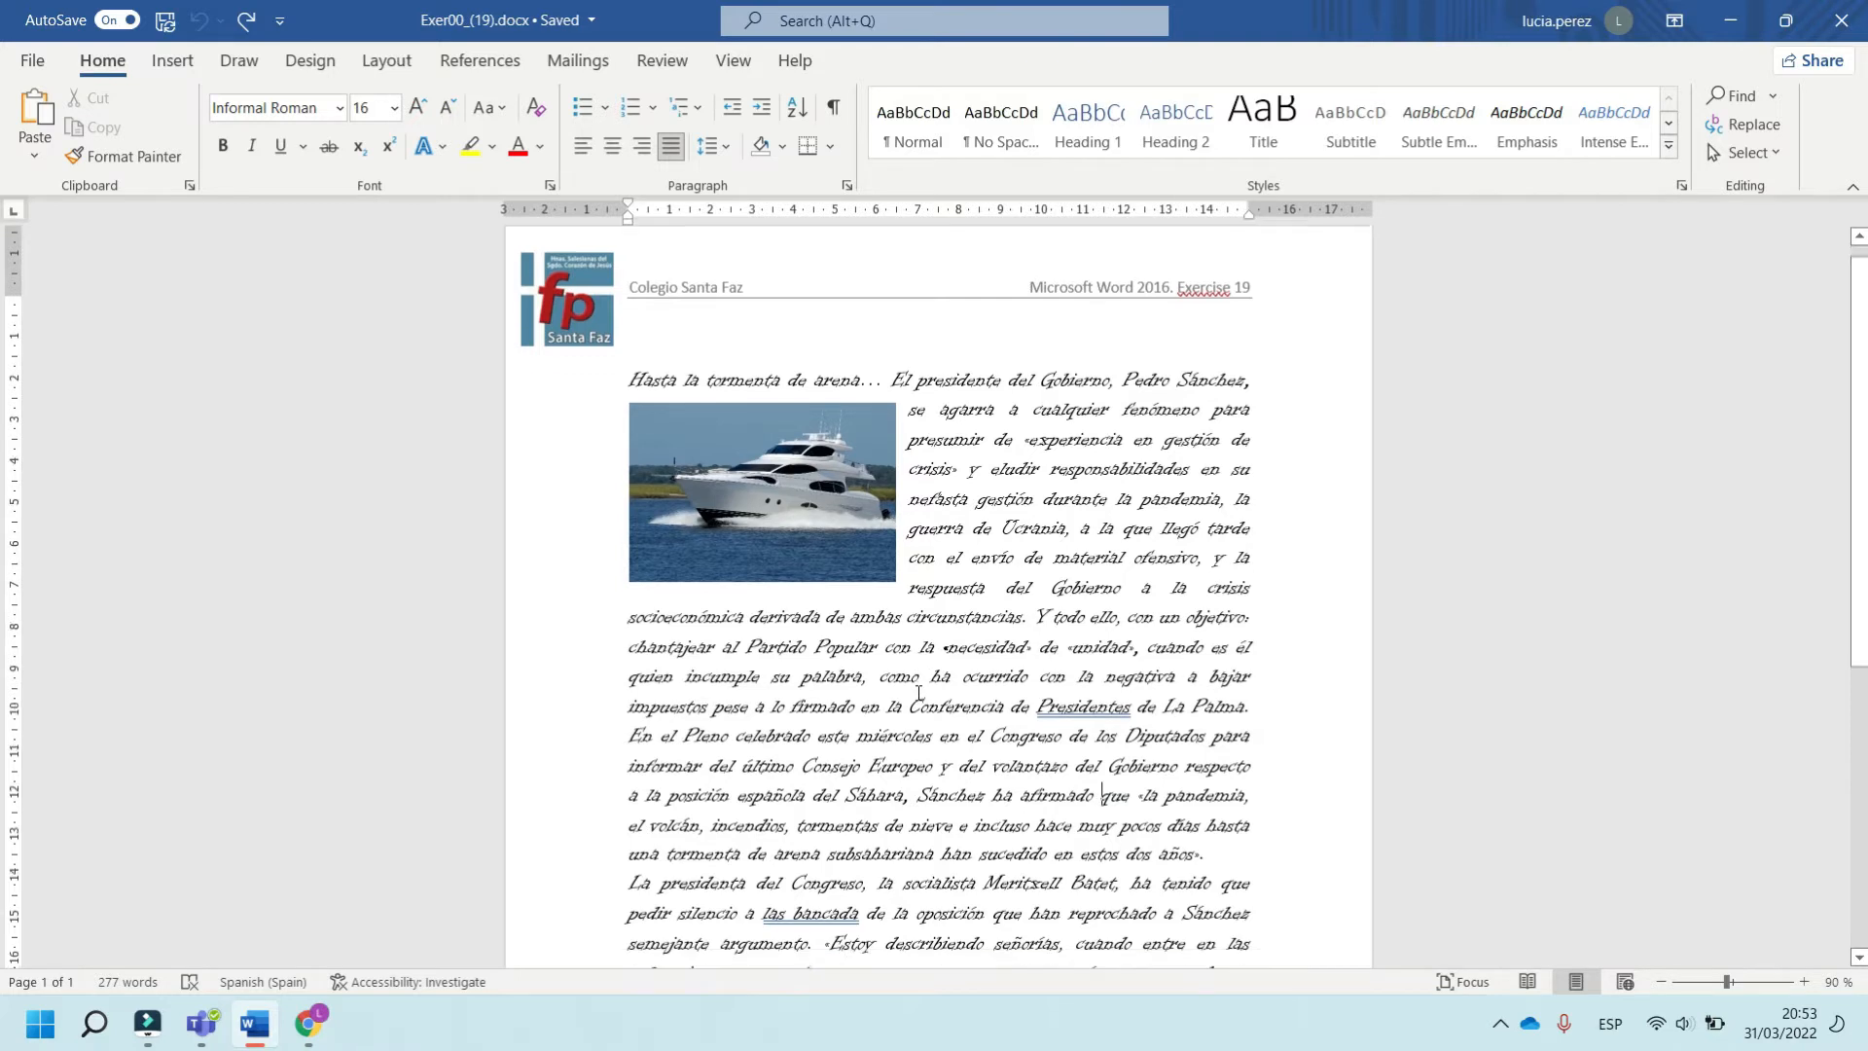
{"action": "scroll", "scroll_direction": "up", "scroll_amount": 3}
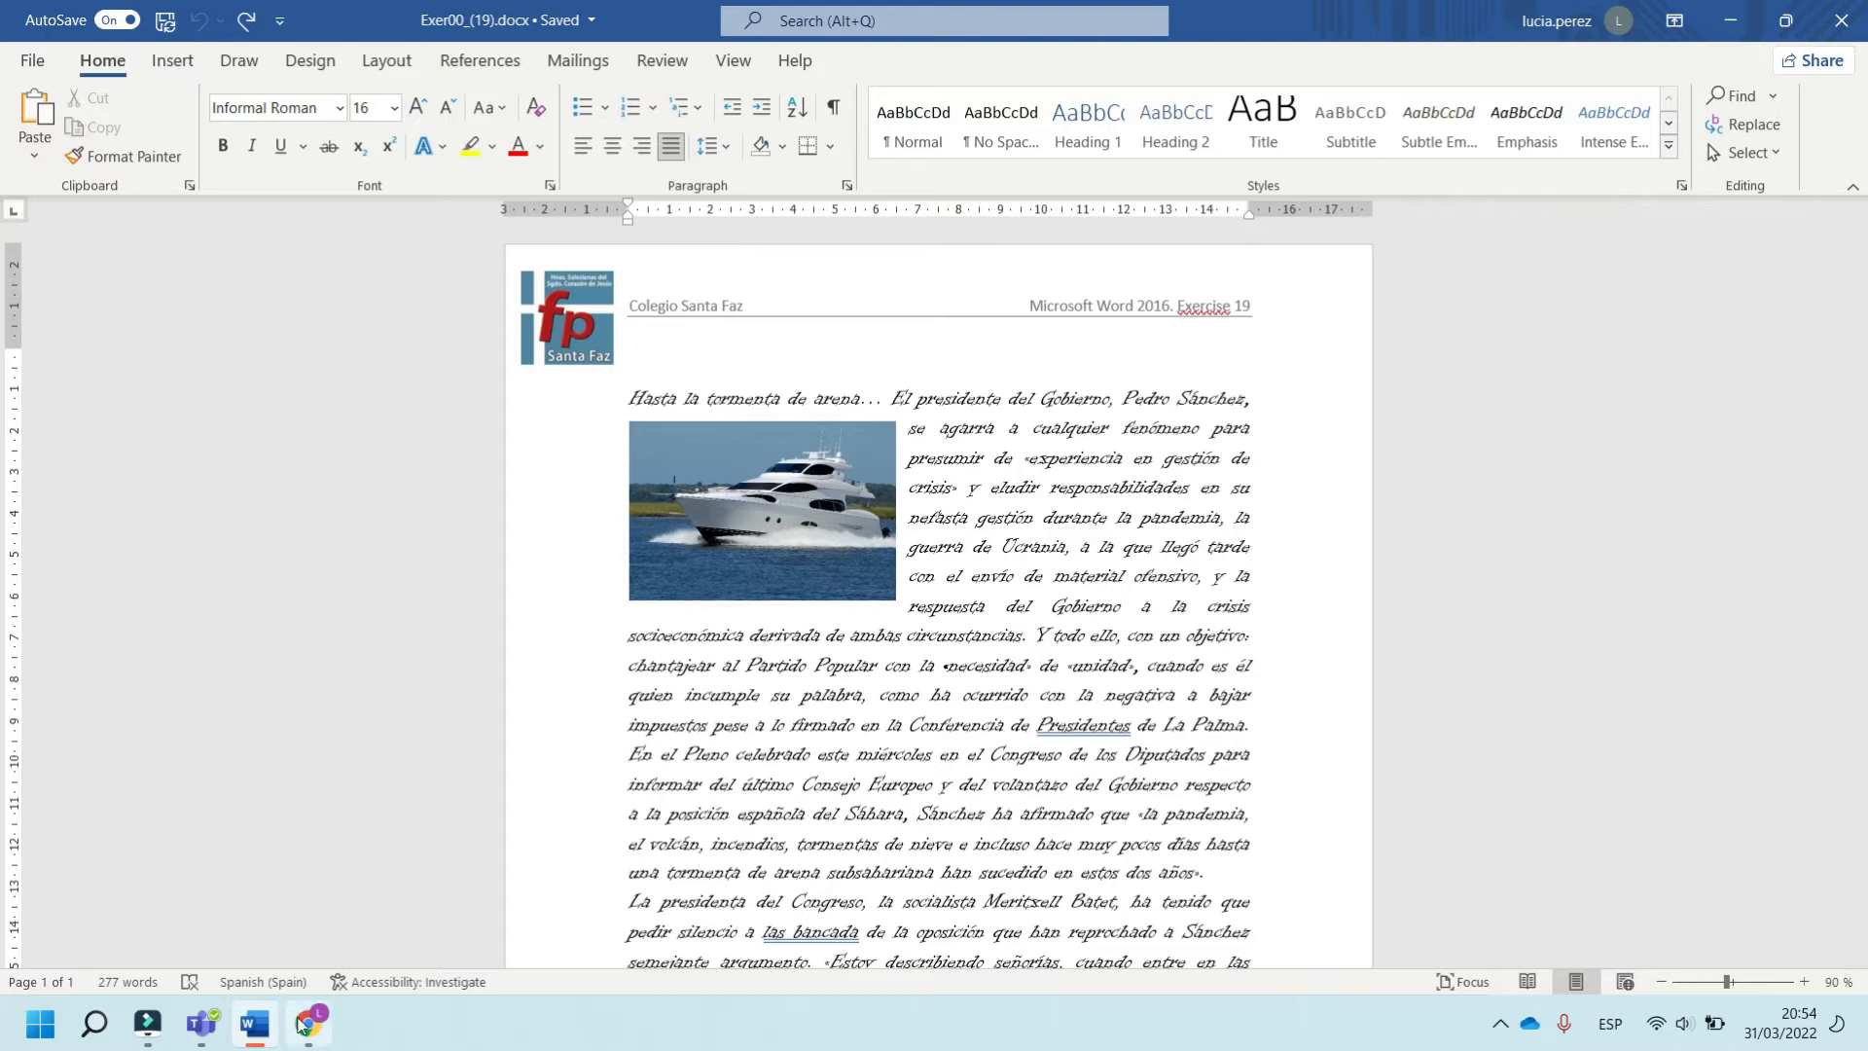
On dafont.com, browse Básico > Varios then Básico > Serif and look through the serif font list
{"action": "left_click", "coordinate": [308, 1022]}
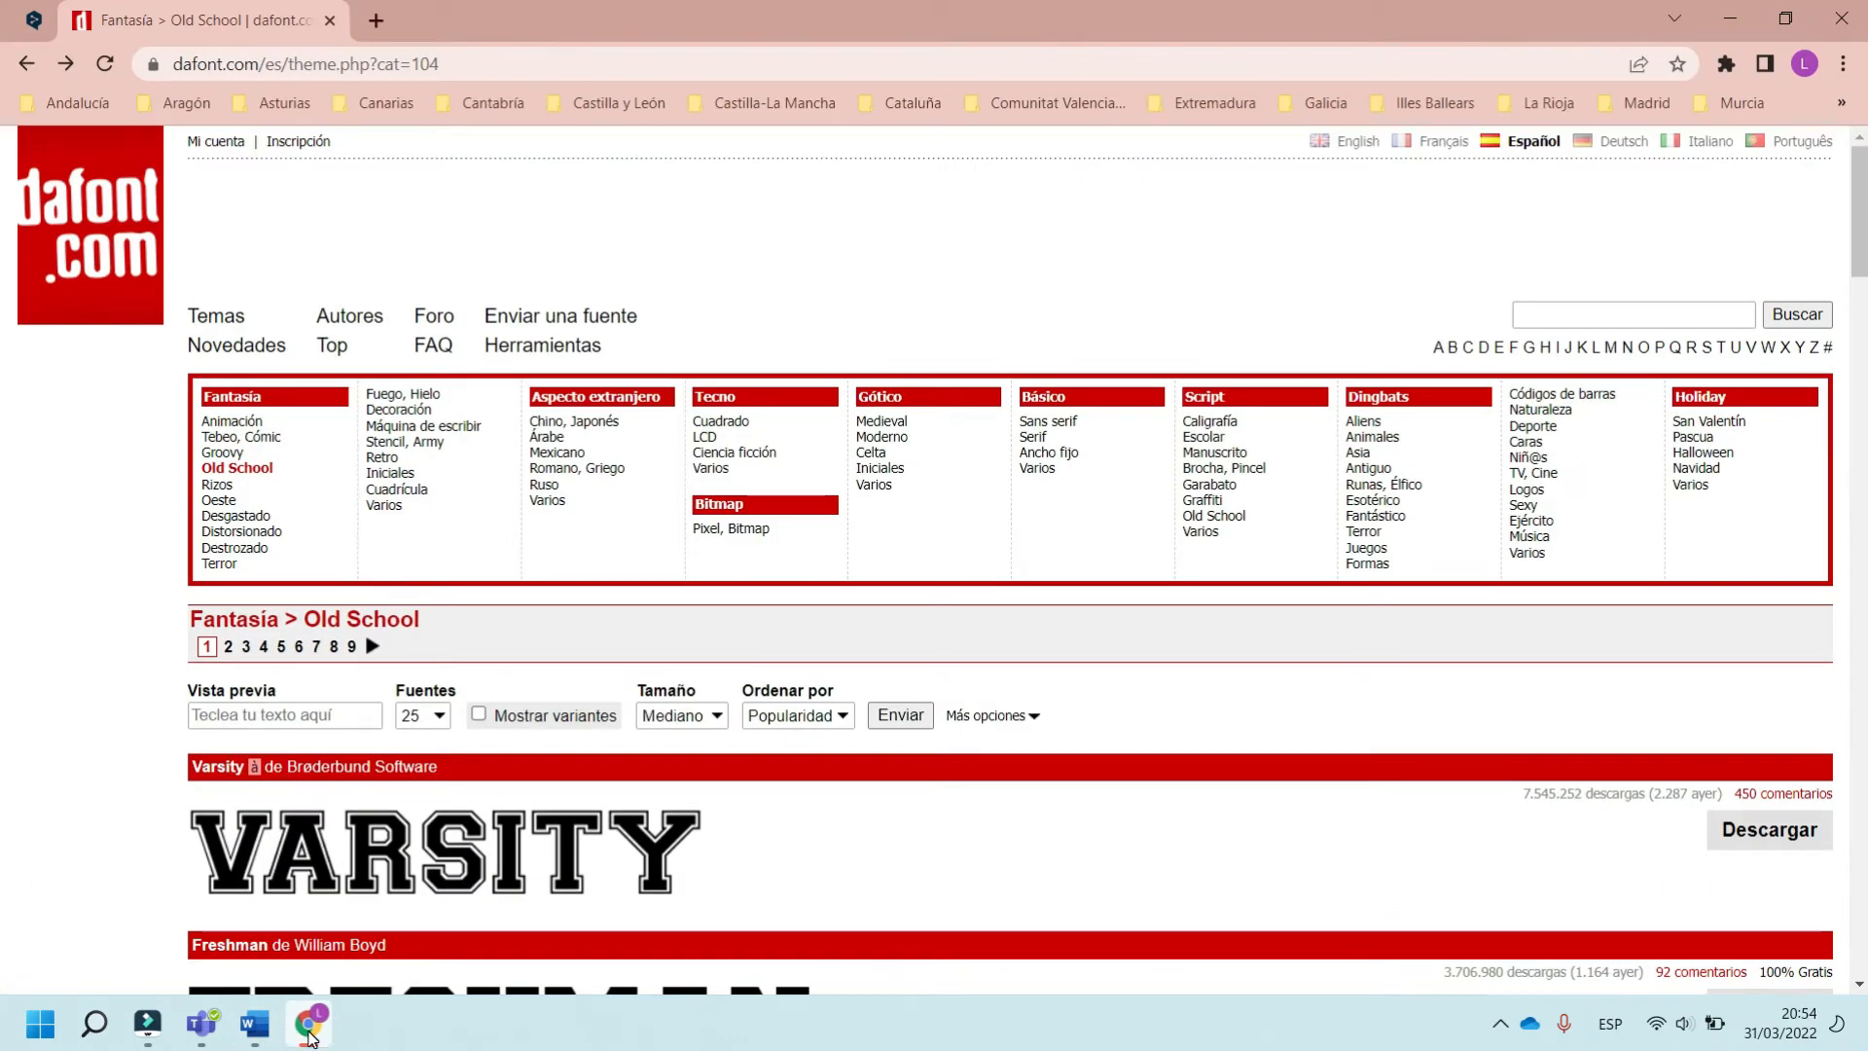
{"action": "mouse_move", "coordinate": [477, 521]}
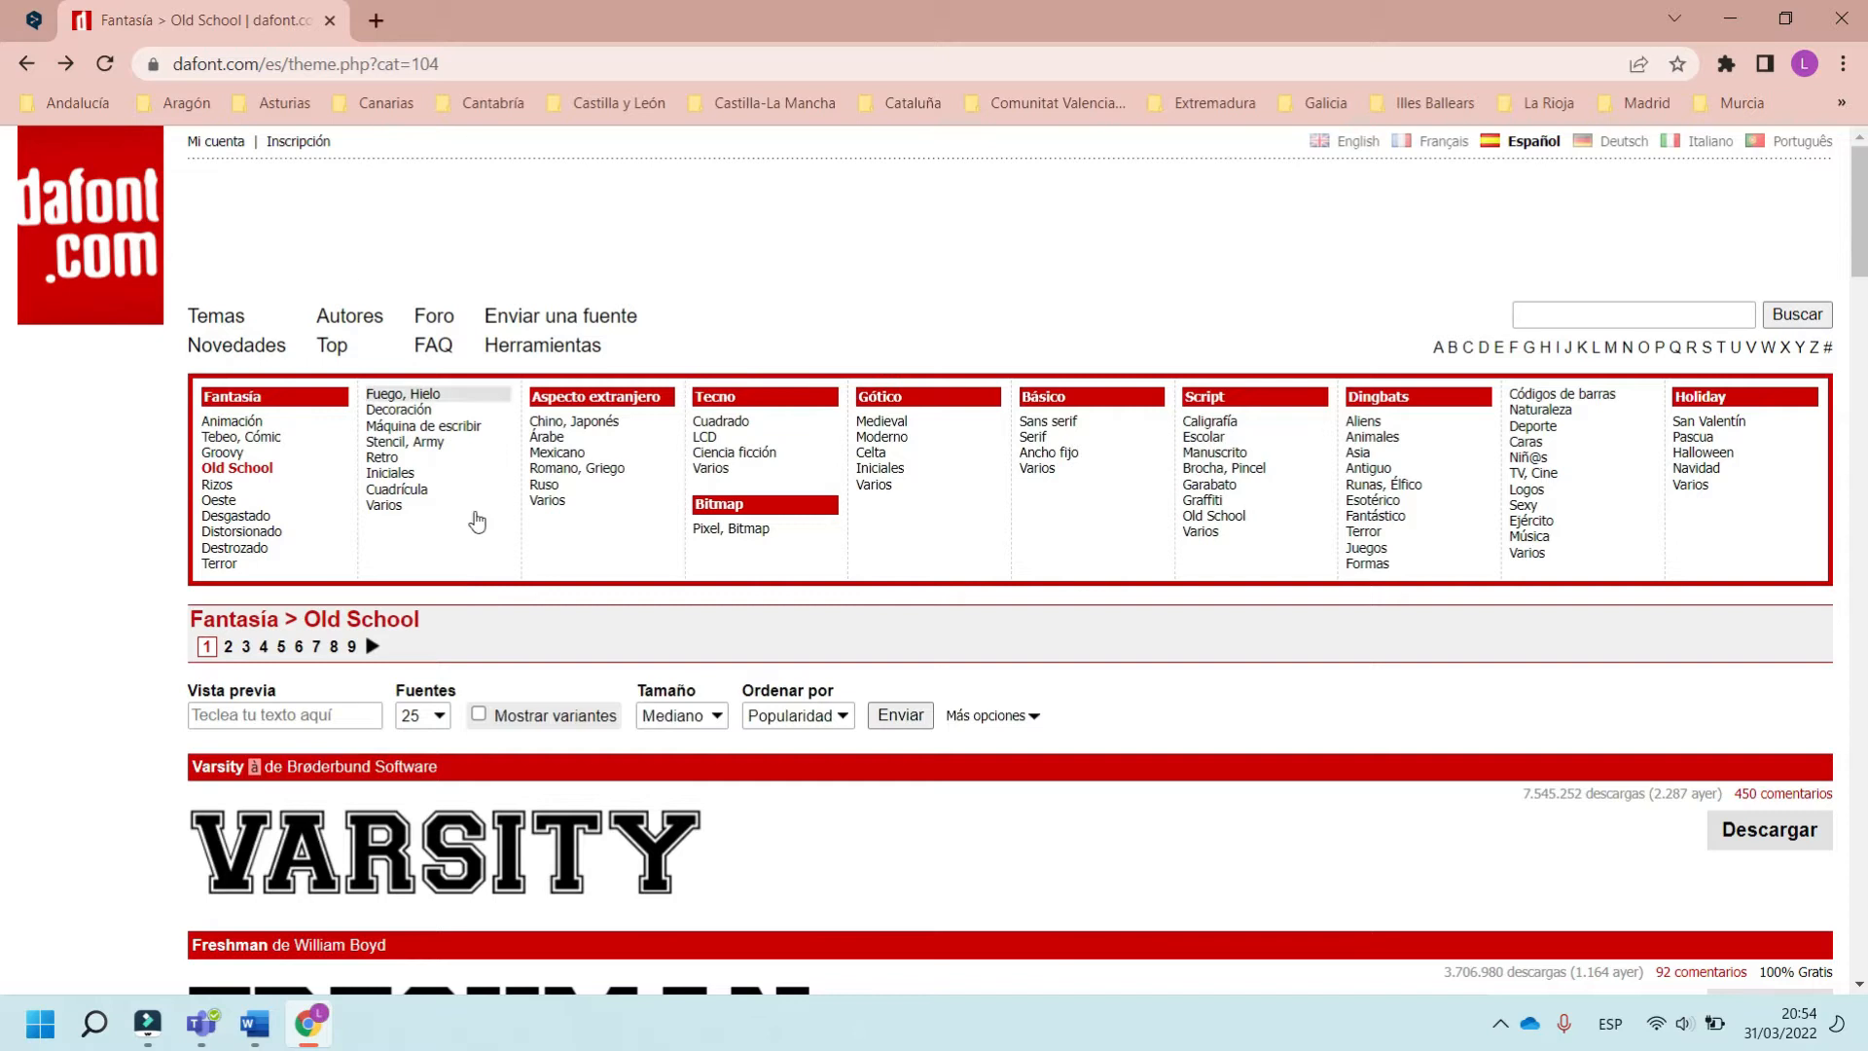
{"action": "mouse_move", "coordinate": [152, 70]}
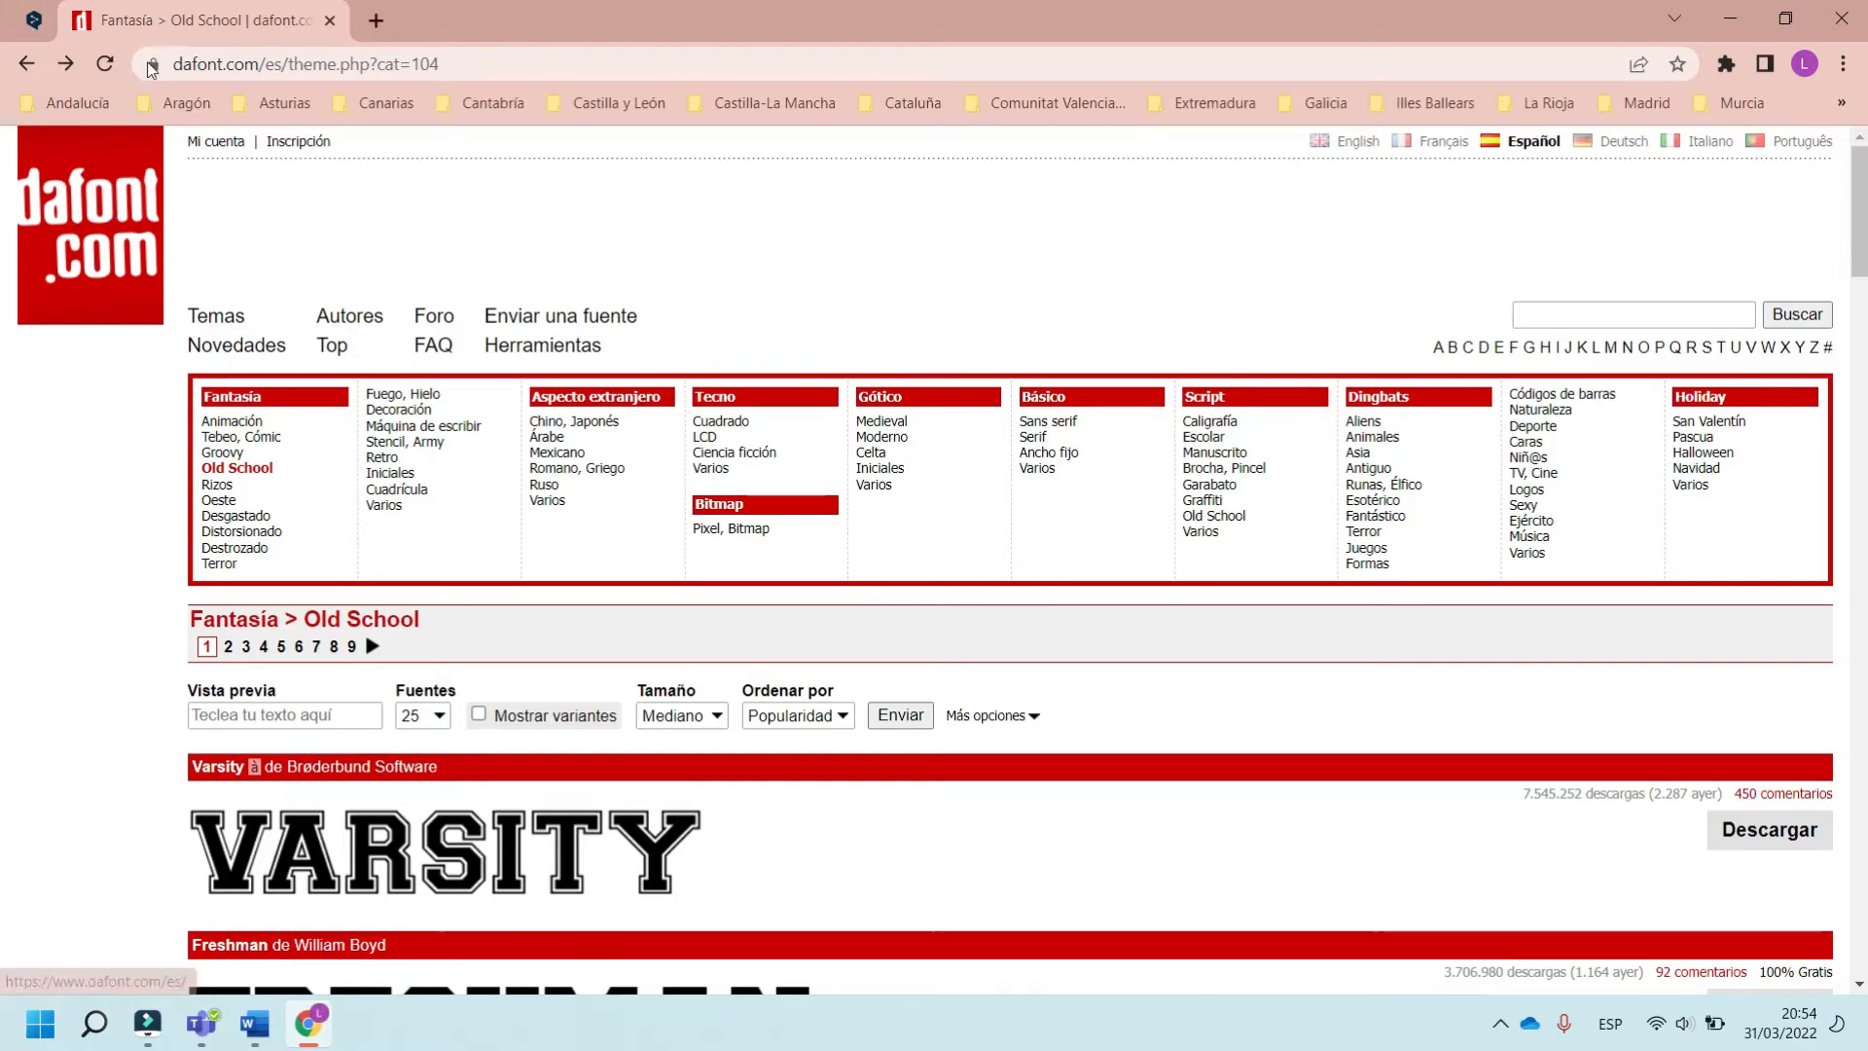
{"action": "mouse_move", "coordinate": [578, 467]}
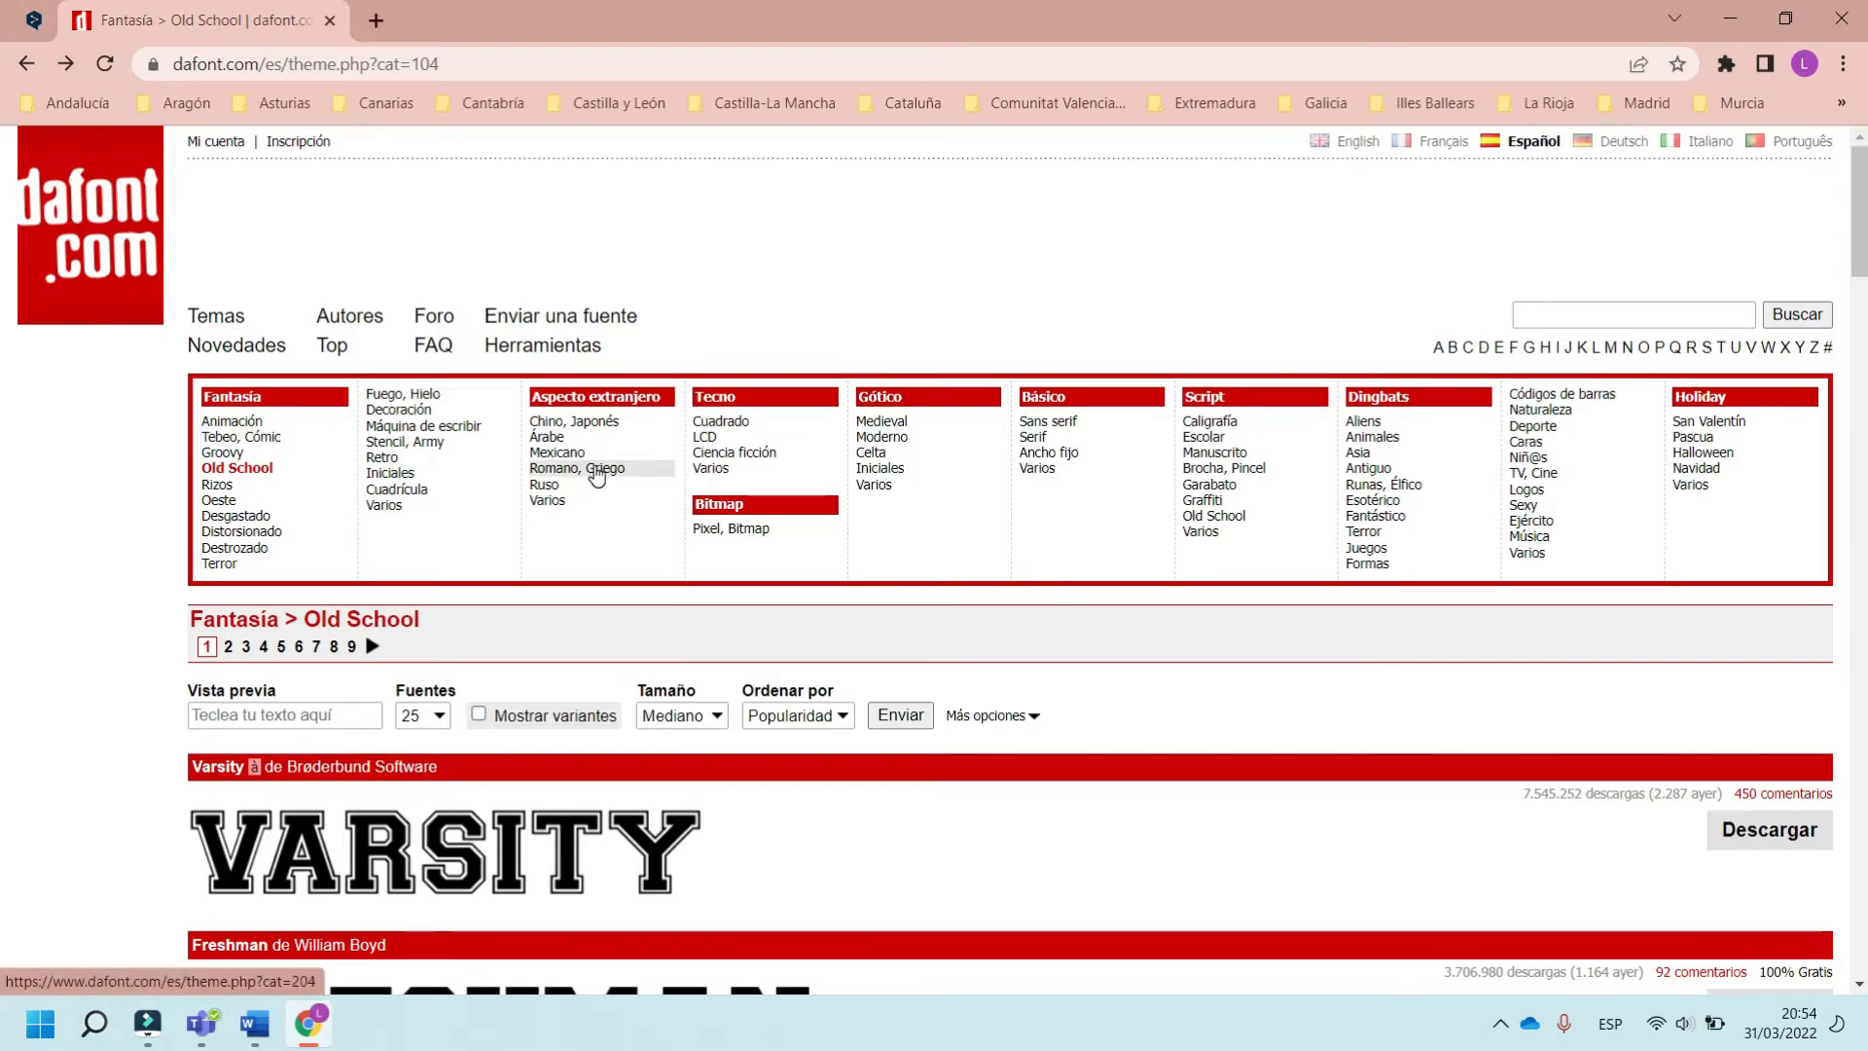
{"action": "mouse_move", "coordinate": [1037, 453]}
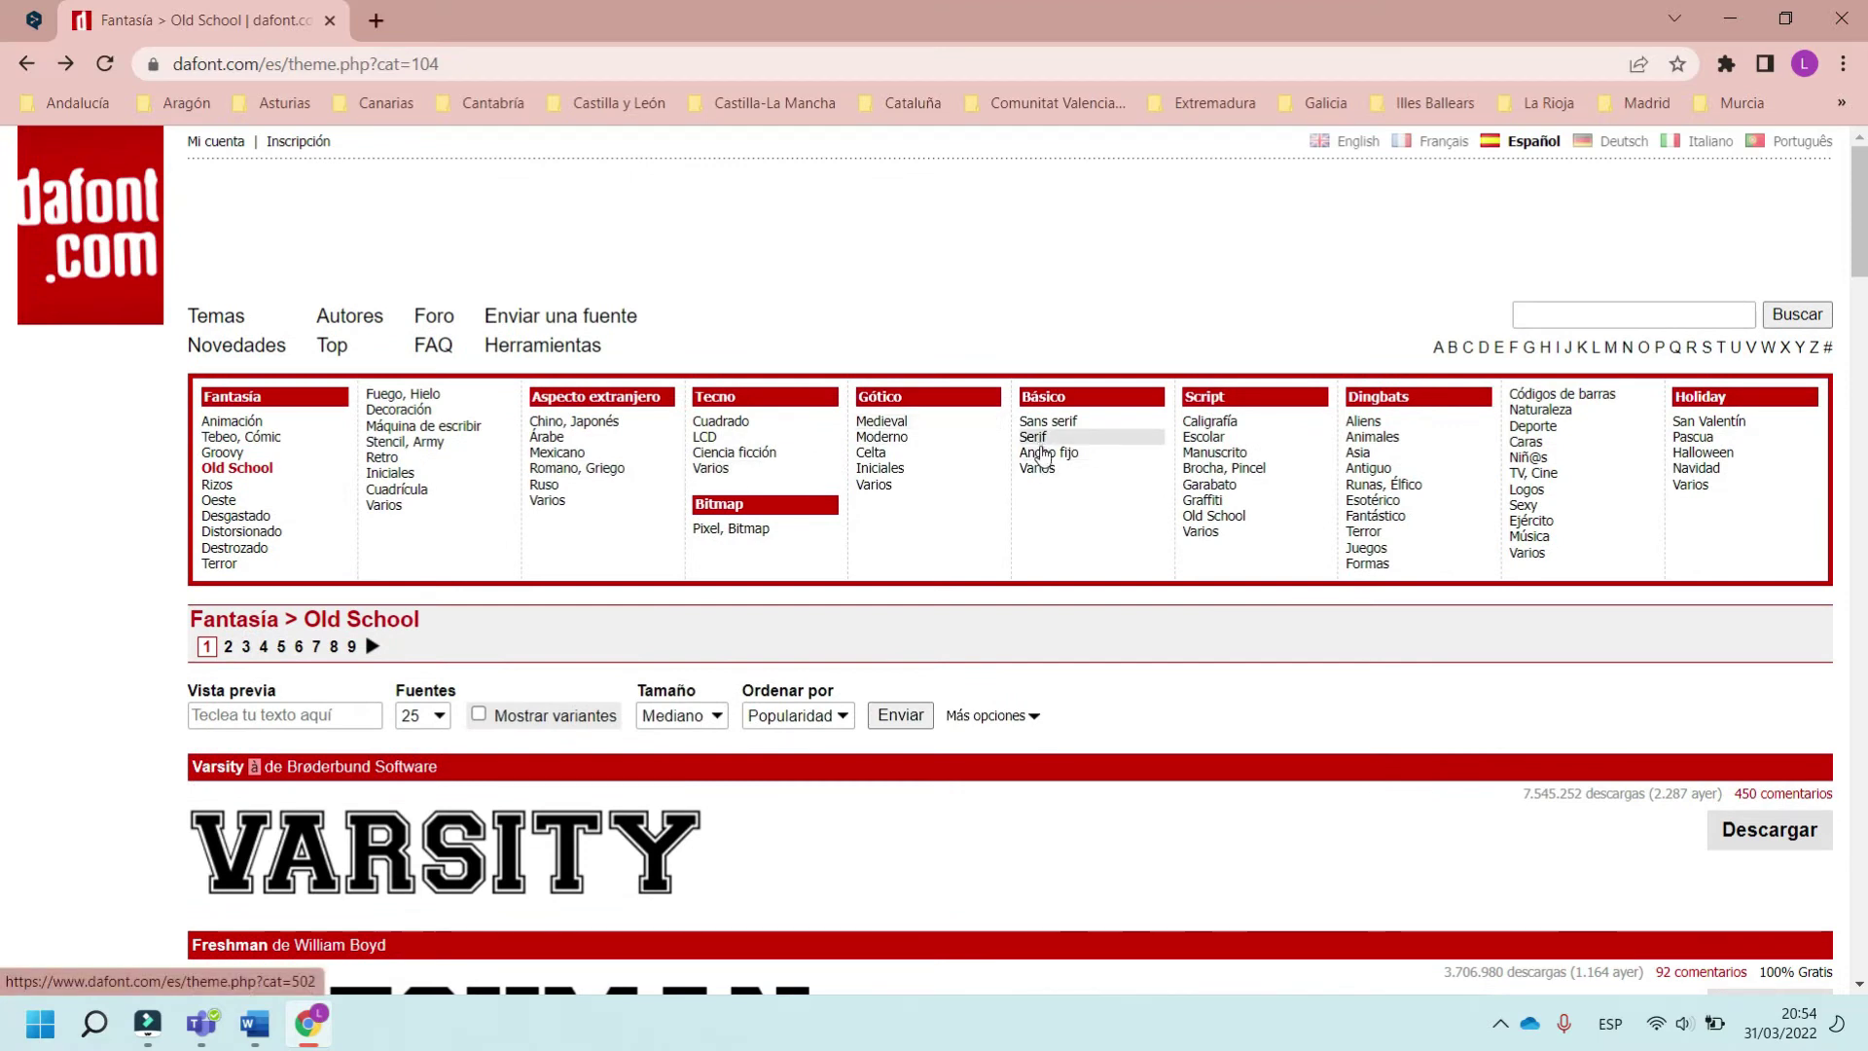
{"action": "mouse_move", "coordinate": [1037, 469]}
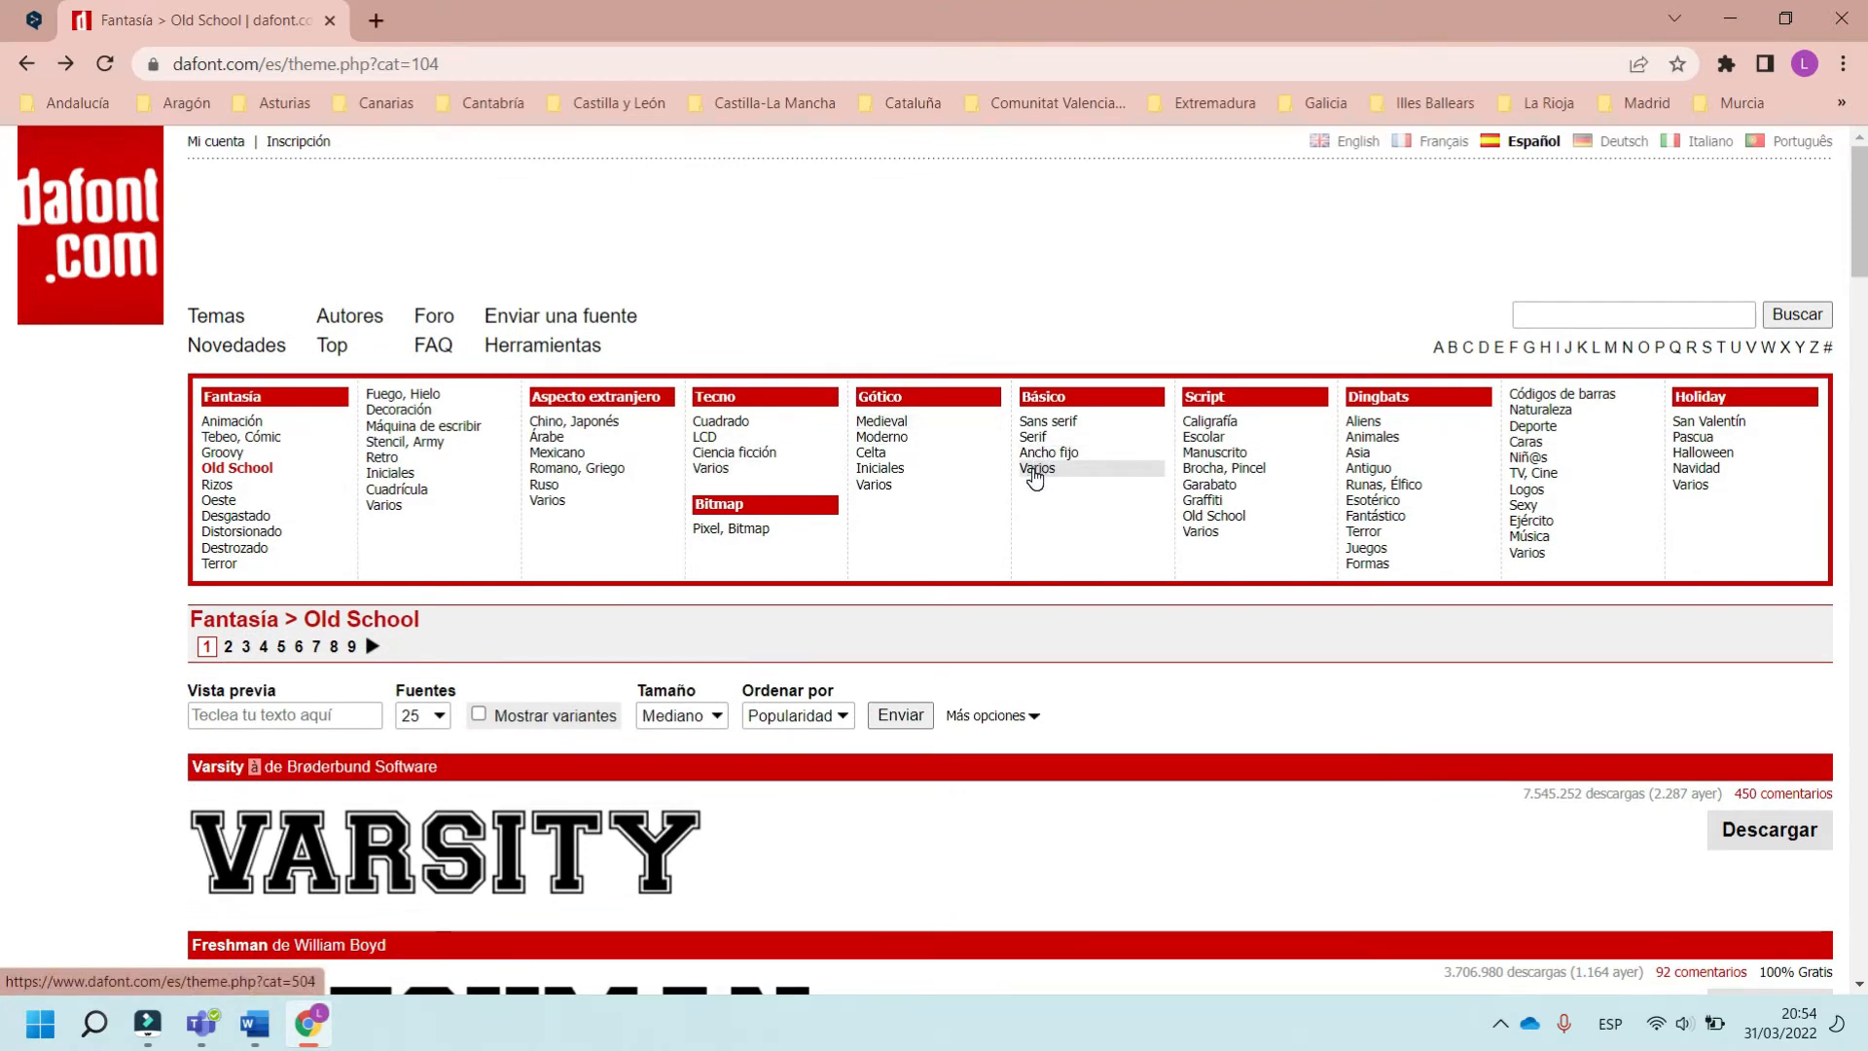
{"action": "left_click", "coordinate": [1039, 469]}
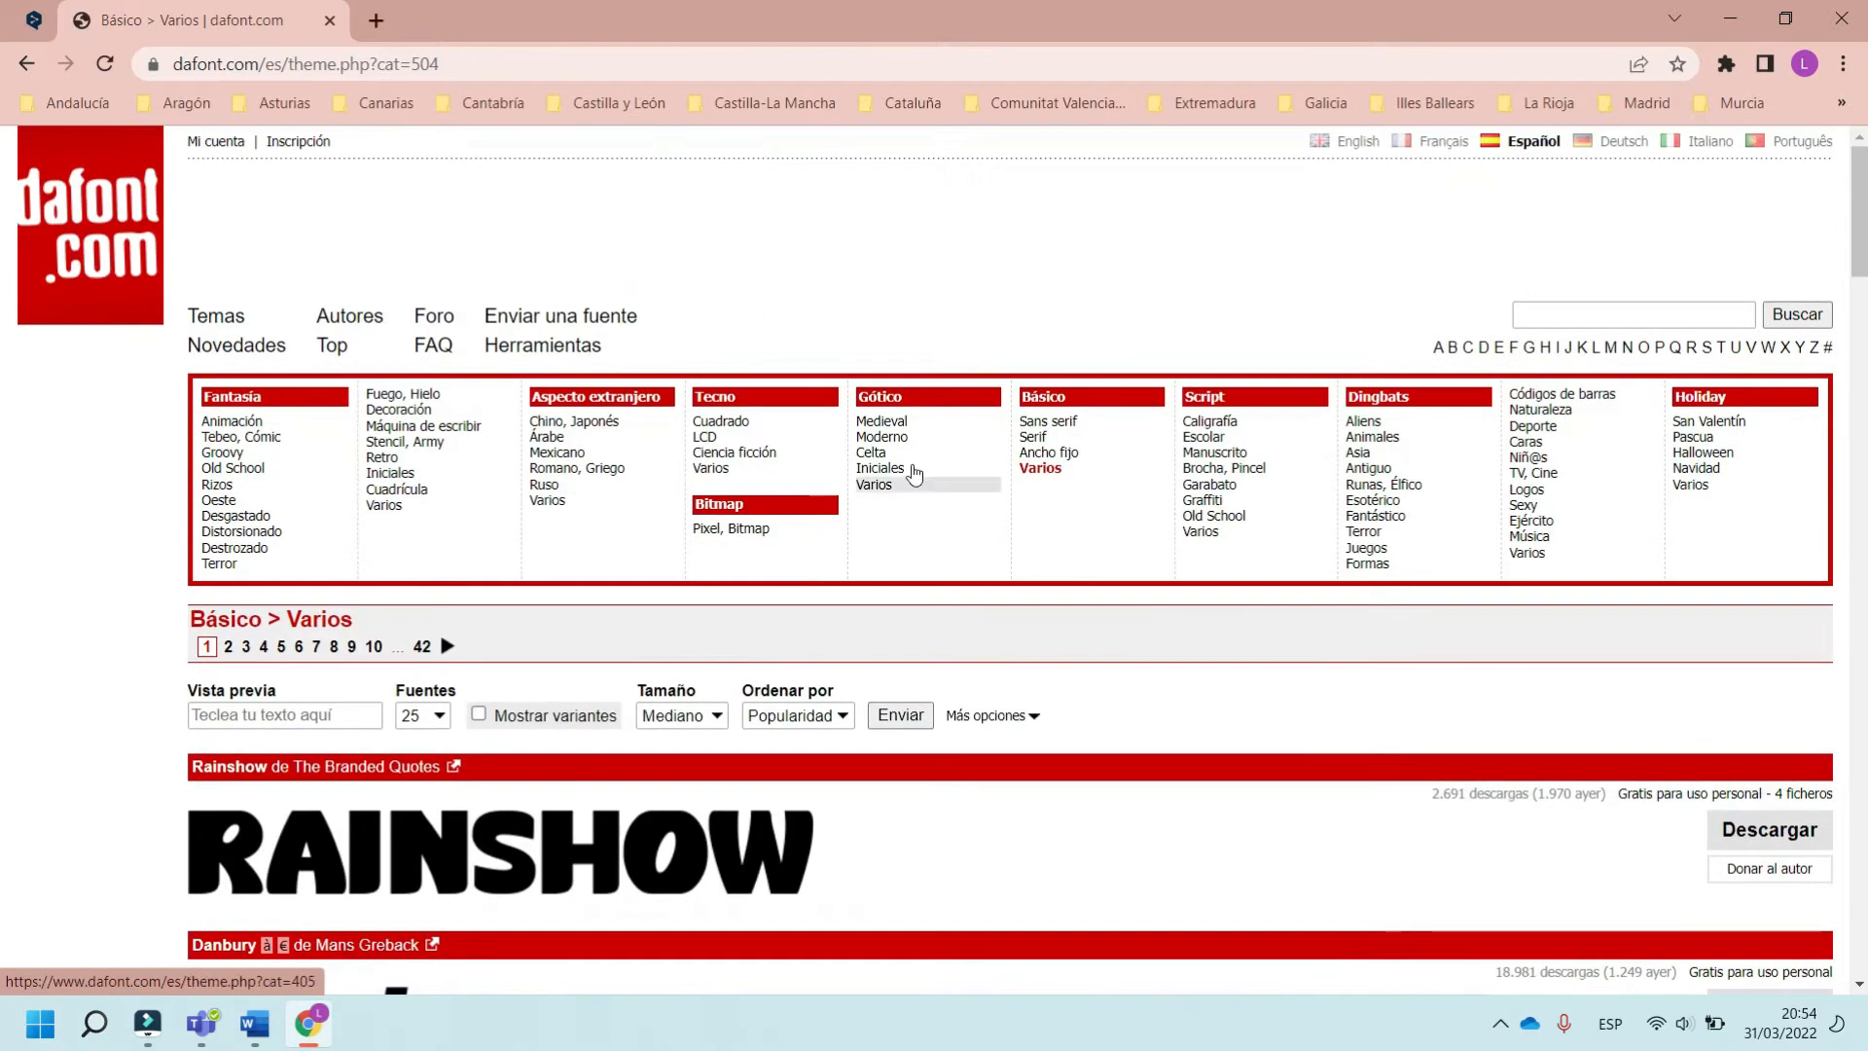
{"action": "mouse_move", "coordinate": [1048, 450]}
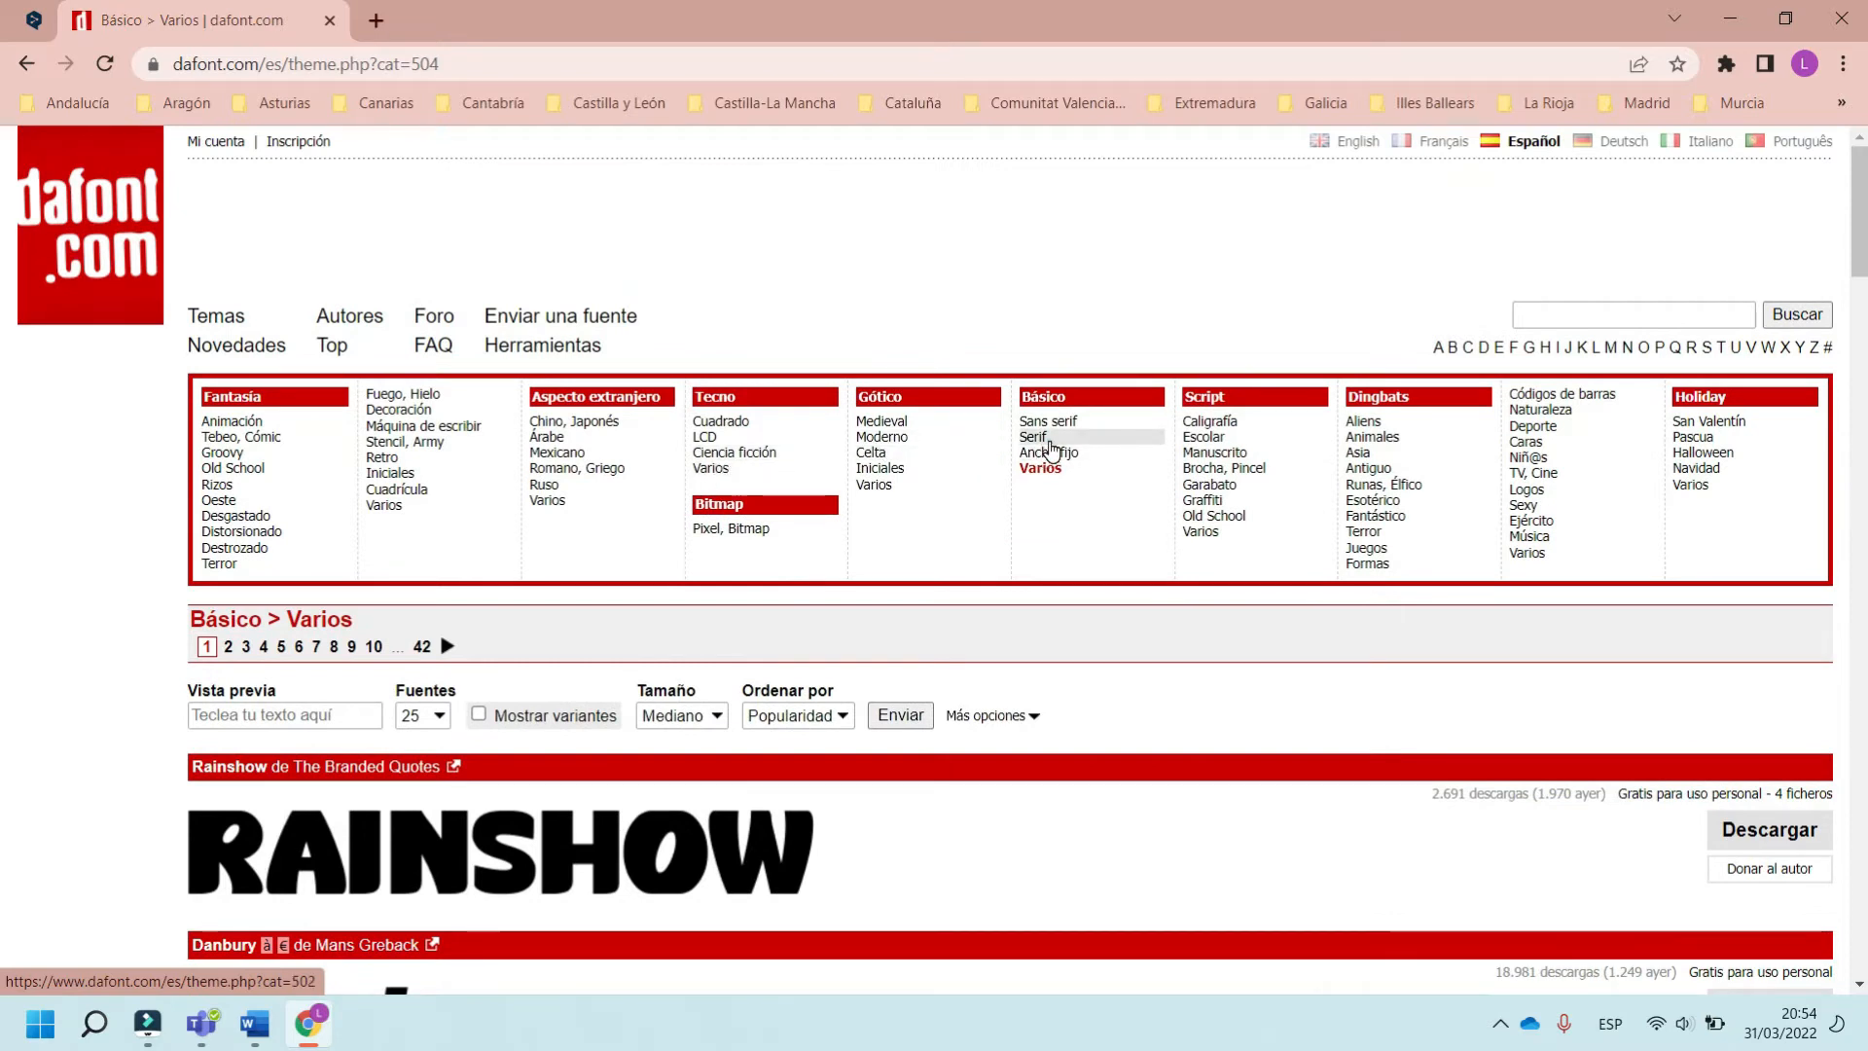
{"action": "left_click", "coordinate": [1031, 438]}
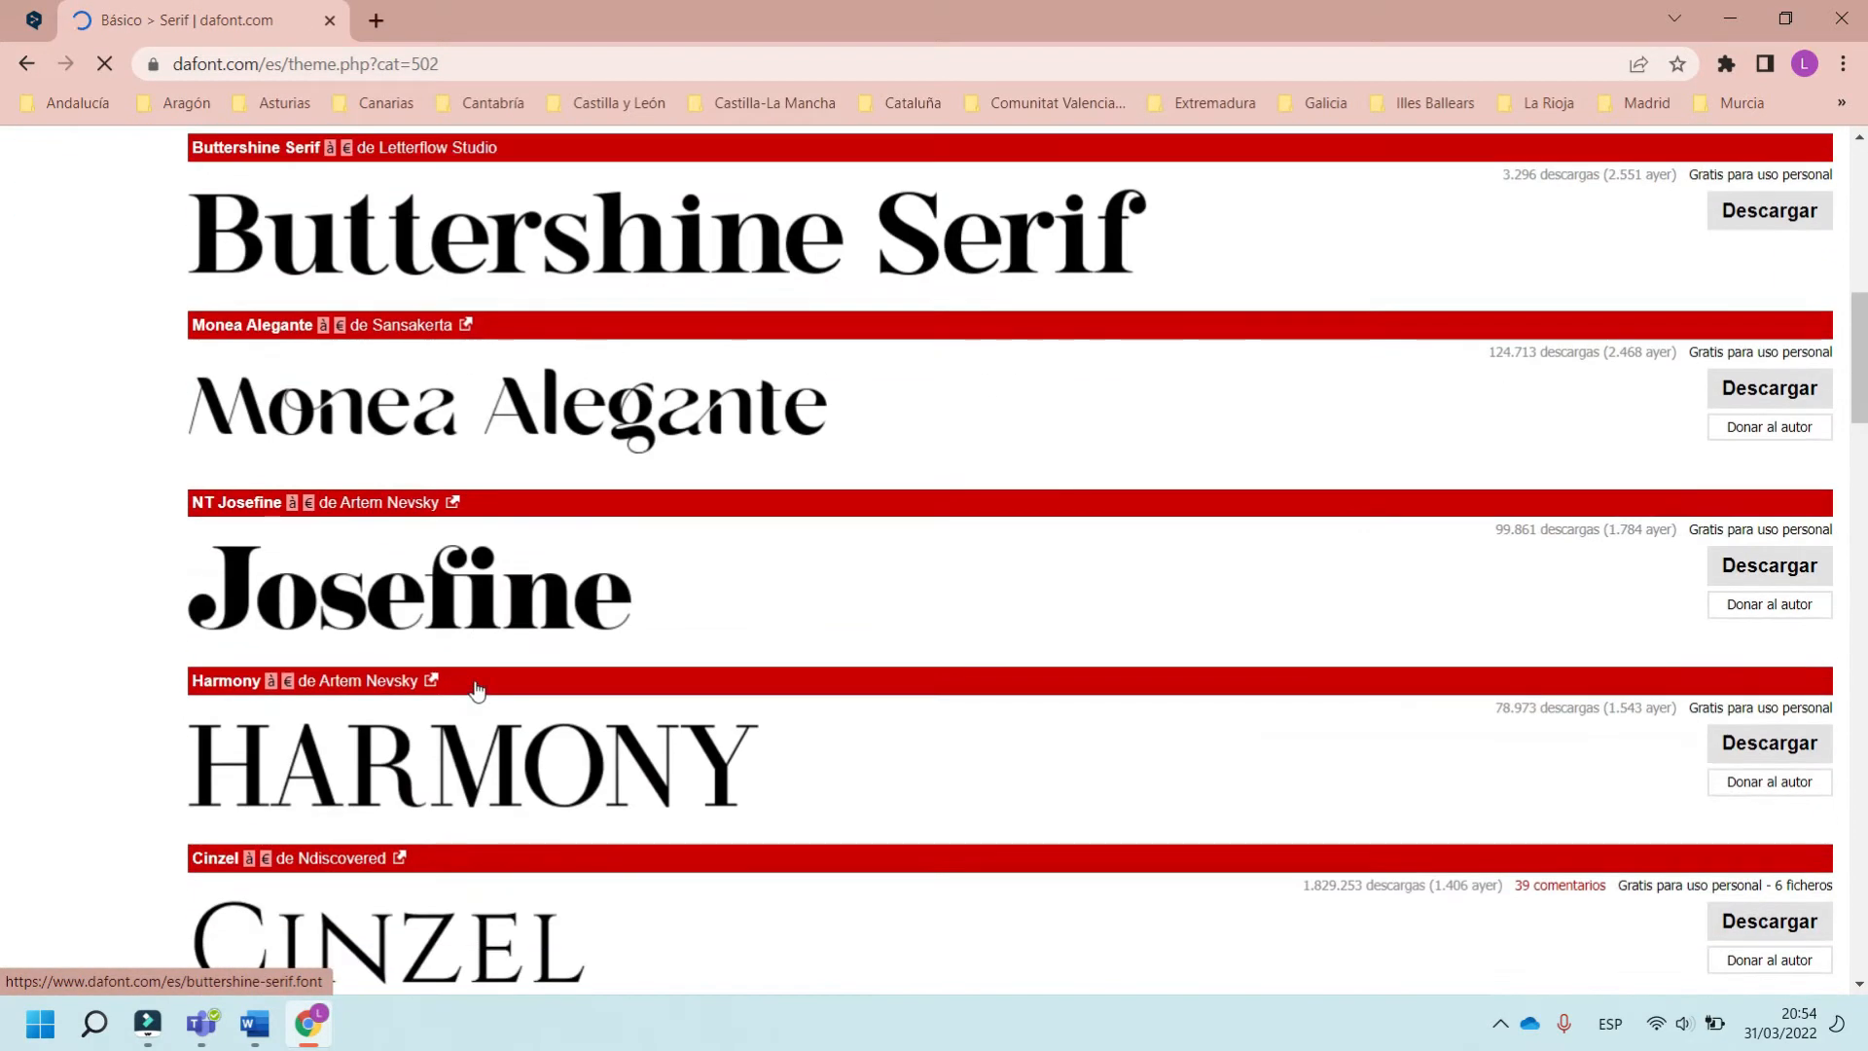
{"action": "scroll", "scroll_direction": "down", "scroll_amount": 3}
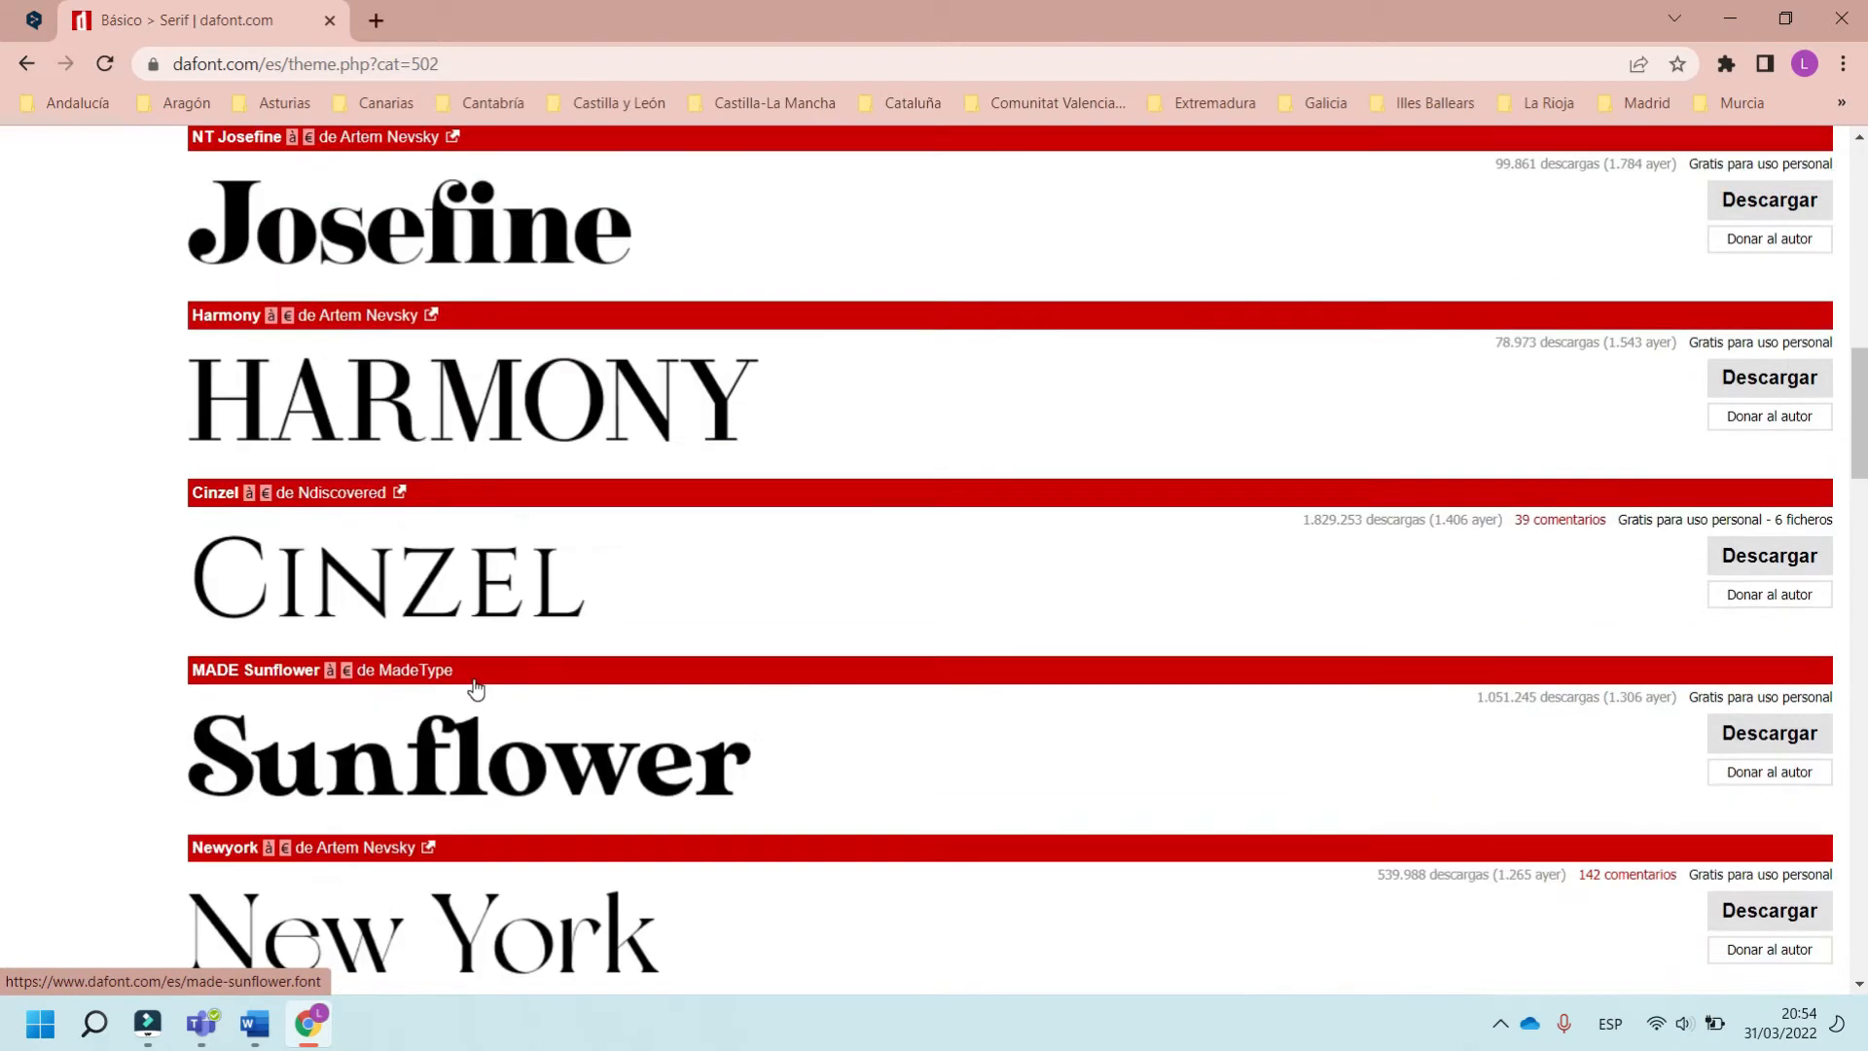
{"action": "scroll", "scroll_direction": "down", "scroll_amount": 3}
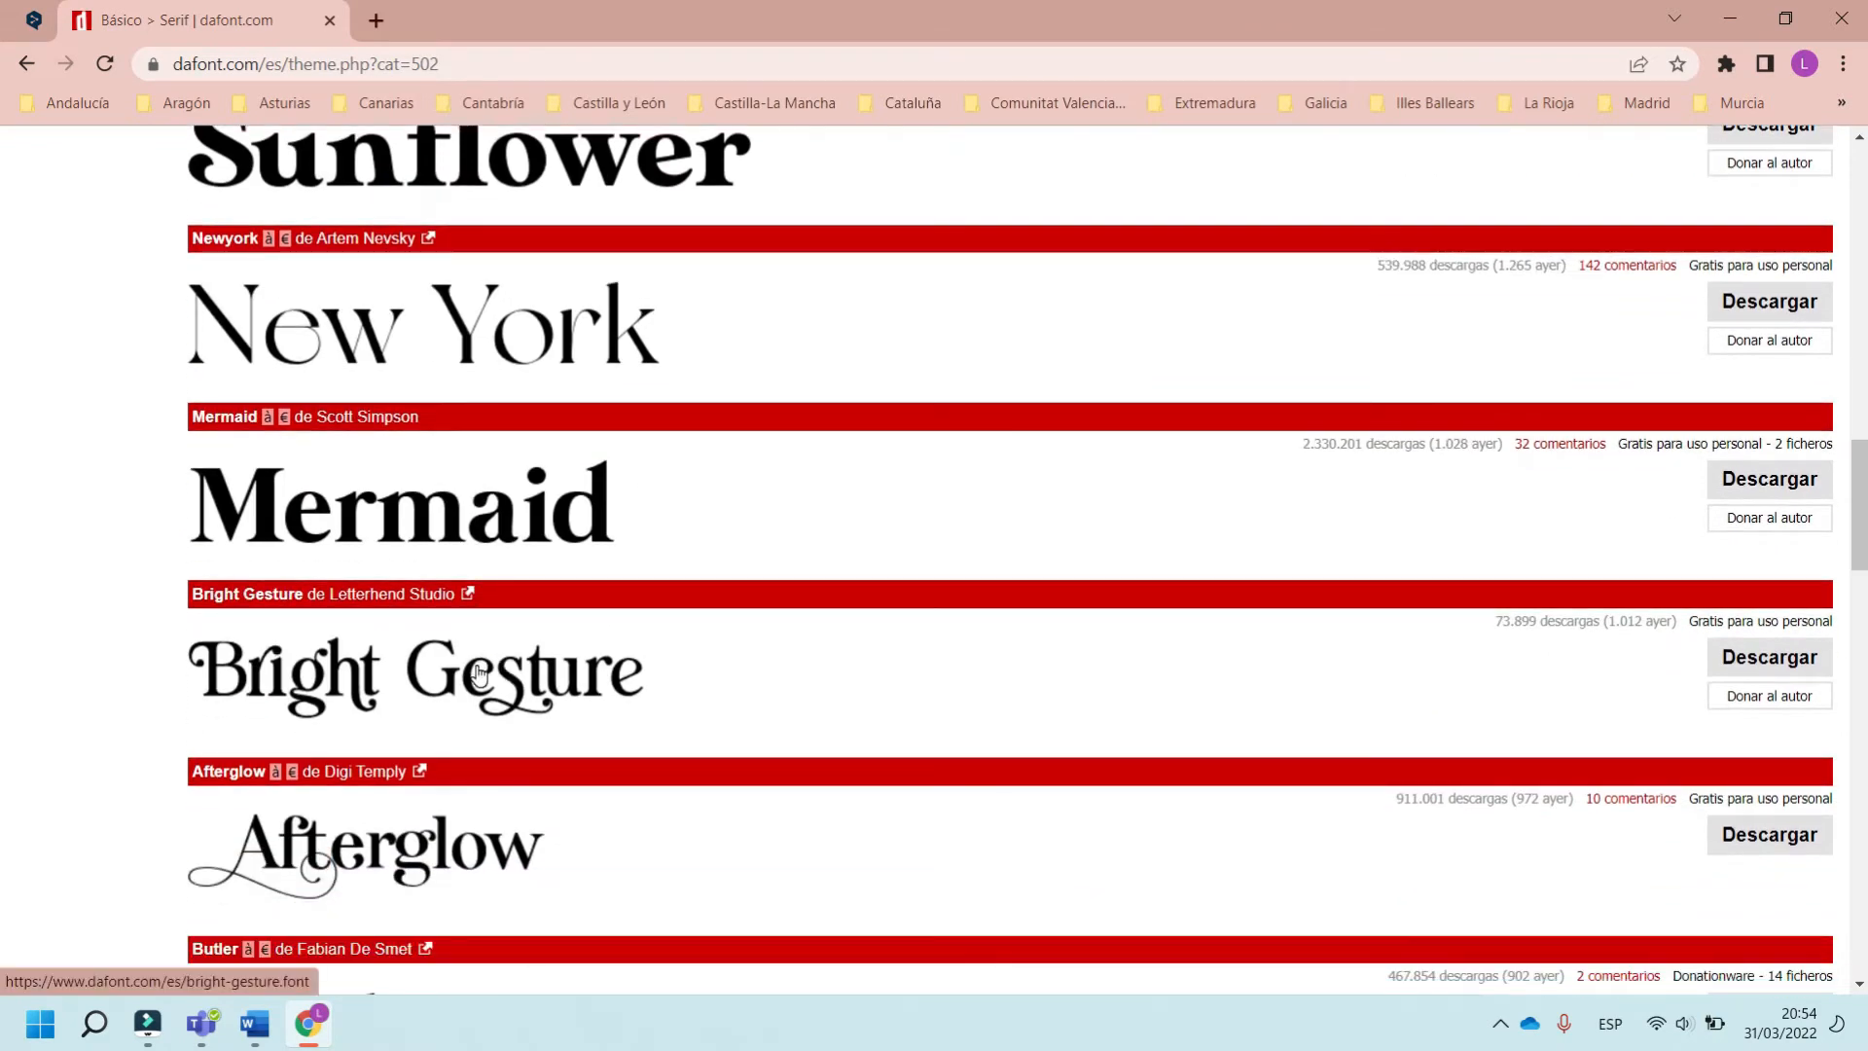
{"action": "scroll", "scroll_direction": "up", "scroll_amount": 3}
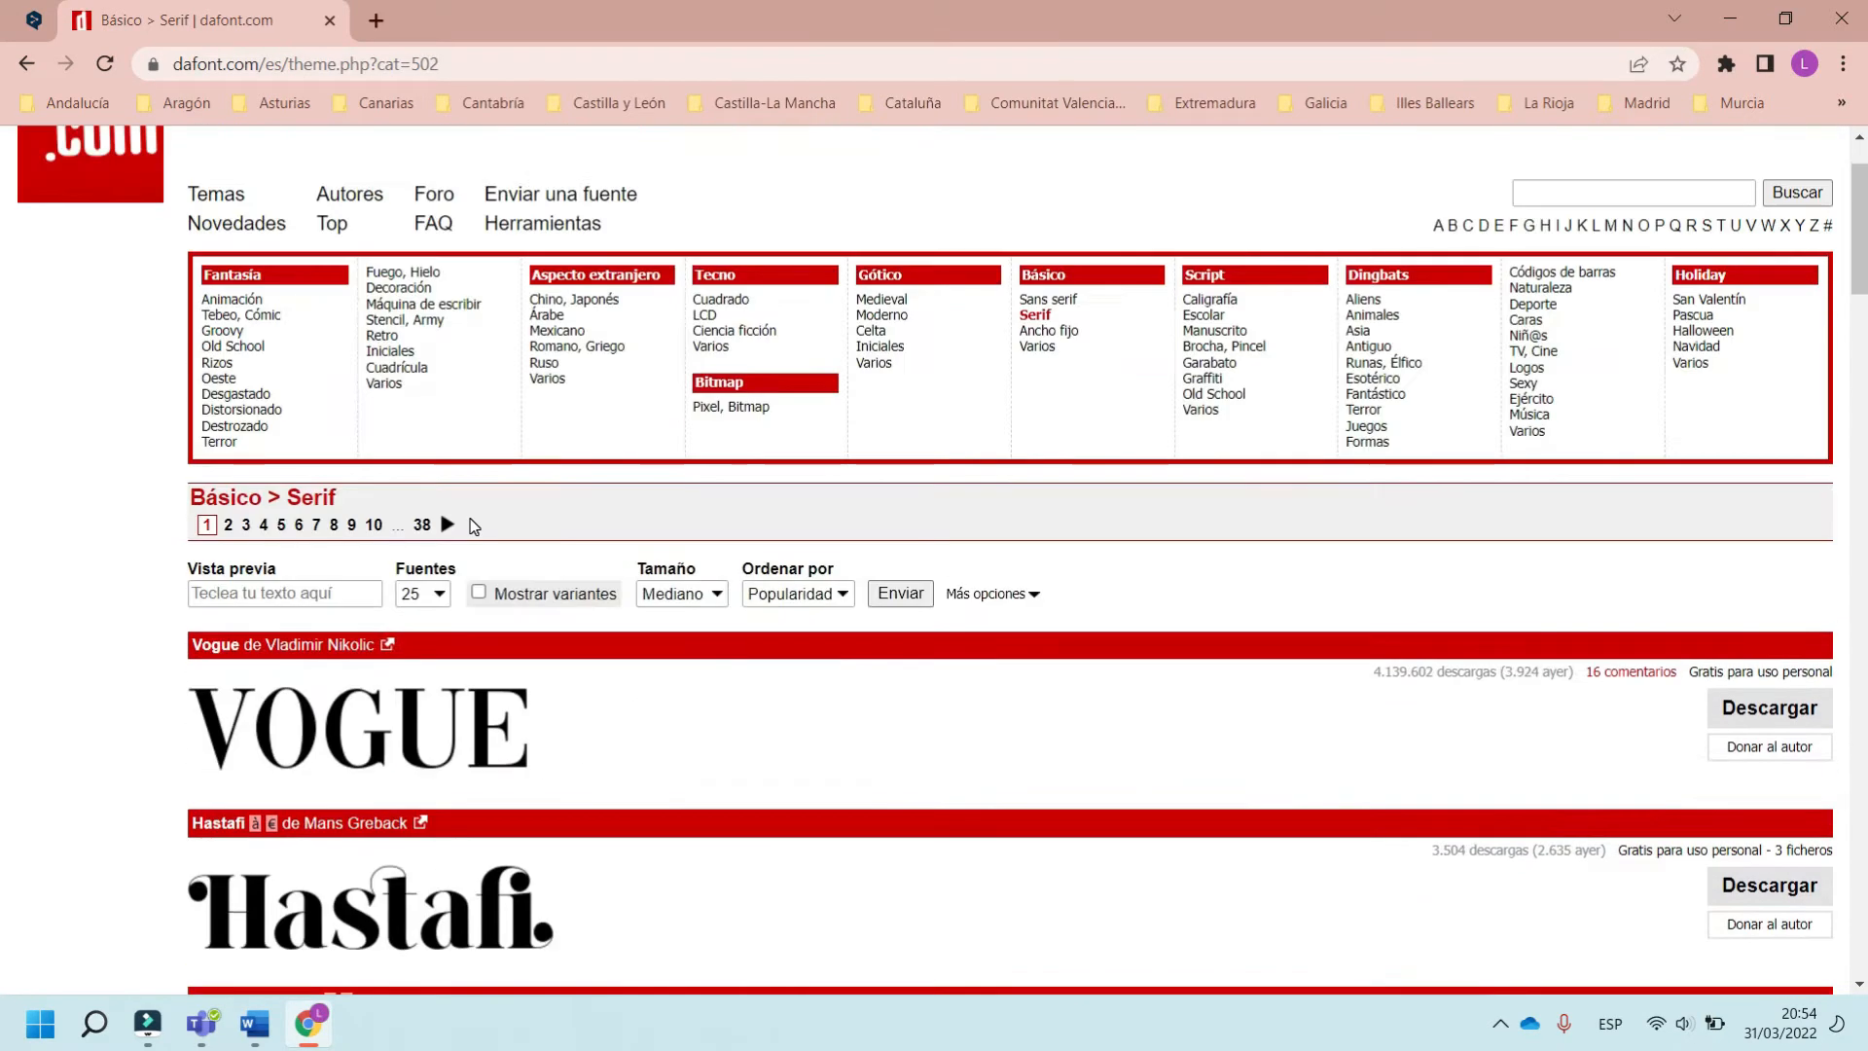
{"action": "mouse_move", "coordinate": [232, 300]}
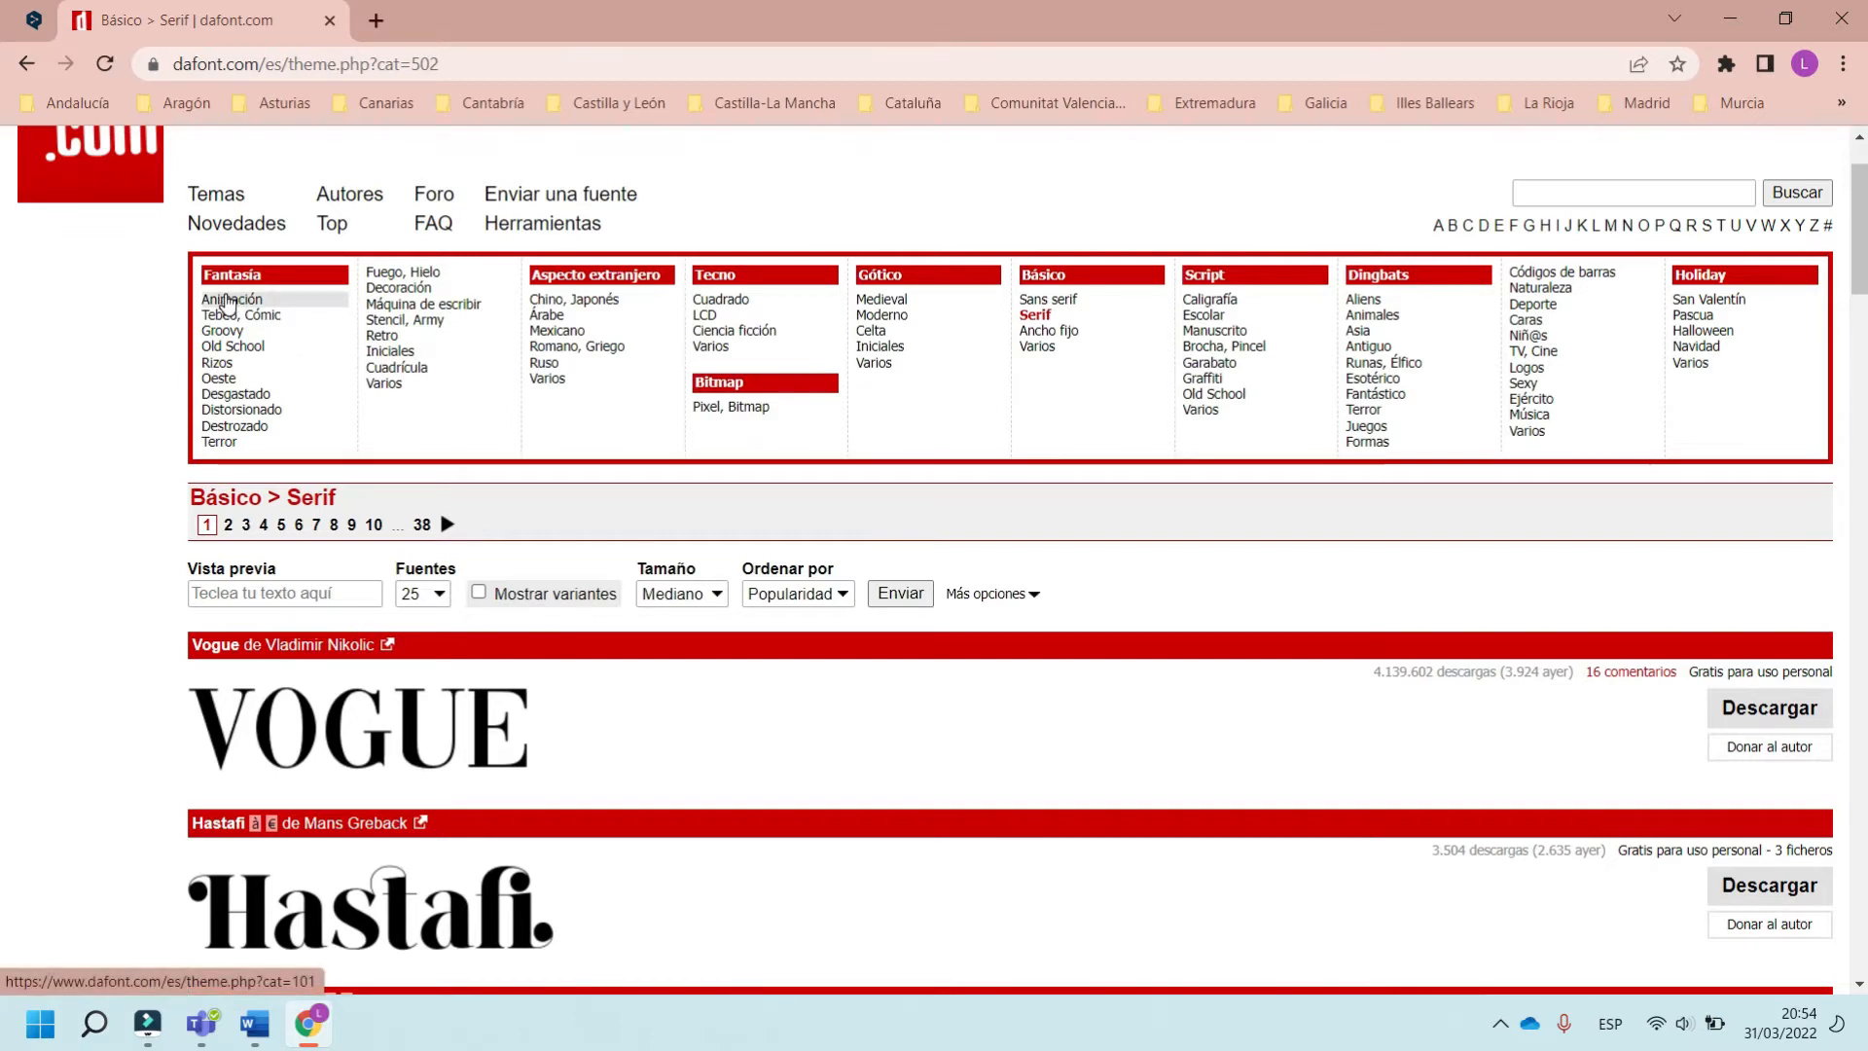
In Fantasía > Animación, find the Cheri font and download it as cheri.zip
{"action": "left_click", "coordinate": [230, 300]}
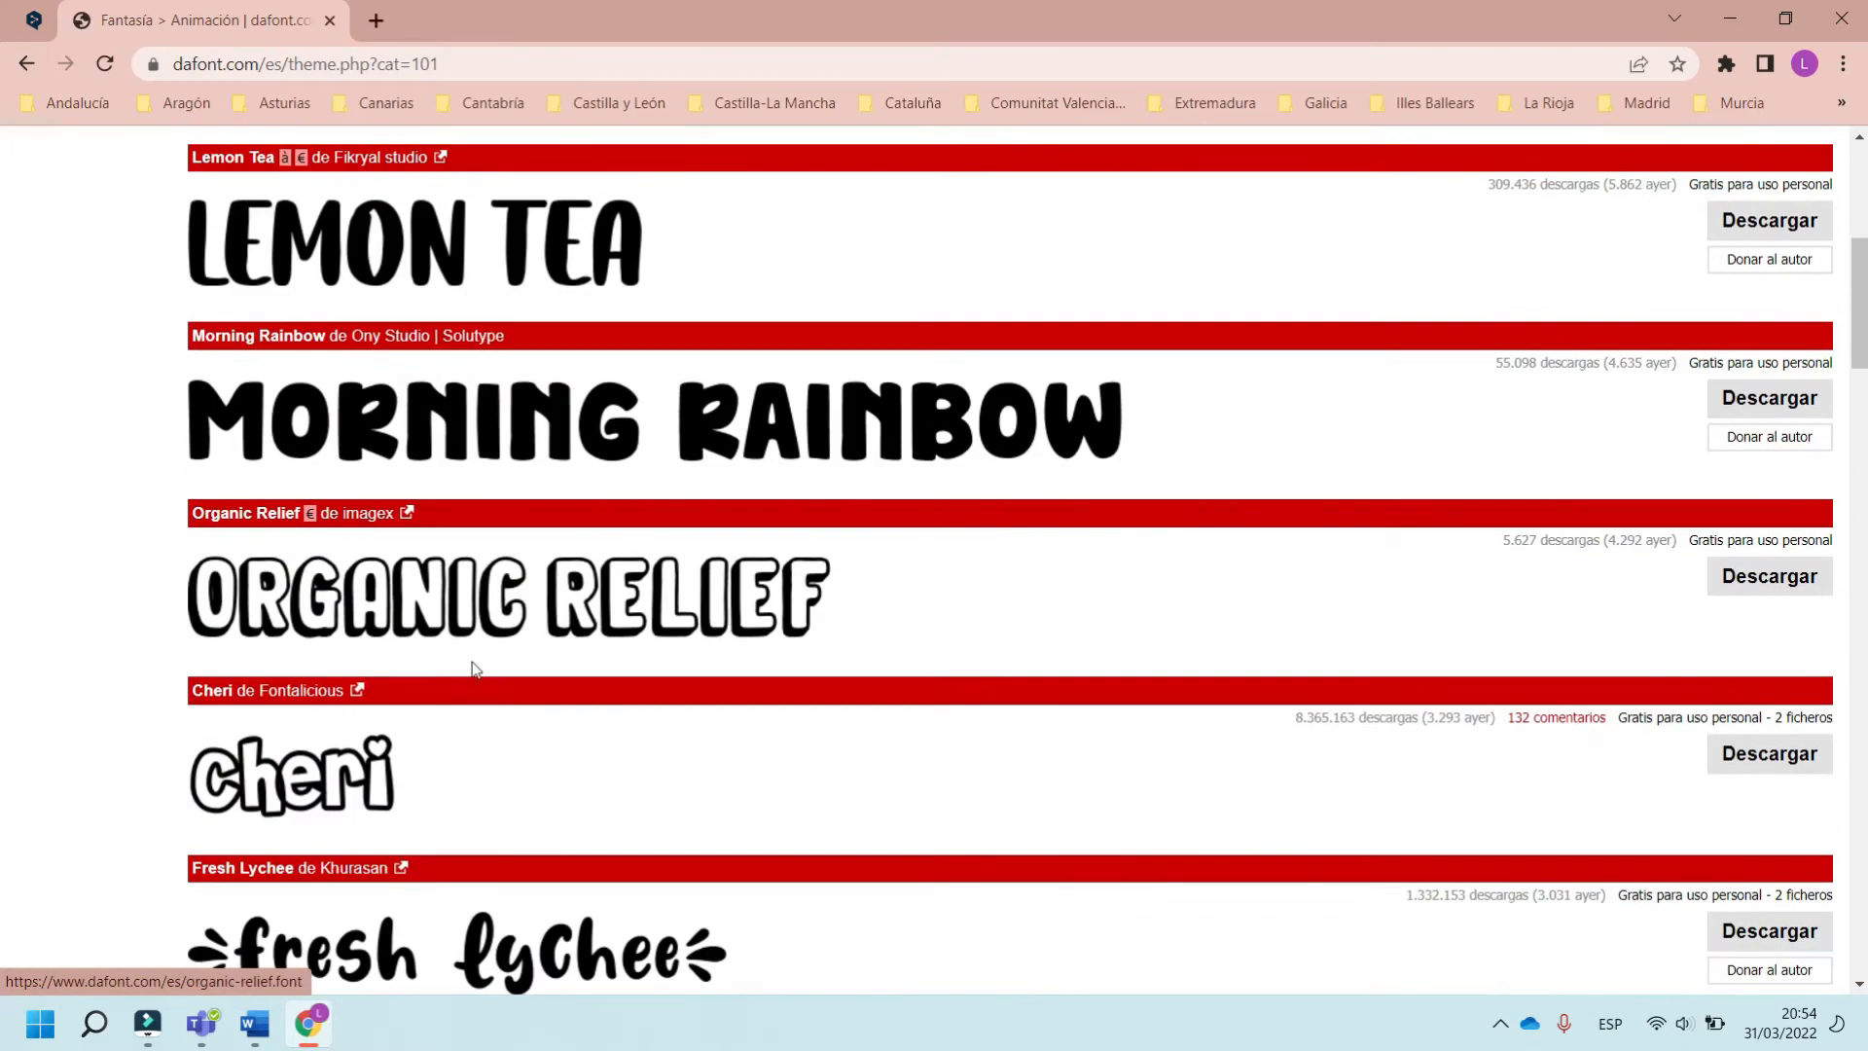
{"action": "scroll", "scroll_direction": "down", "scroll_amount": 3}
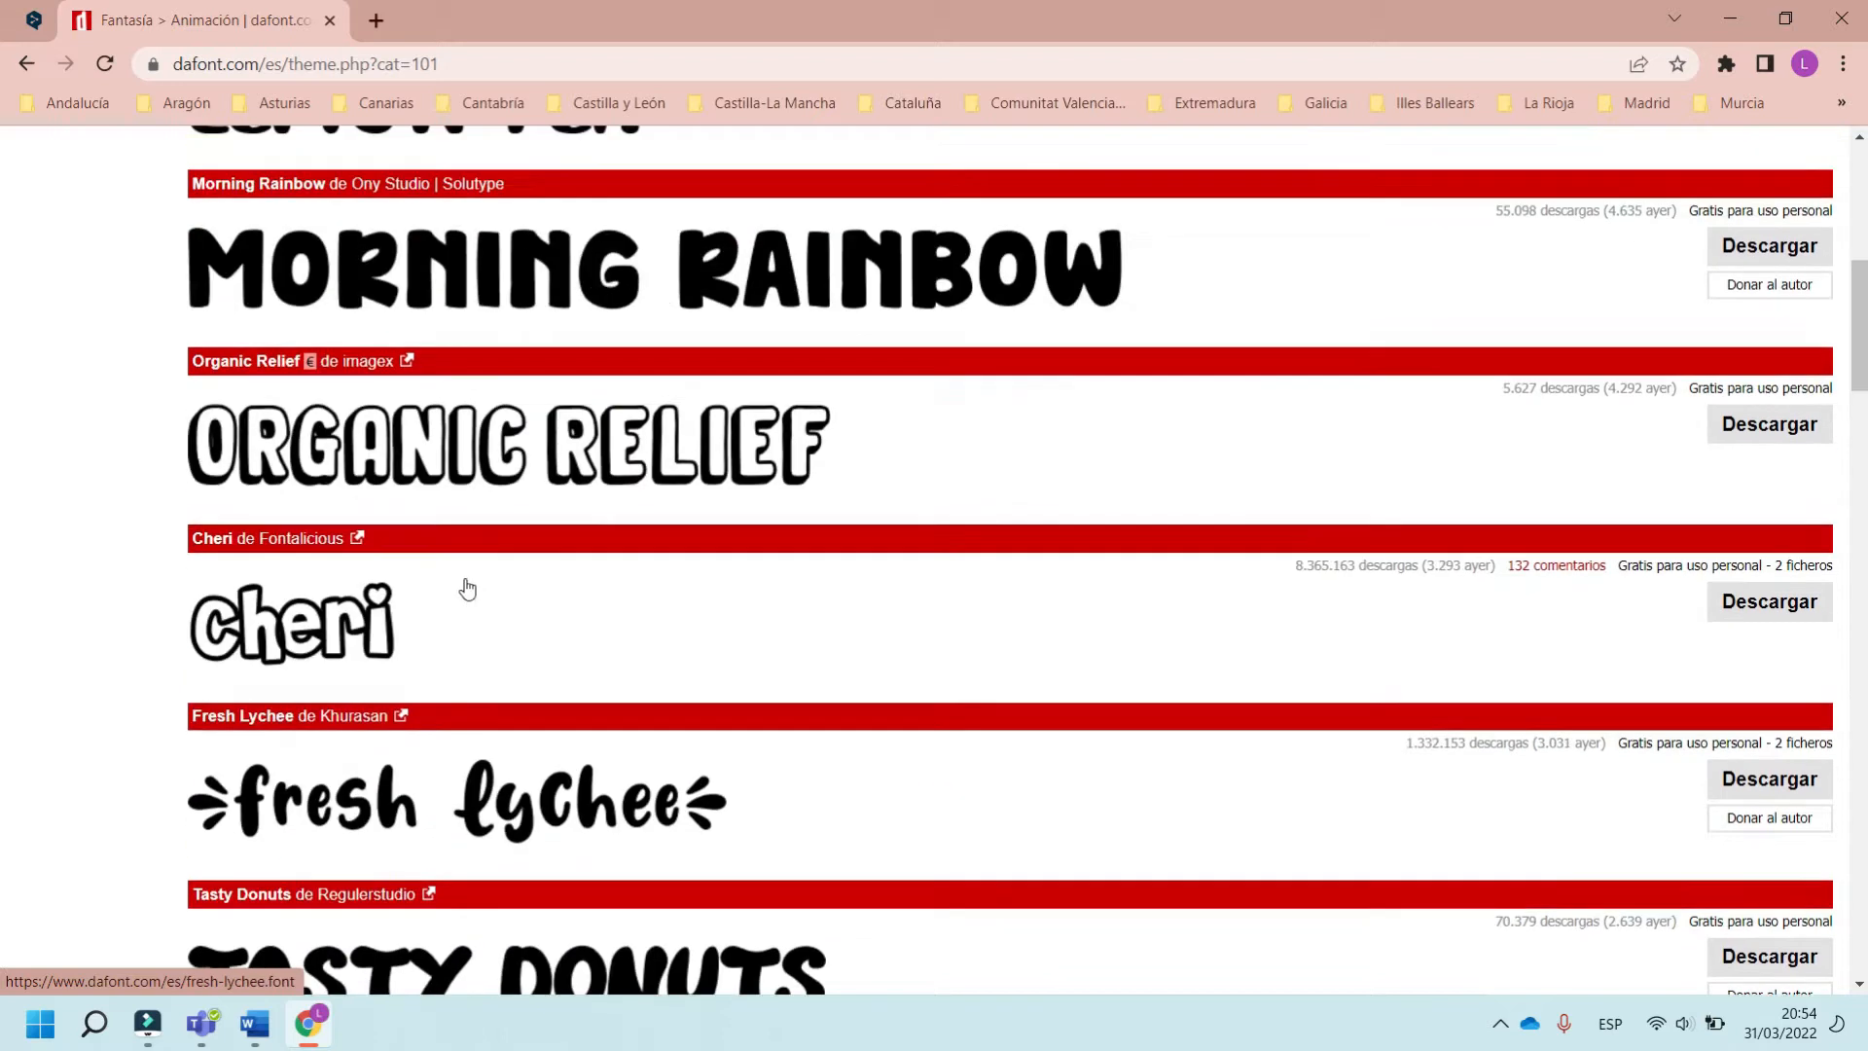
{"action": "left_click", "coordinate": [210, 537]}
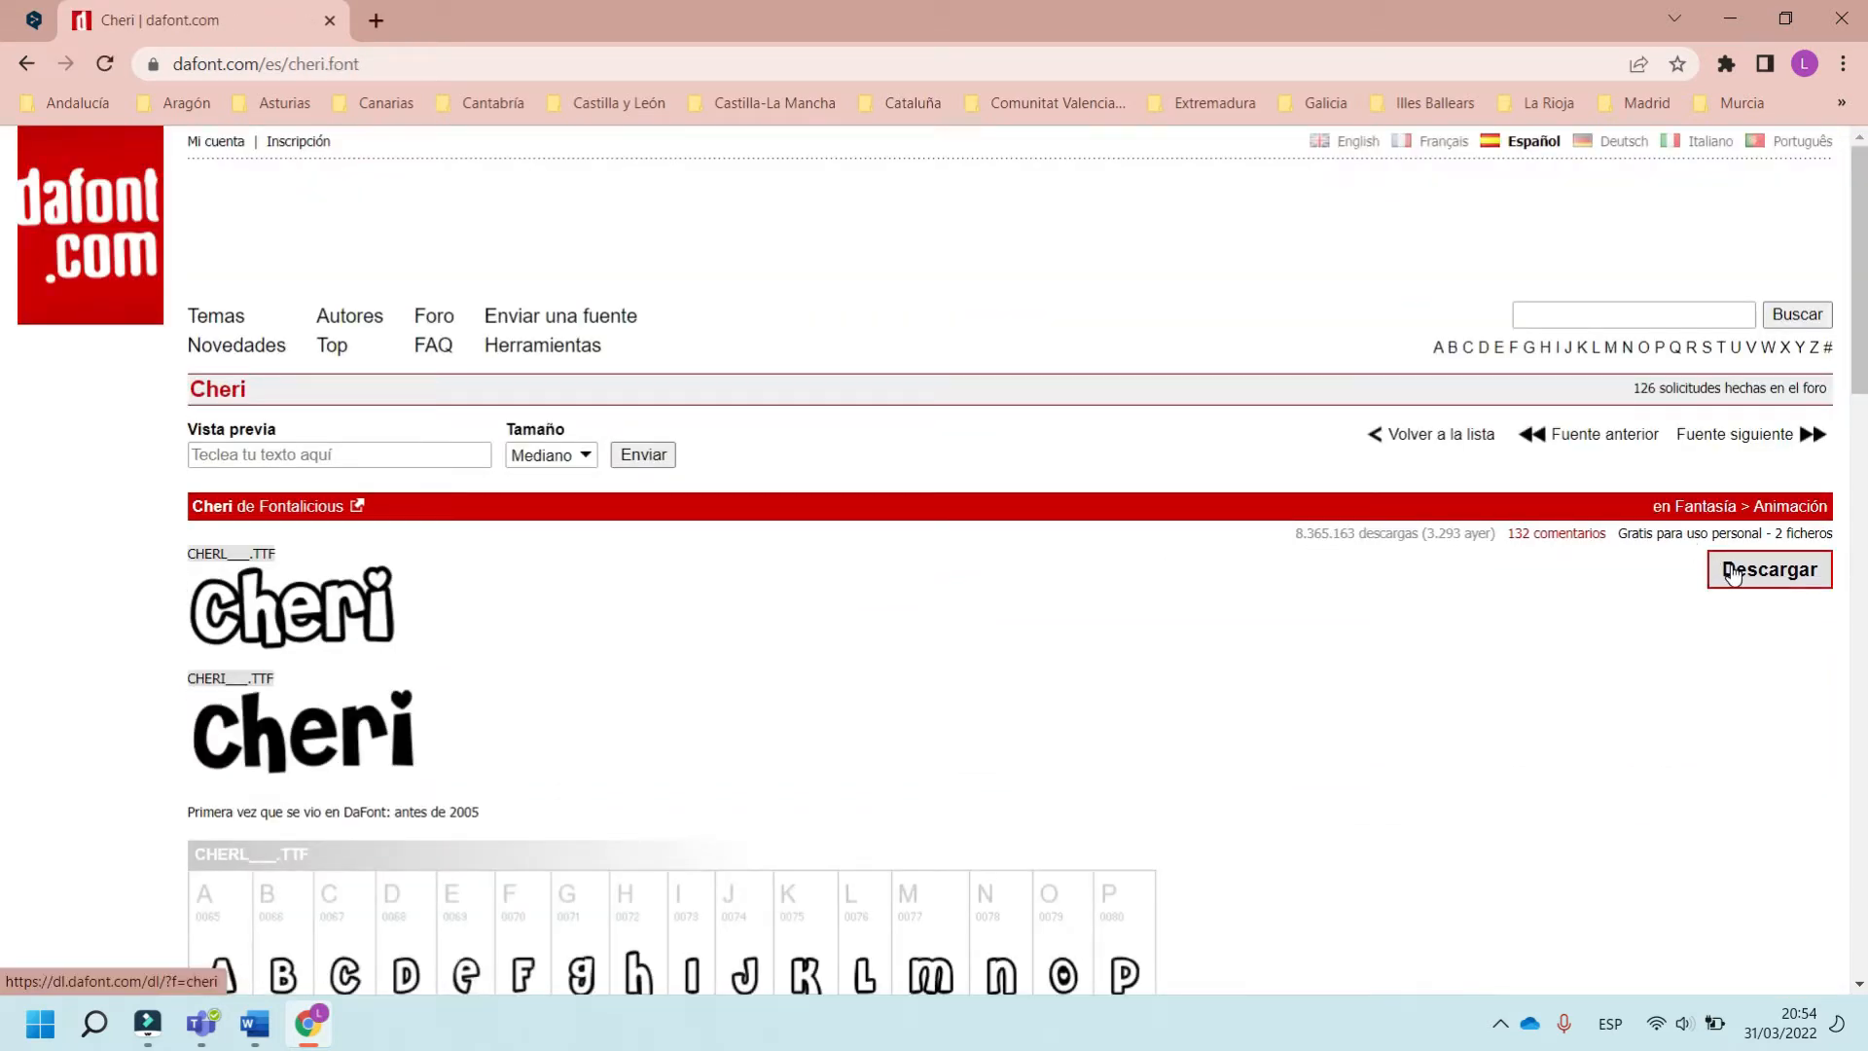
{"action": "left_click", "coordinate": [1768, 568]}
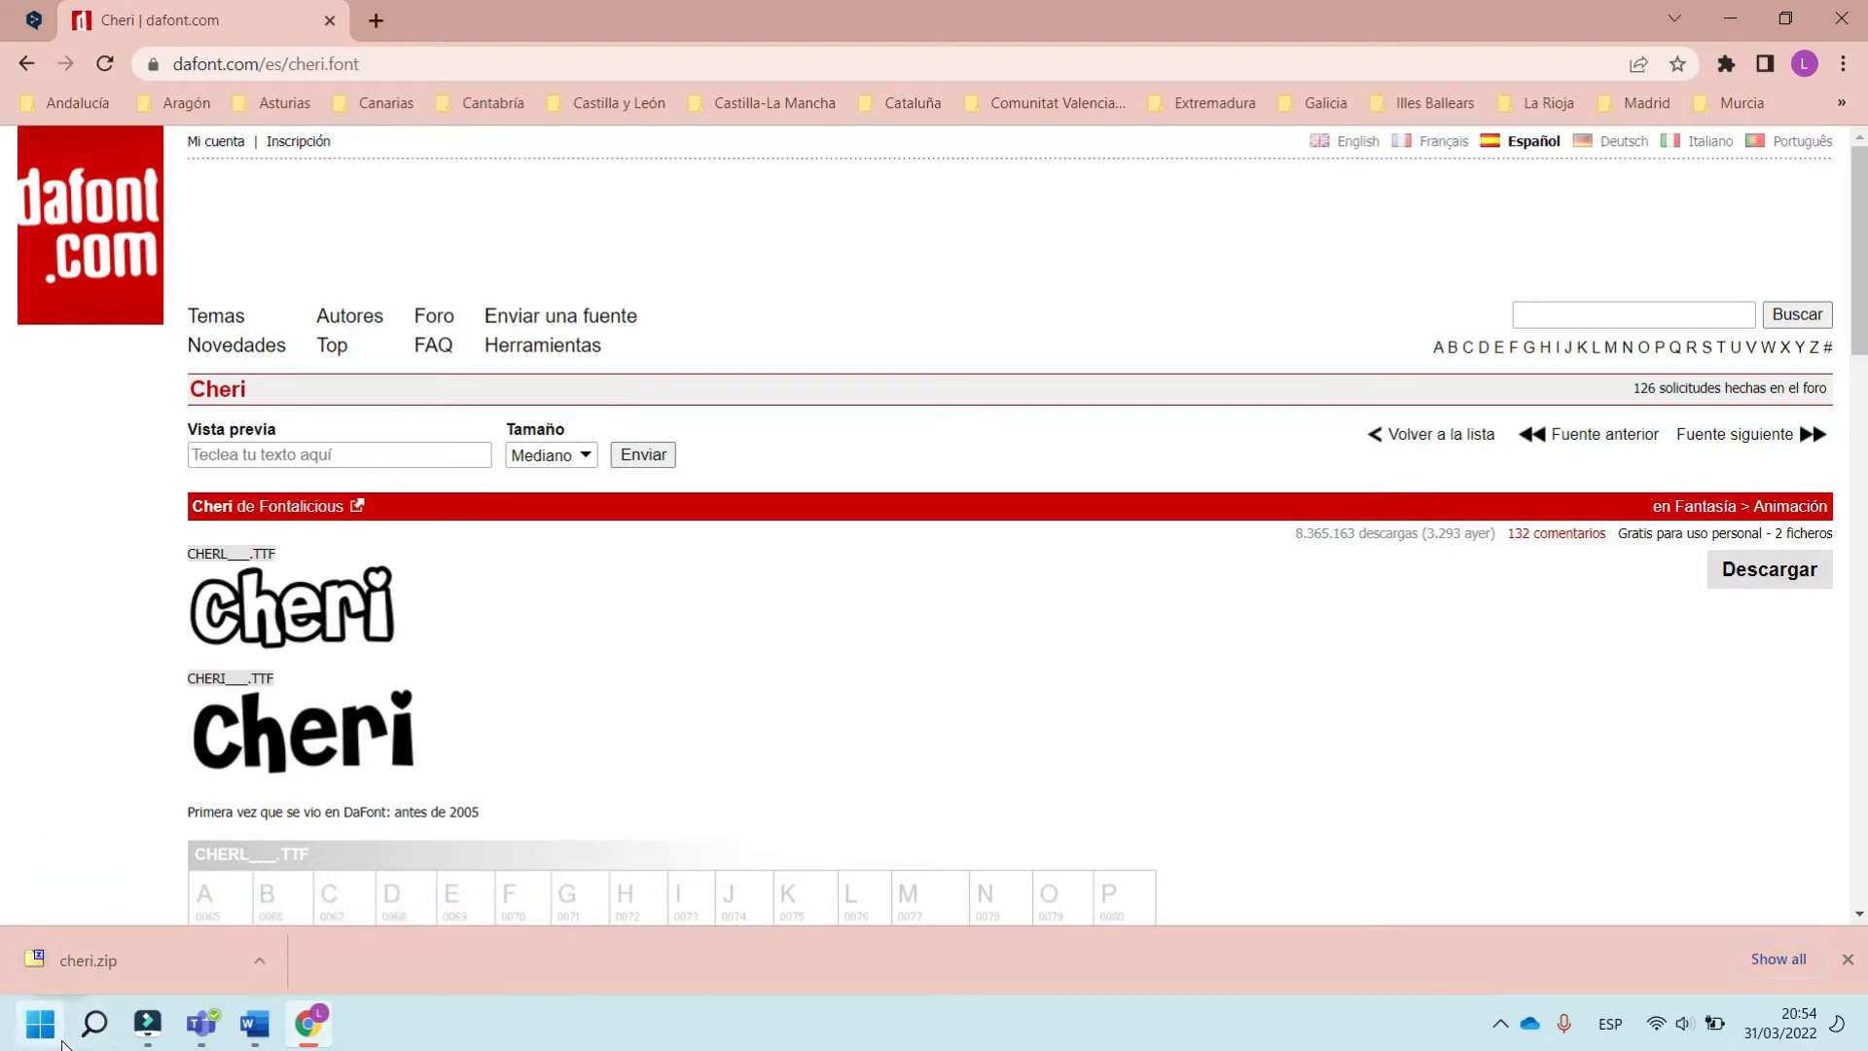
In File Explorer's Downloads folder, open cheri.zip from its context menu to see the font files
{"action": "left_click", "coordinate": [362, 1024]}
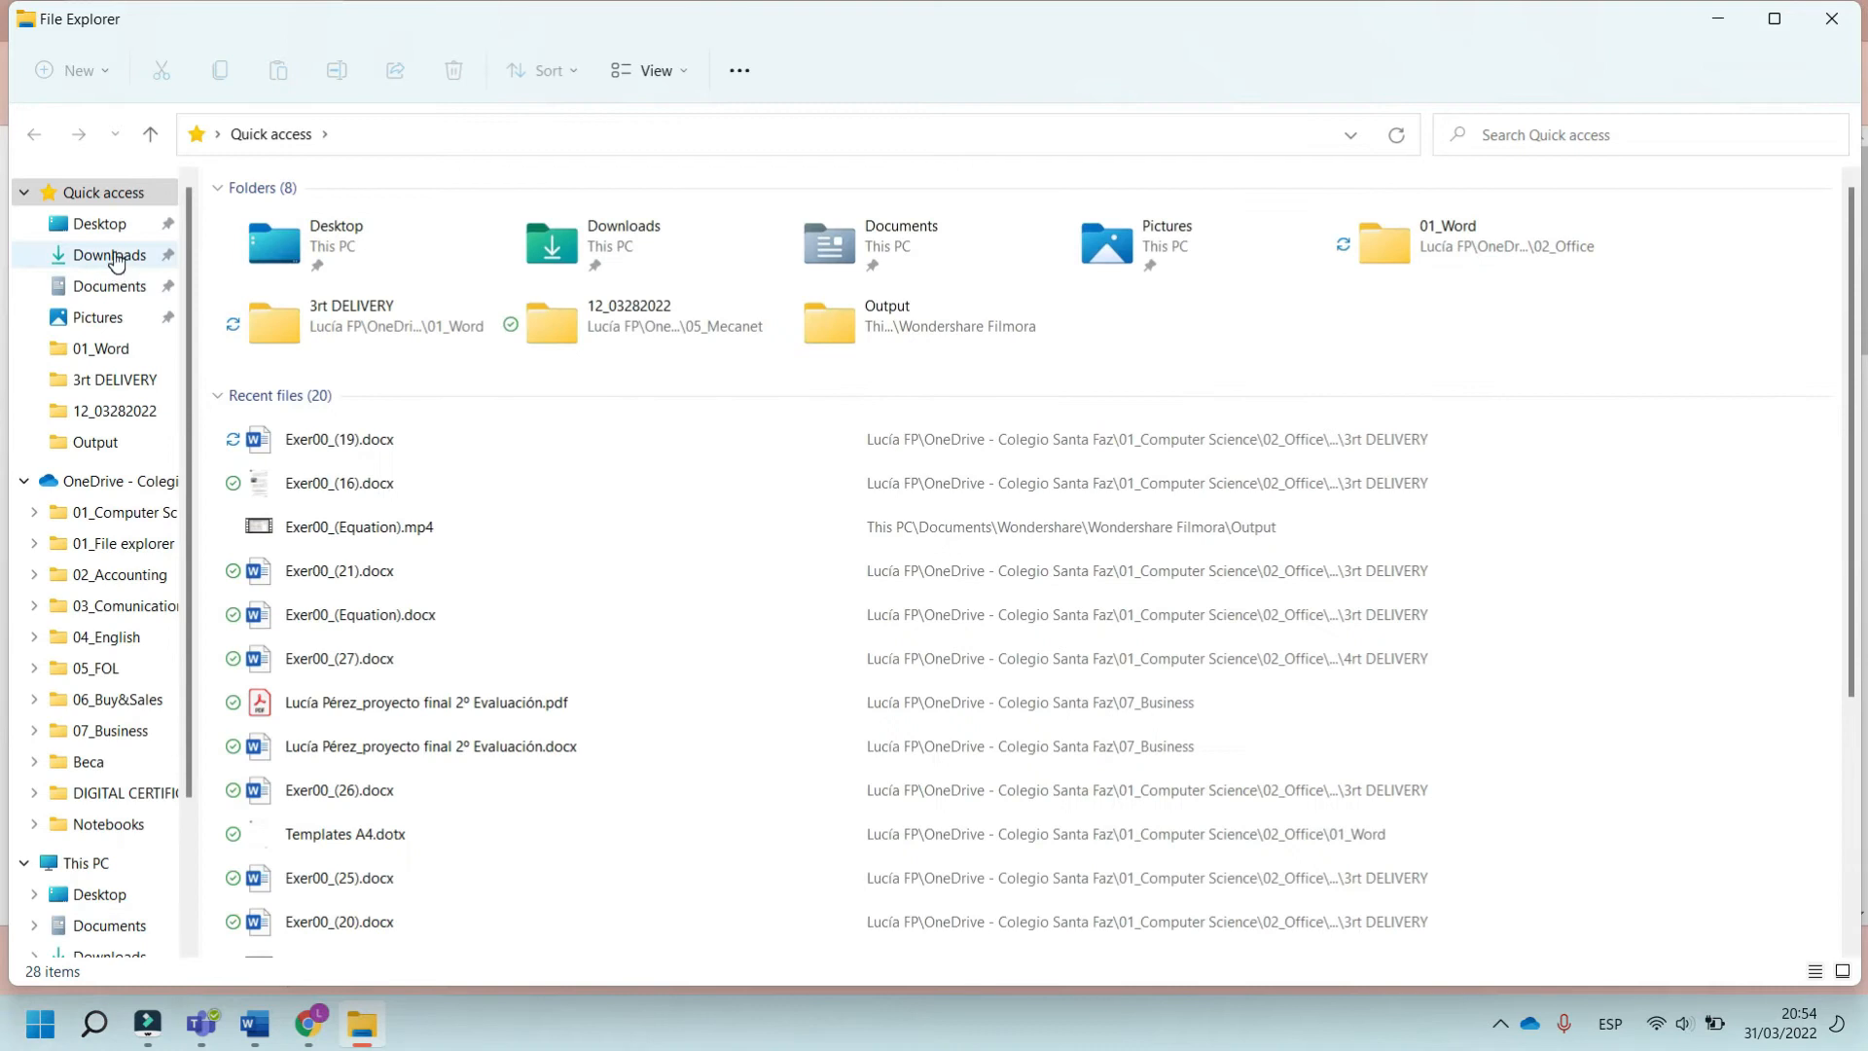
{"action": "left_click", "coordinate": [109, 253]}
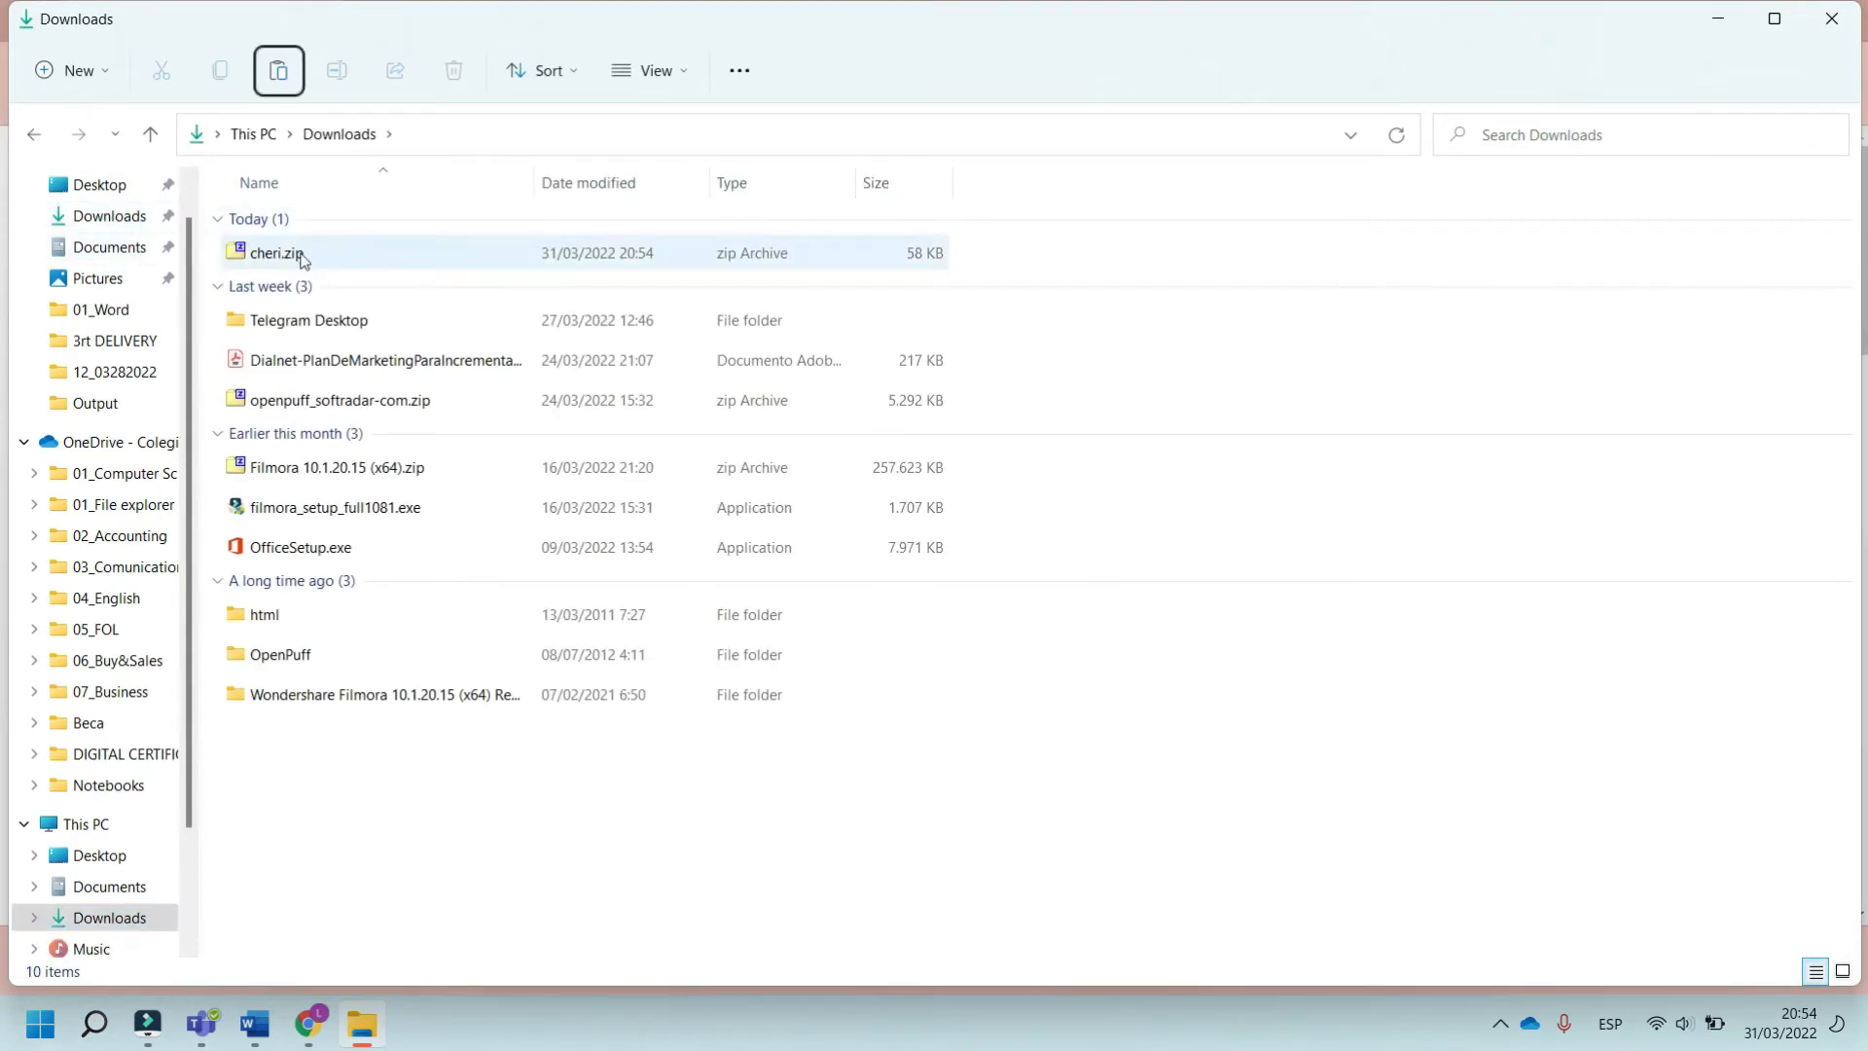
{"action": "mouse_move", "coordinate": [306, 259]}
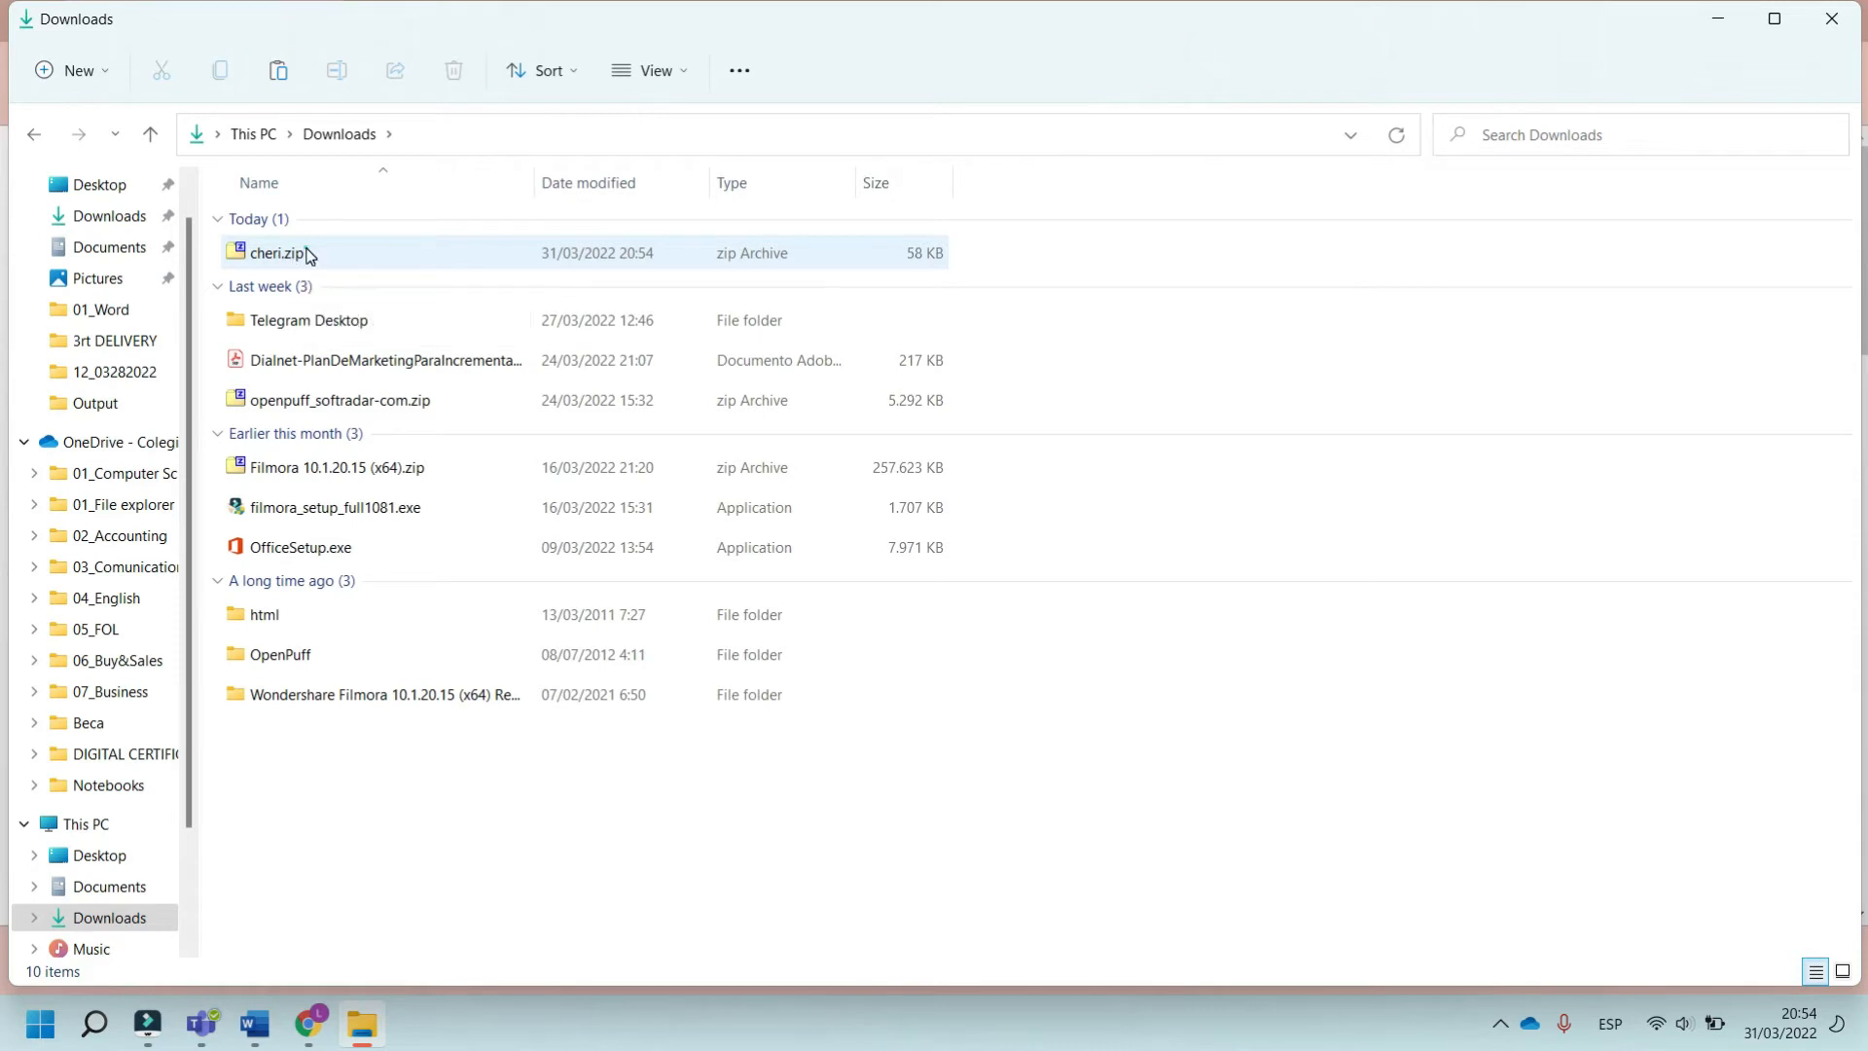
{"action": "left_click", "coordinate": [280, 252]}
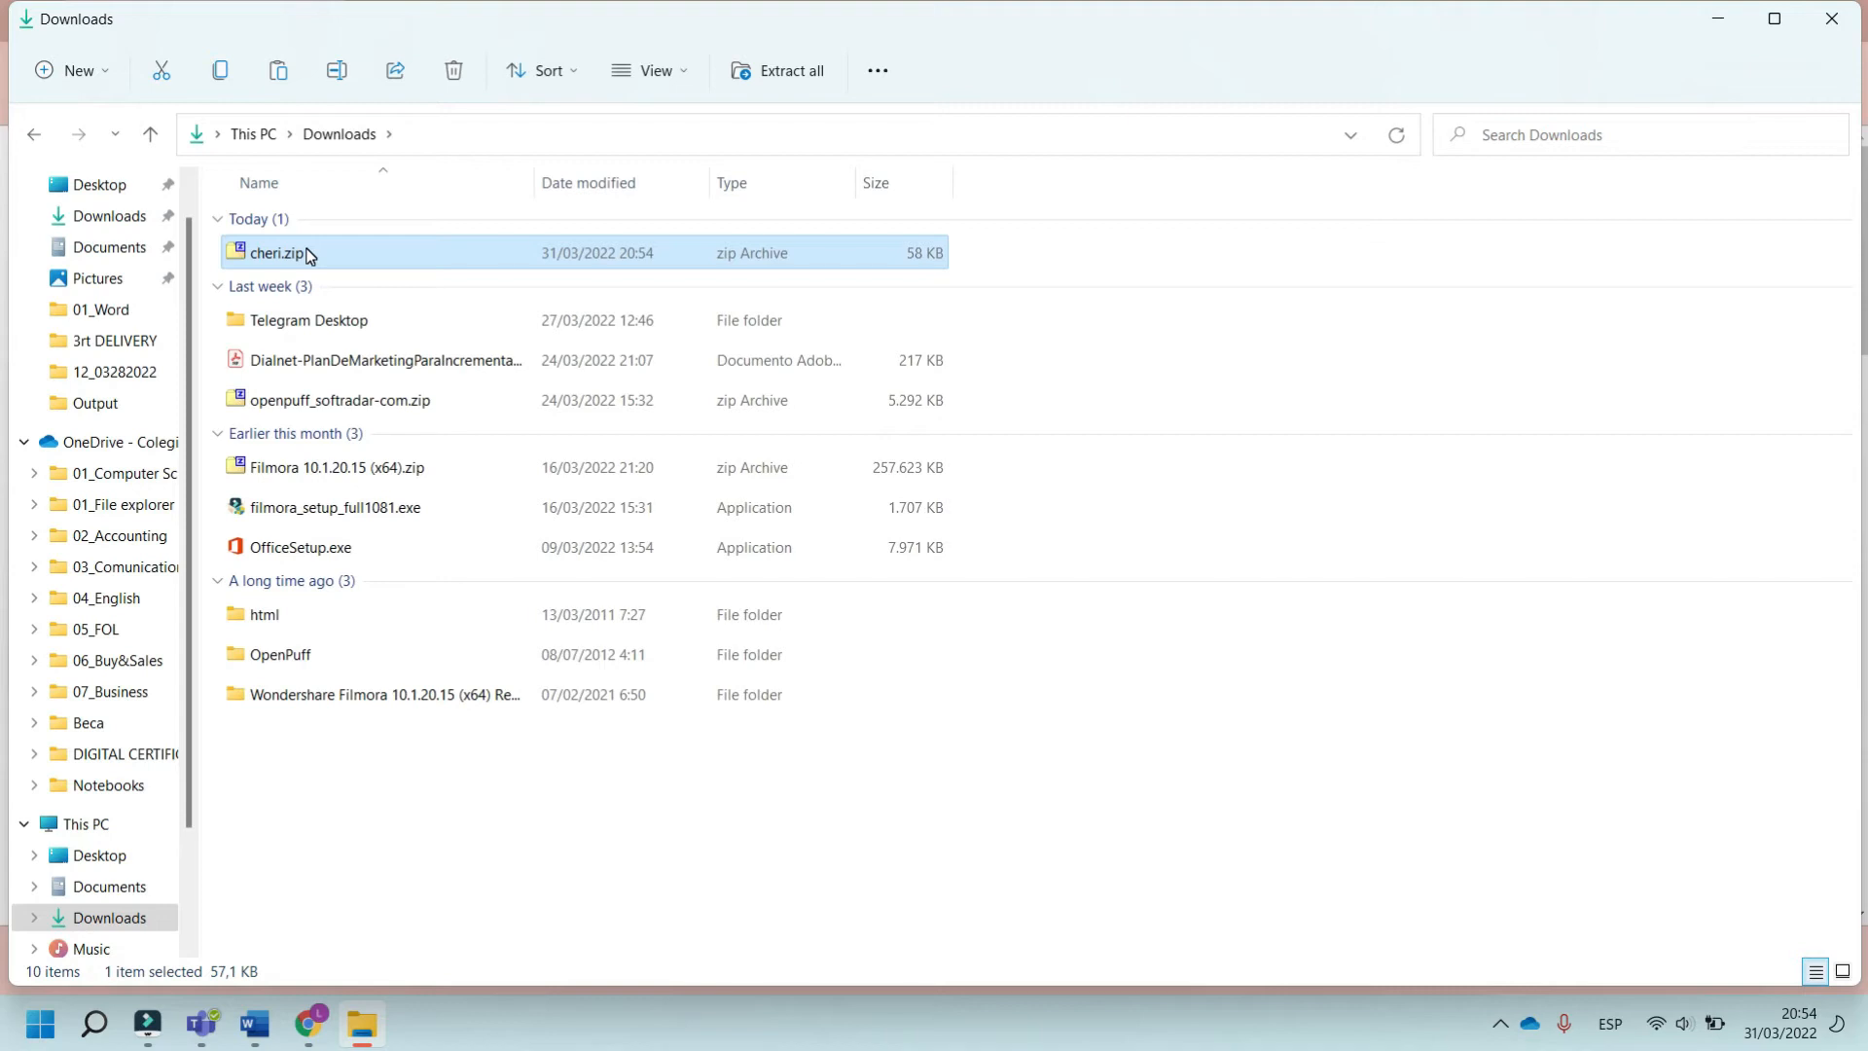
{"action": "right_click", "coordinate": [280, 253]}
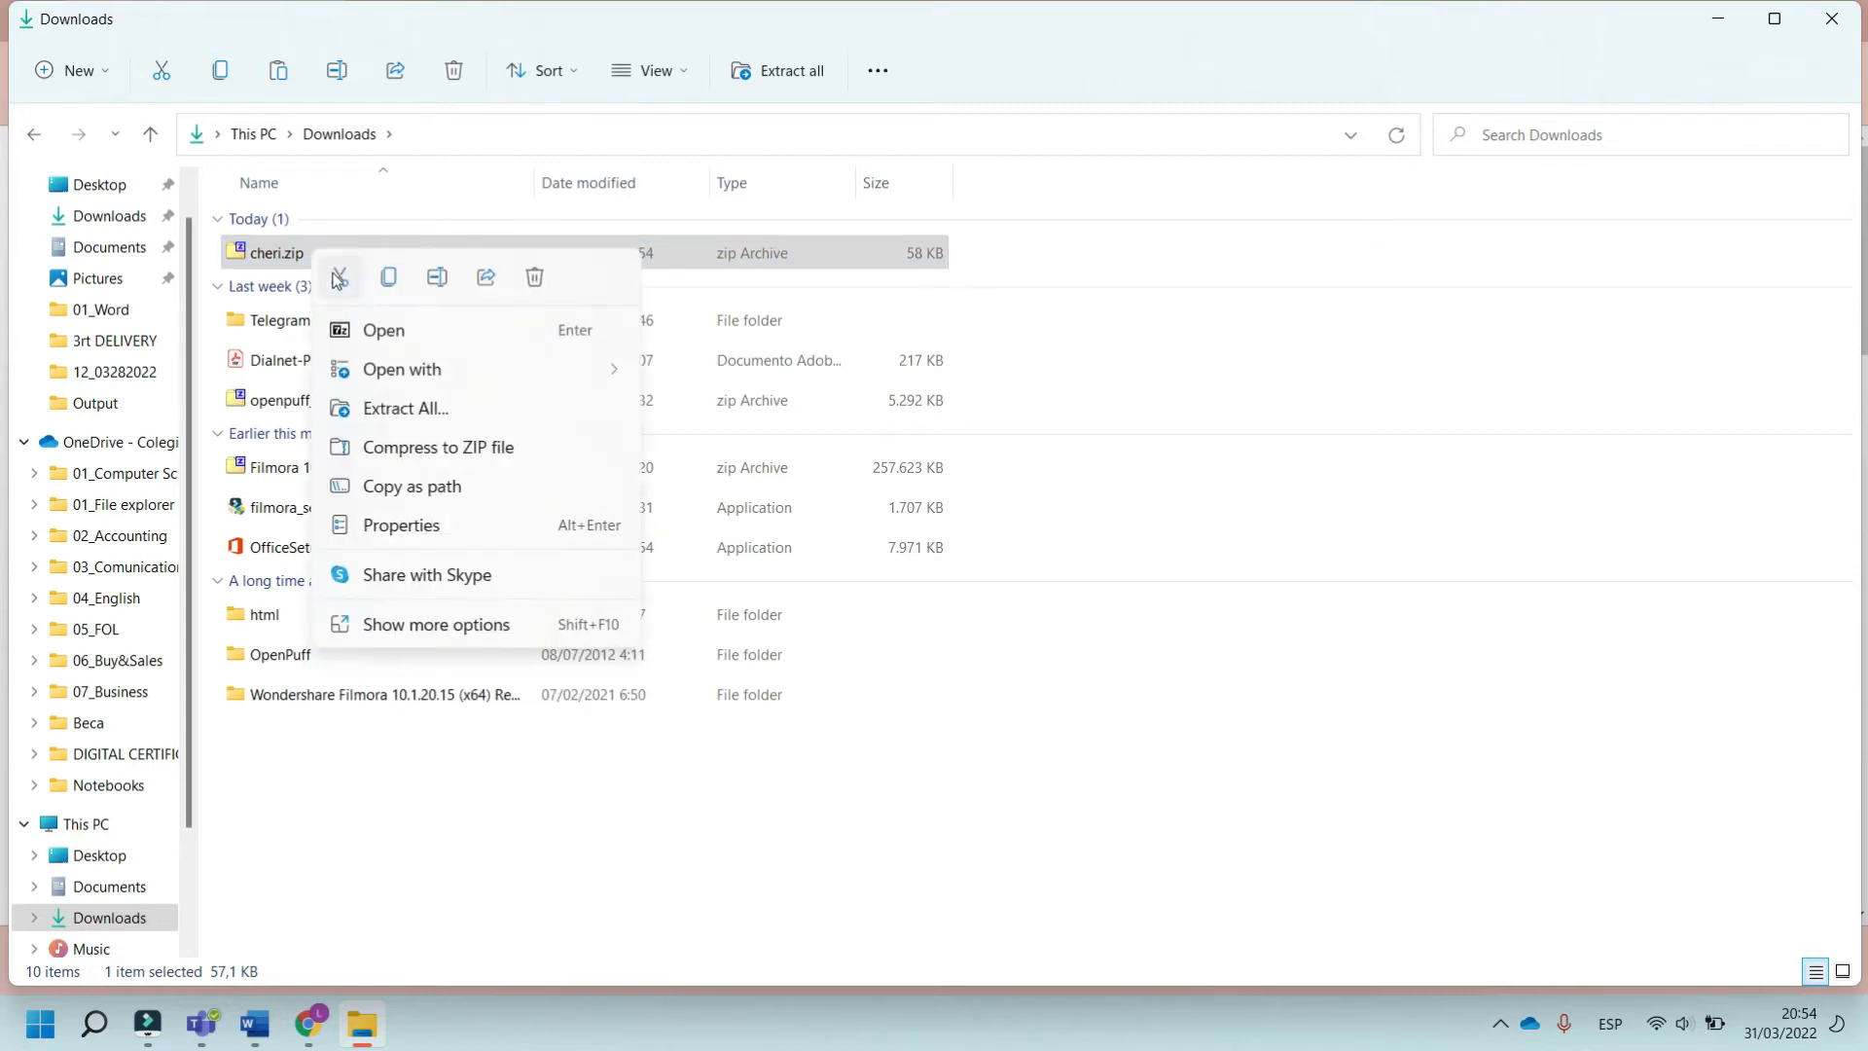
{"action": "mouse_move", "coordinate": [383, 330]}
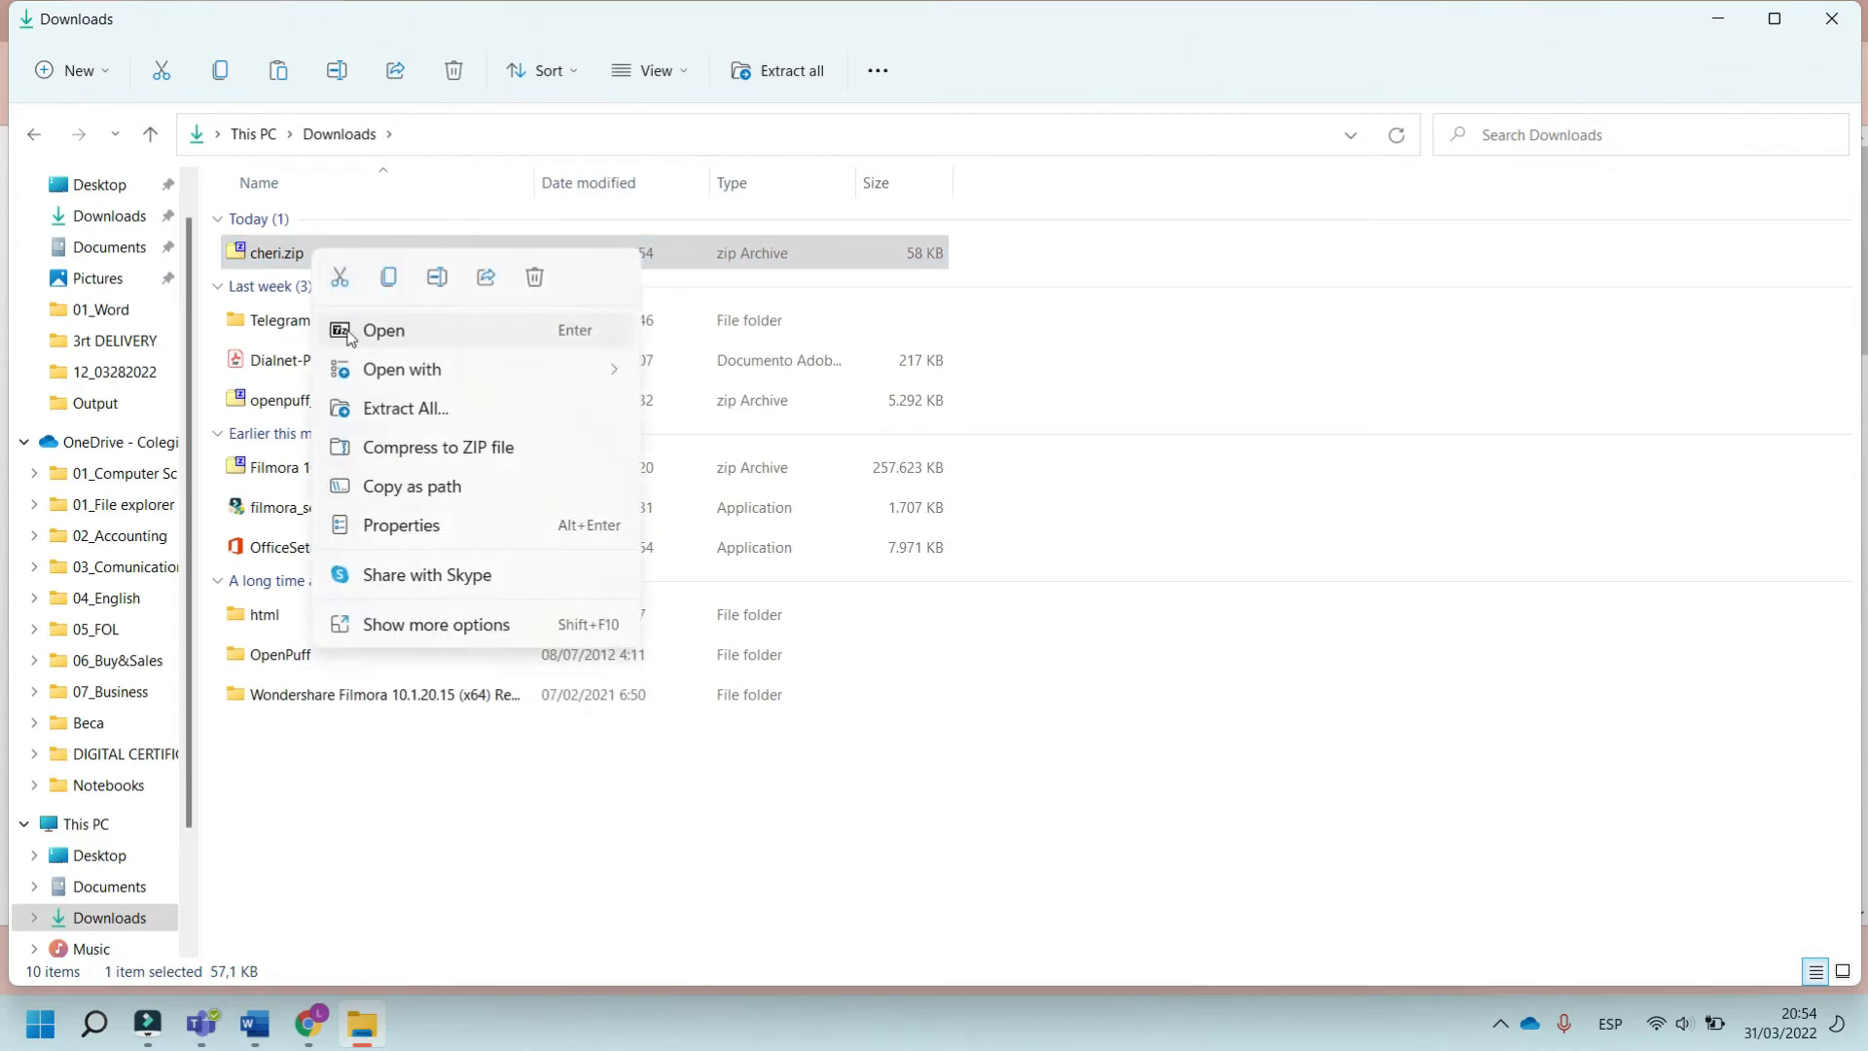
{"action": "mouse_move", "coordinate": [393, 334]}
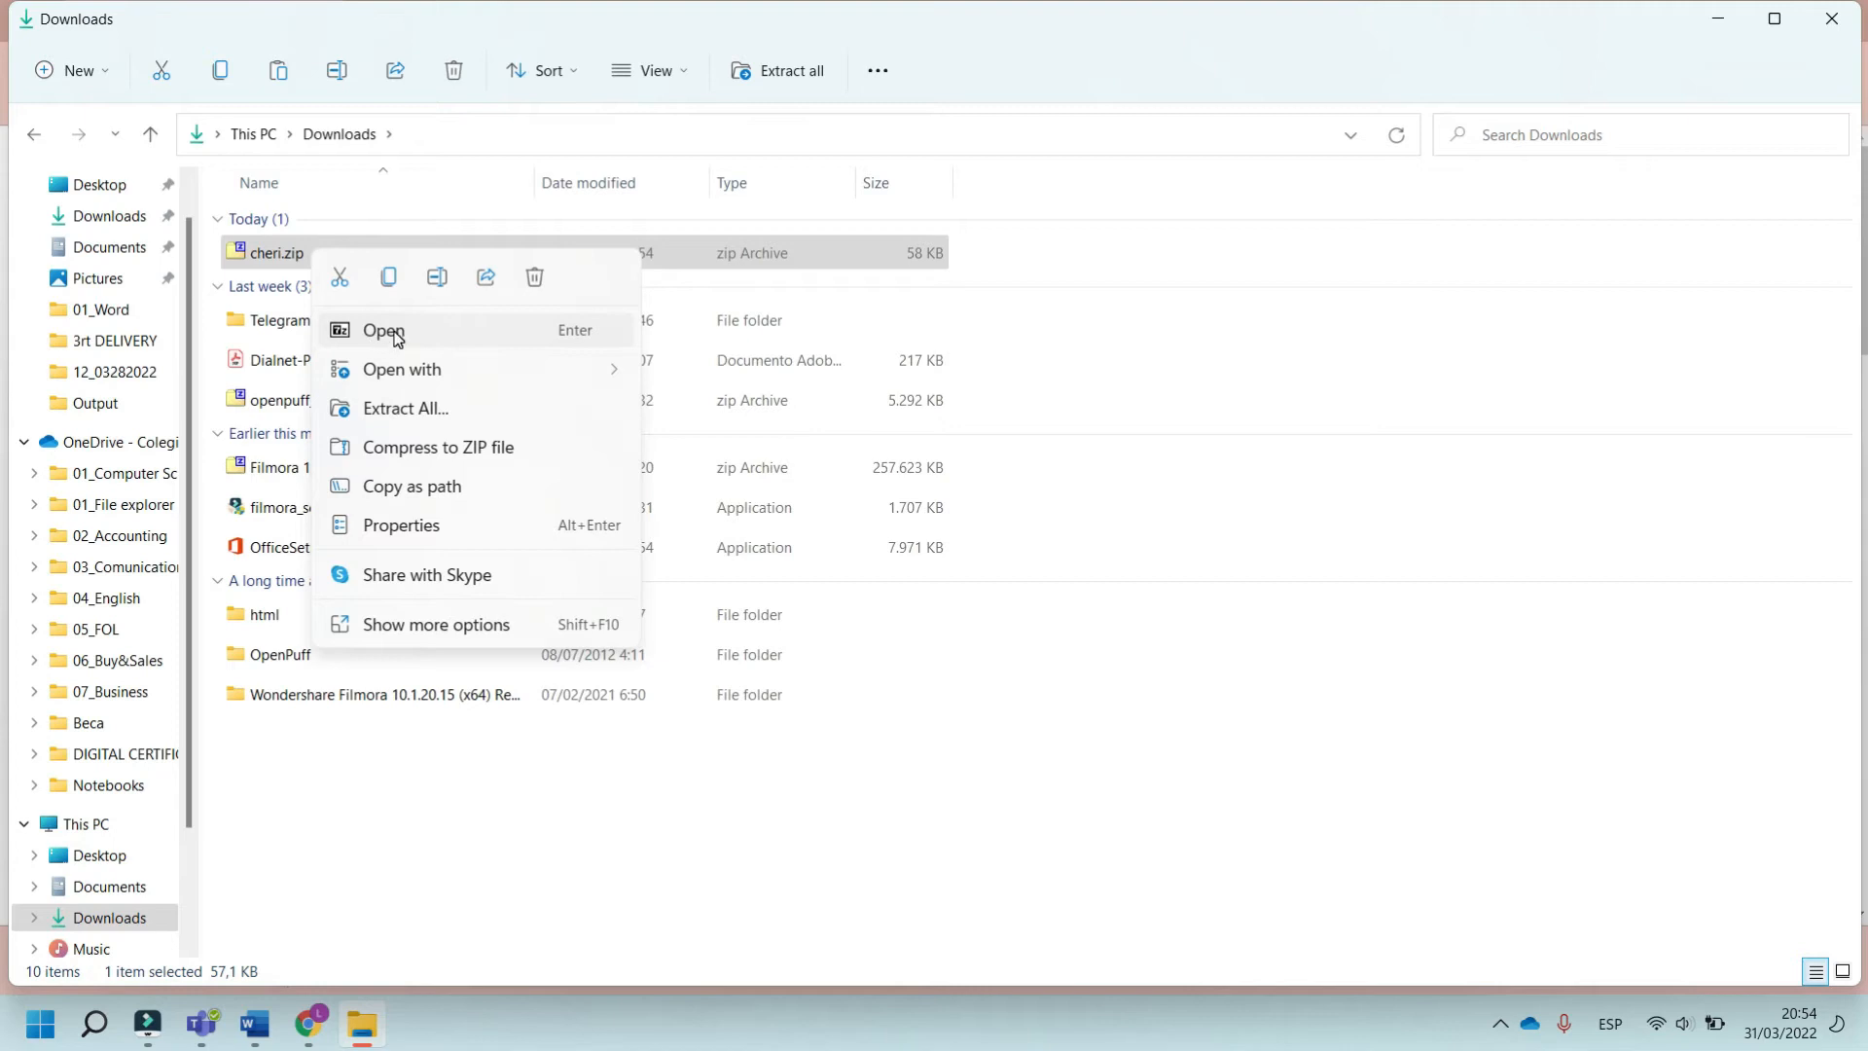
{"action": "left_click", "coordinate": [383, 330]}
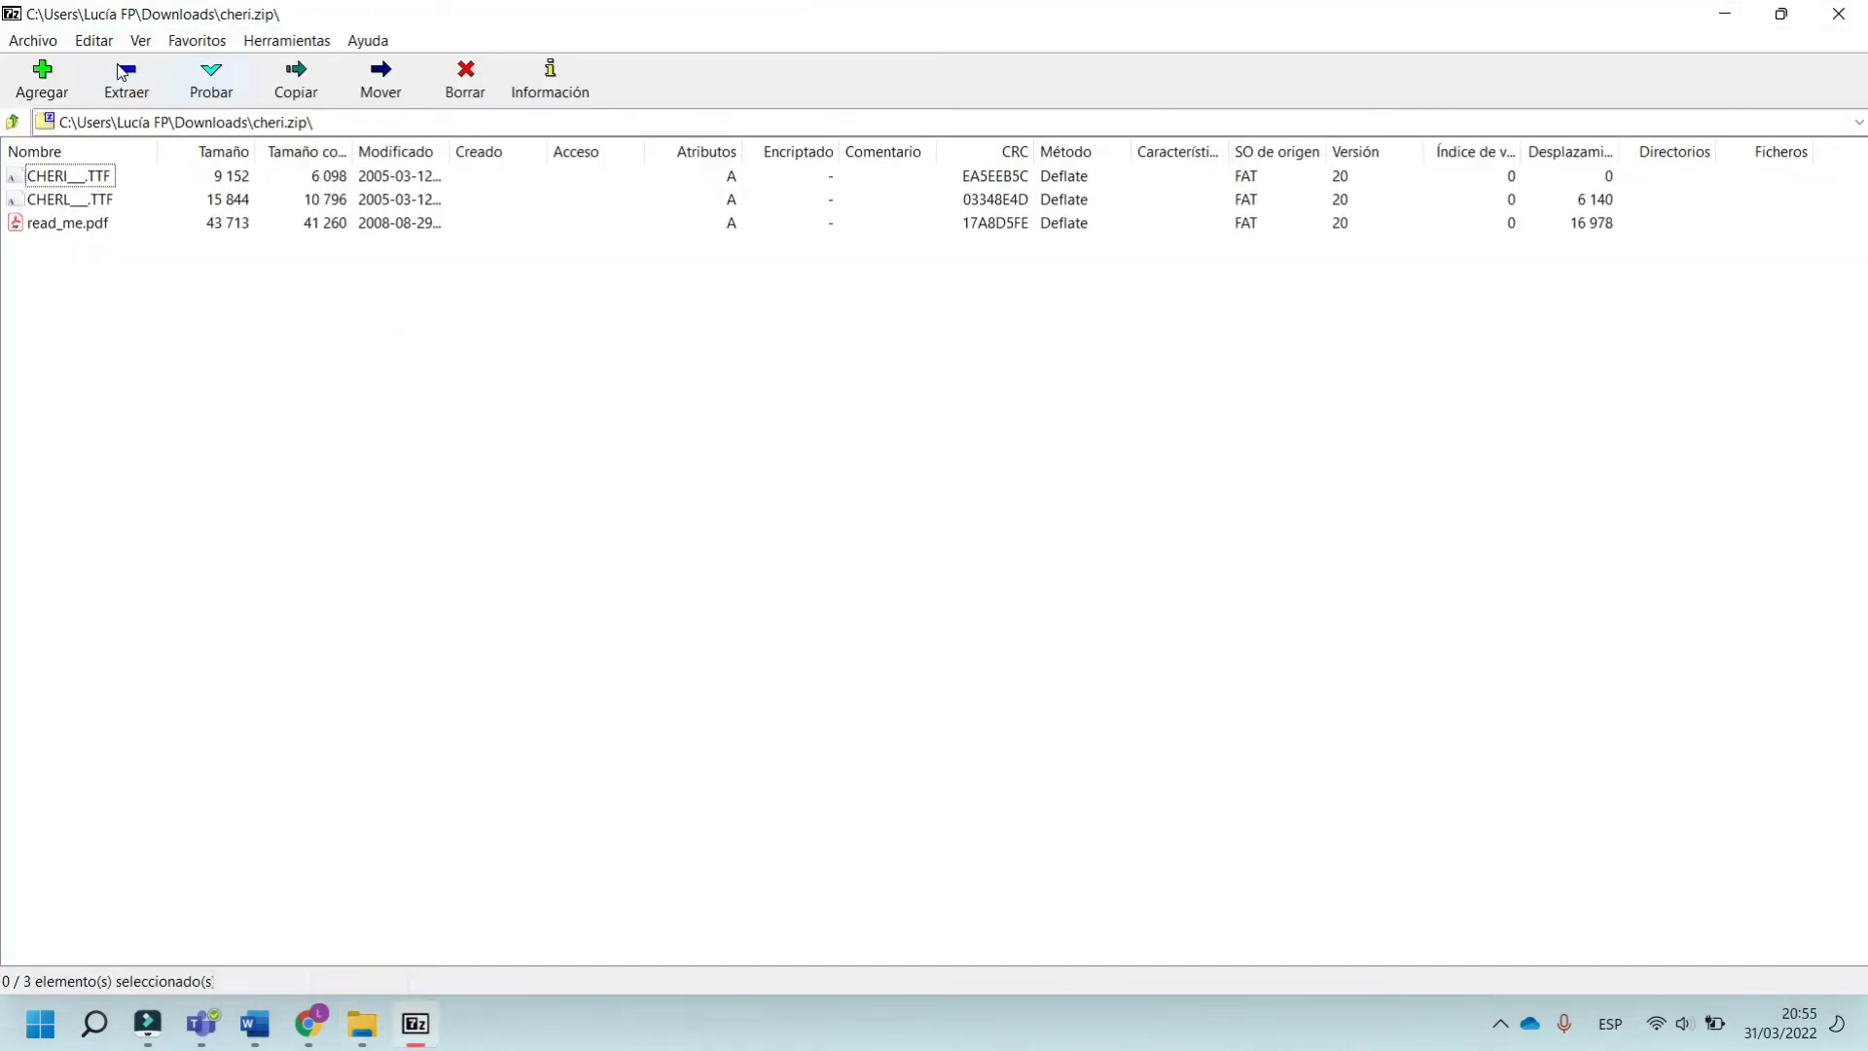
Extract the Cheri TTF files and read_me.pdf into Downloads with 7-Zip and return to File Explorer
{"action": "left_click", "coordinate": [293, 79]}
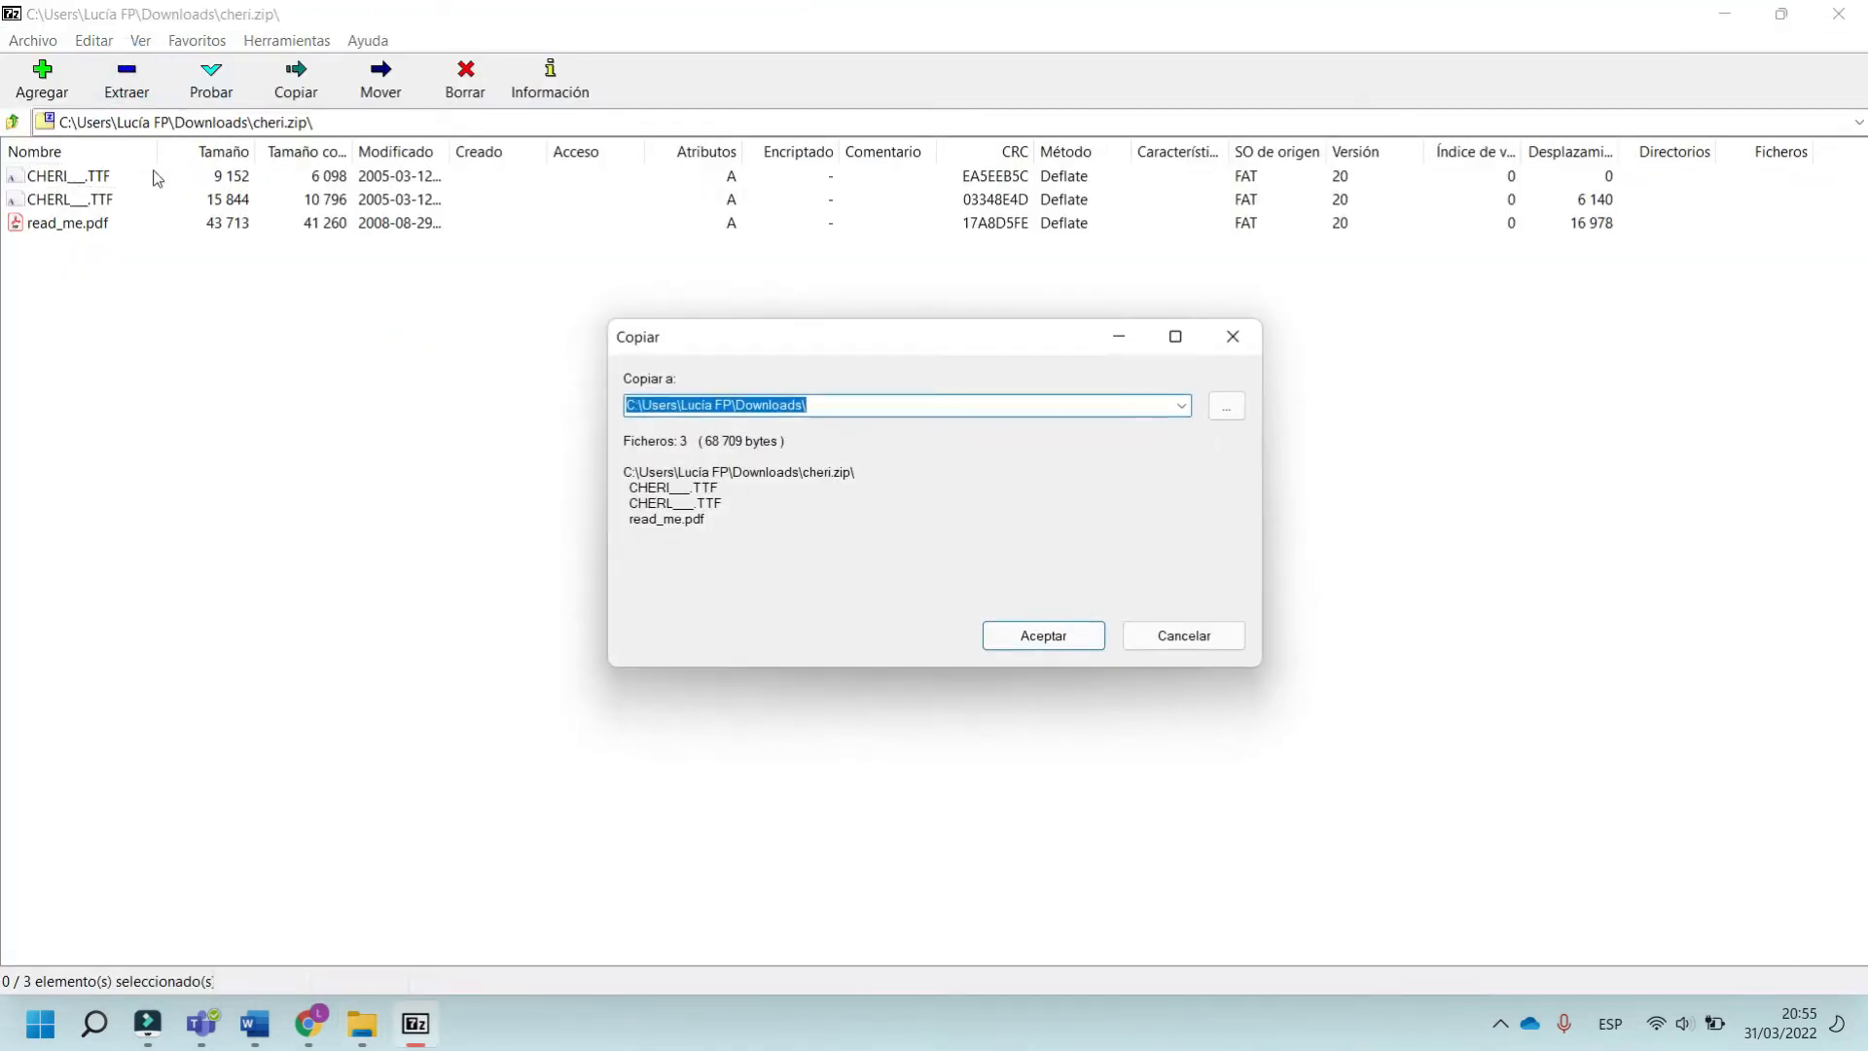
{"action": "left_click", "coordinate": [1038, 634]}
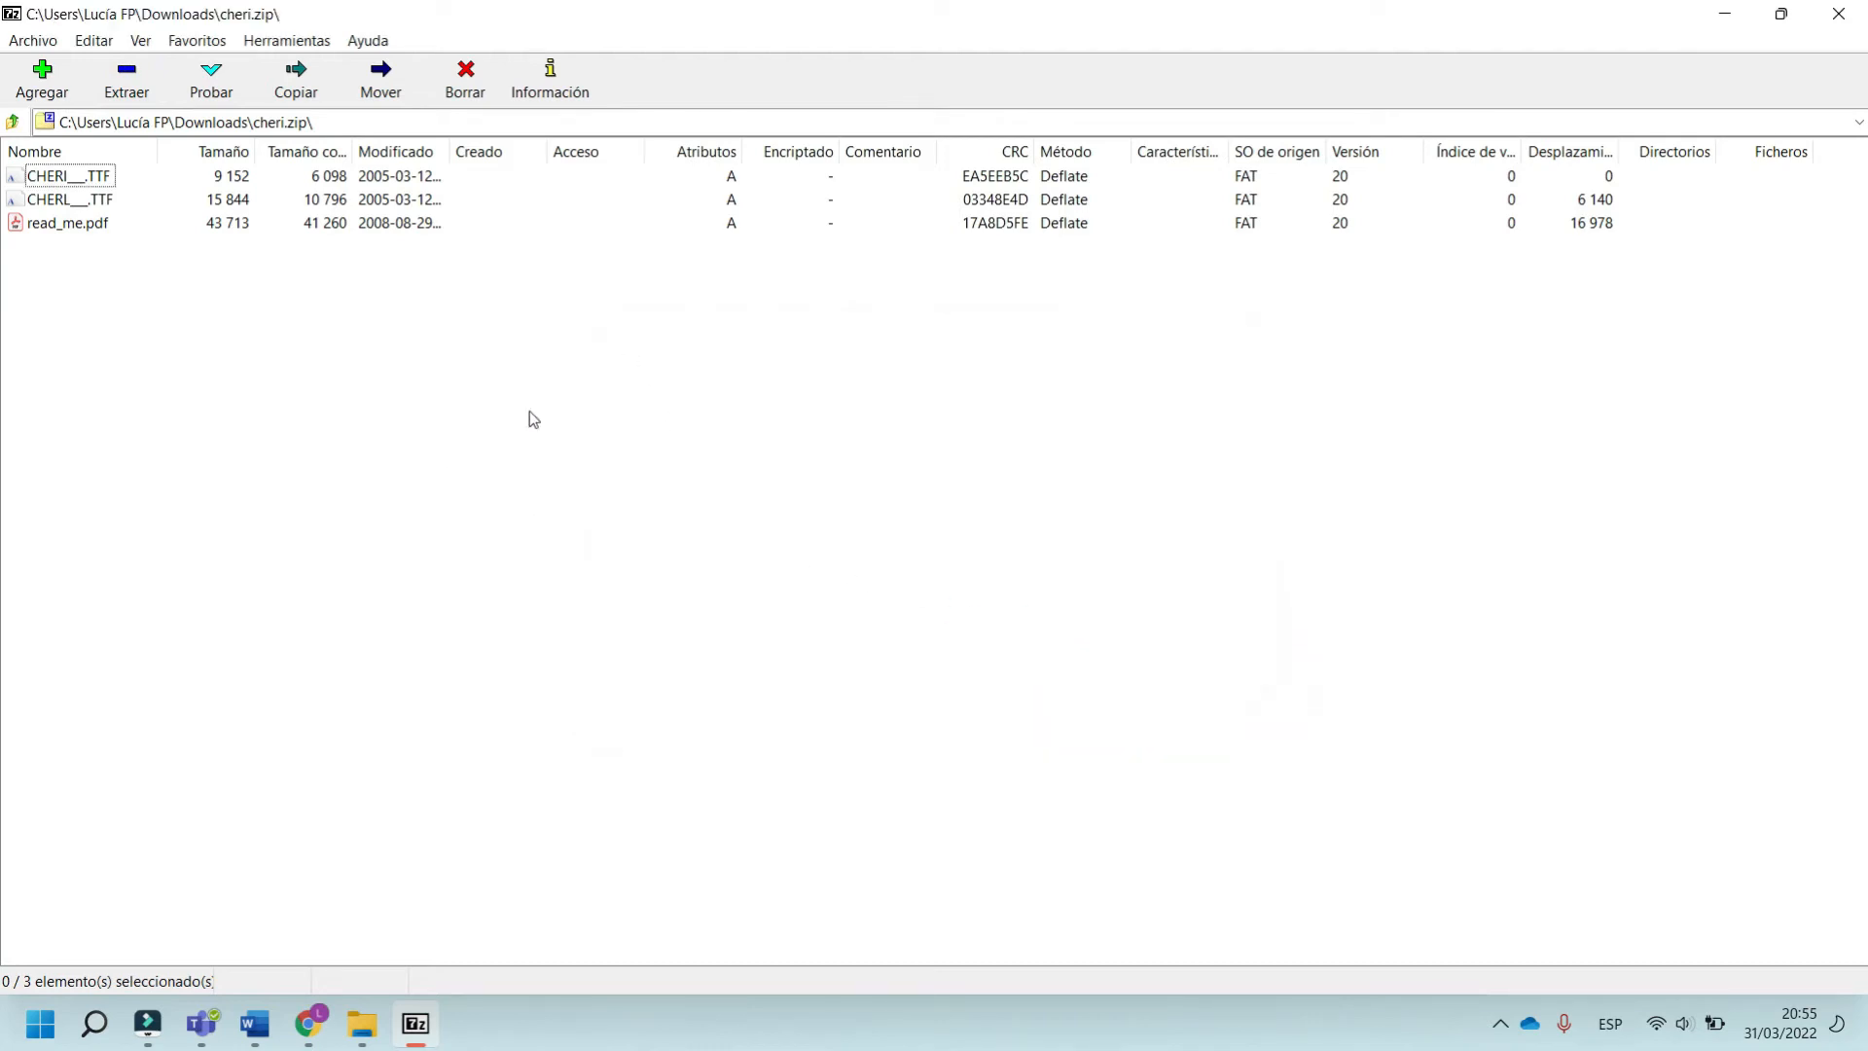
{"action": "left_click", "coordinate": [361, 1033]}
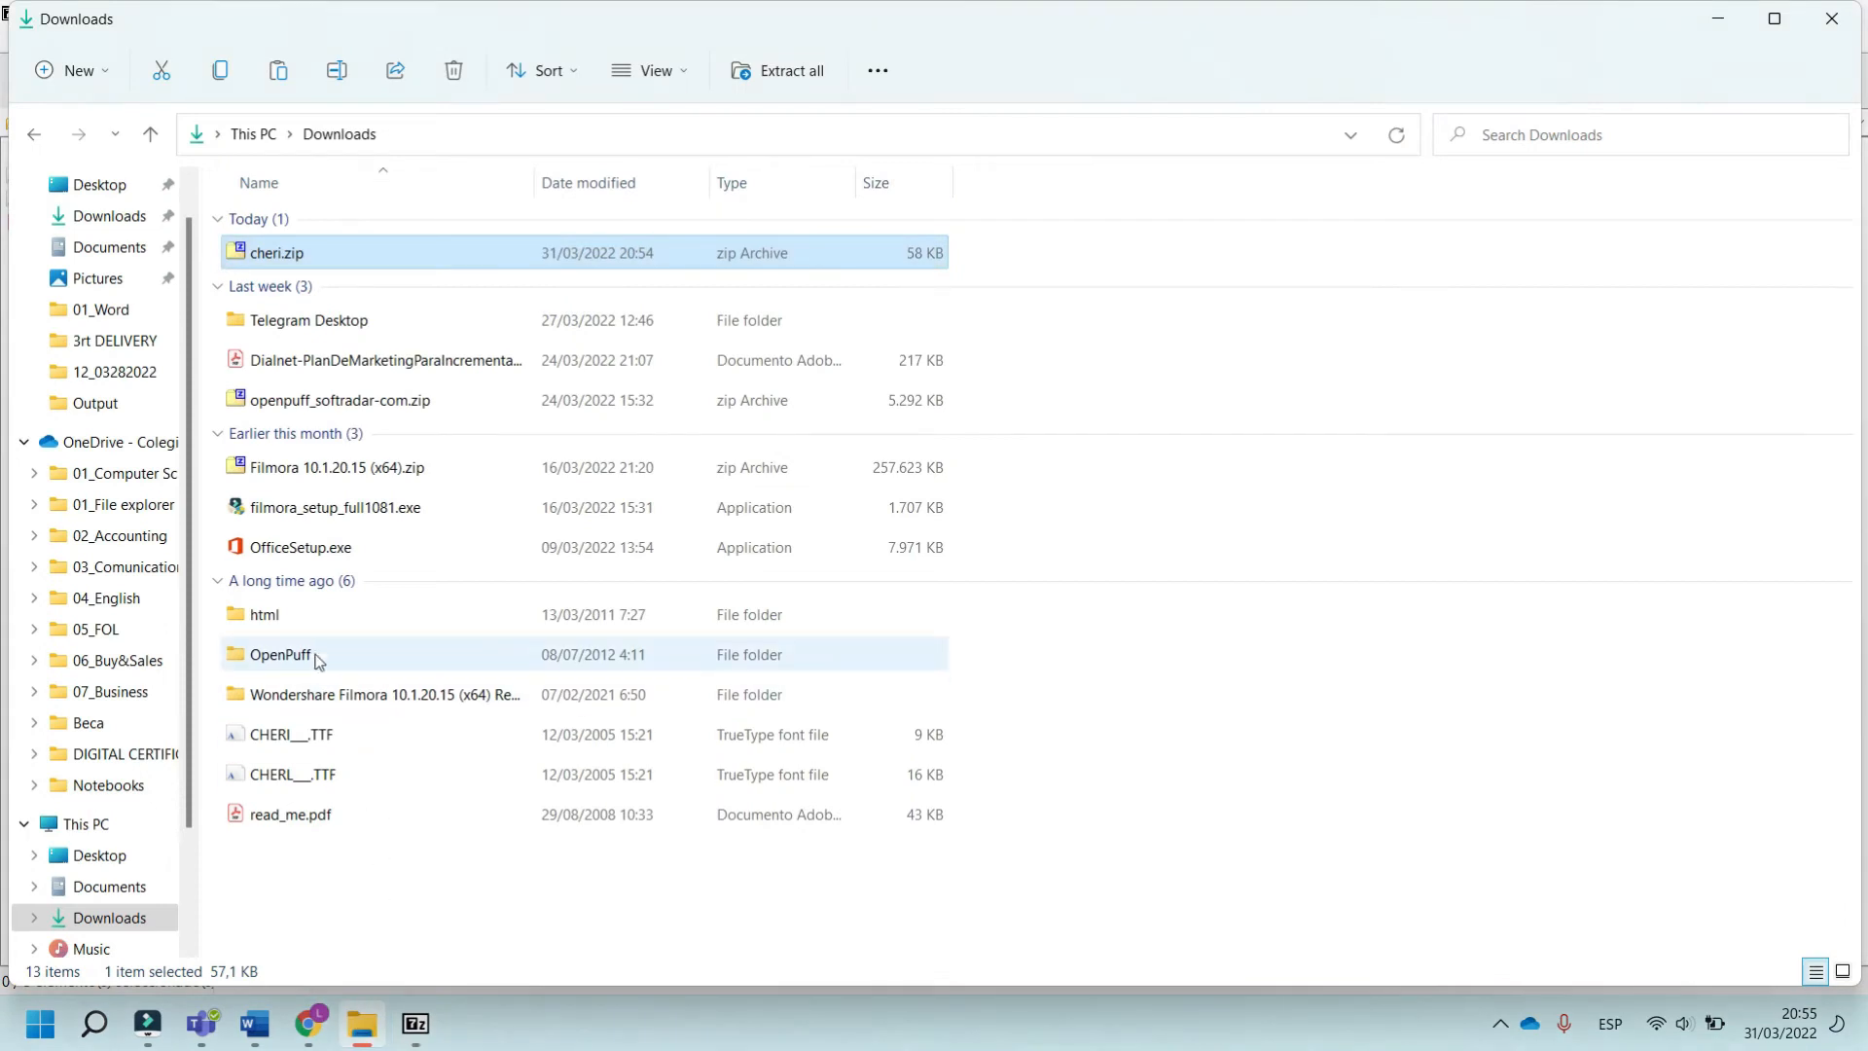
{"action": "mouse_move", "coordinate": [304, 813]}
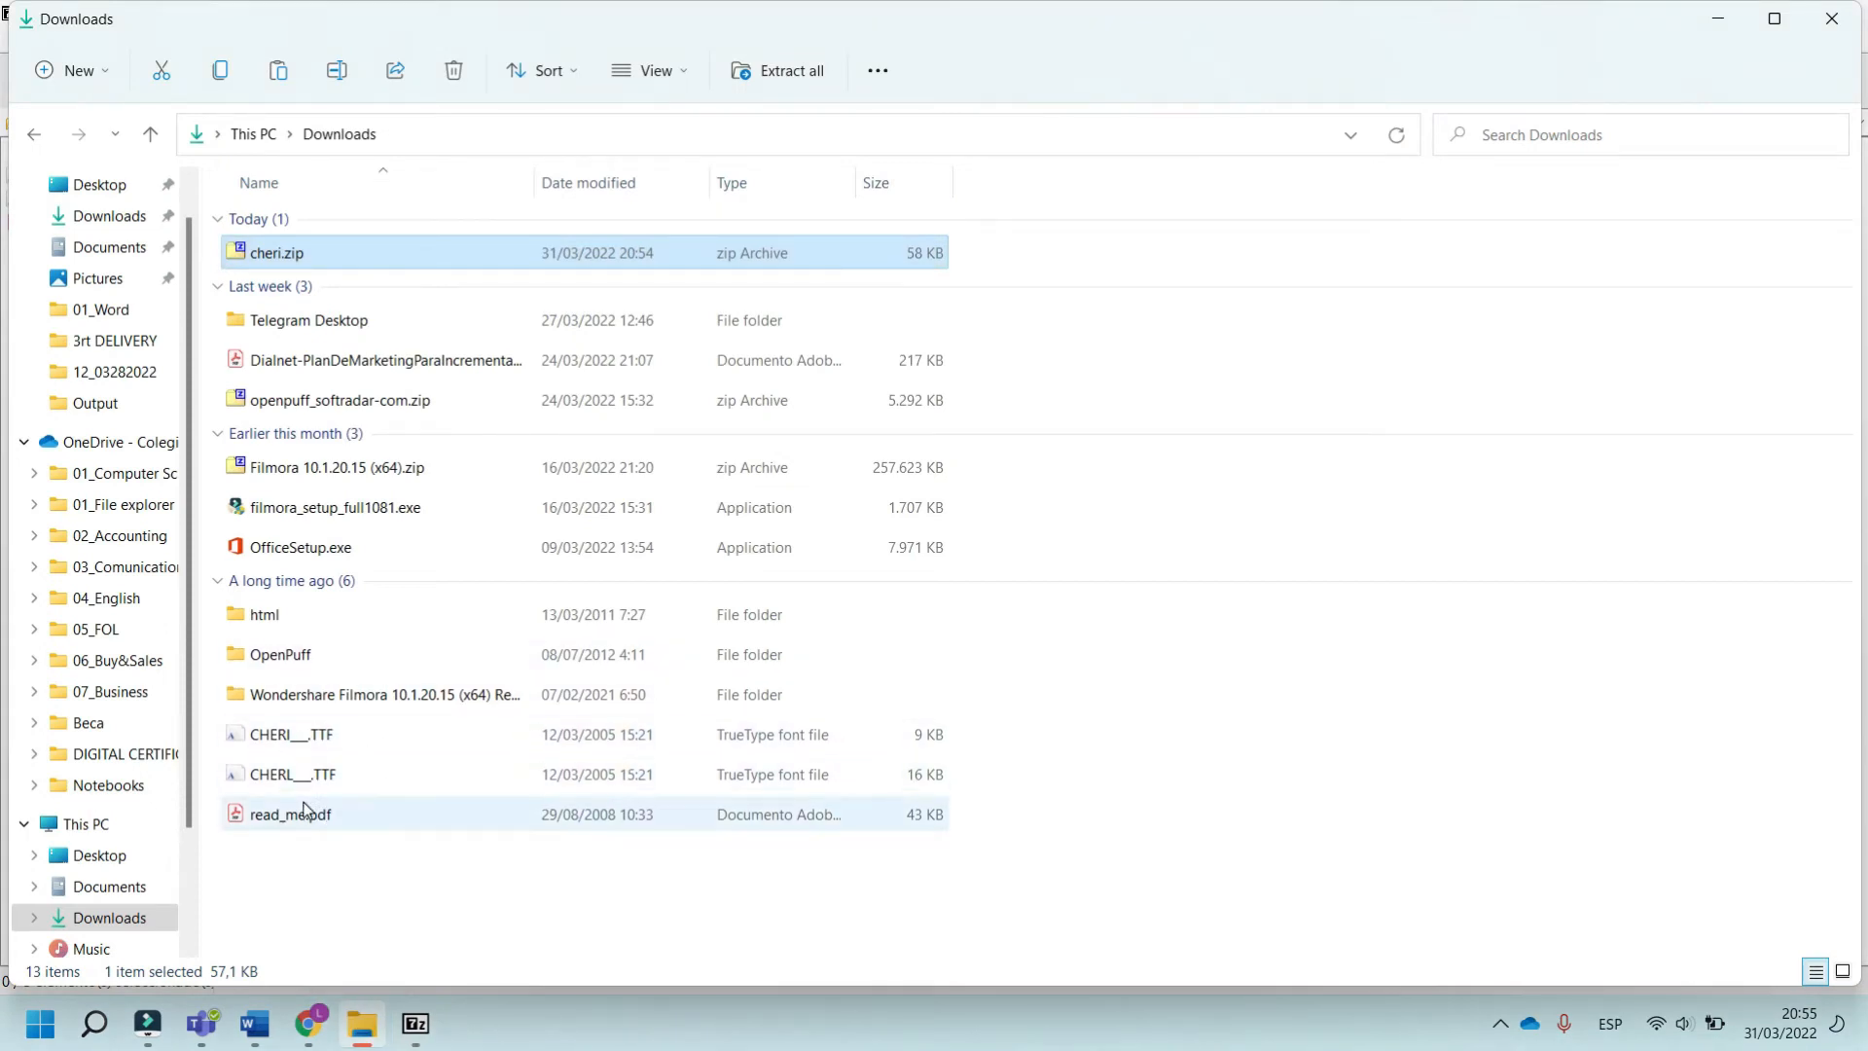
Copy the CHERI TTF file from Downloads into C:\Windows, granting administrator permission
{"action": "left_click", "coordinate": [315, 734]}
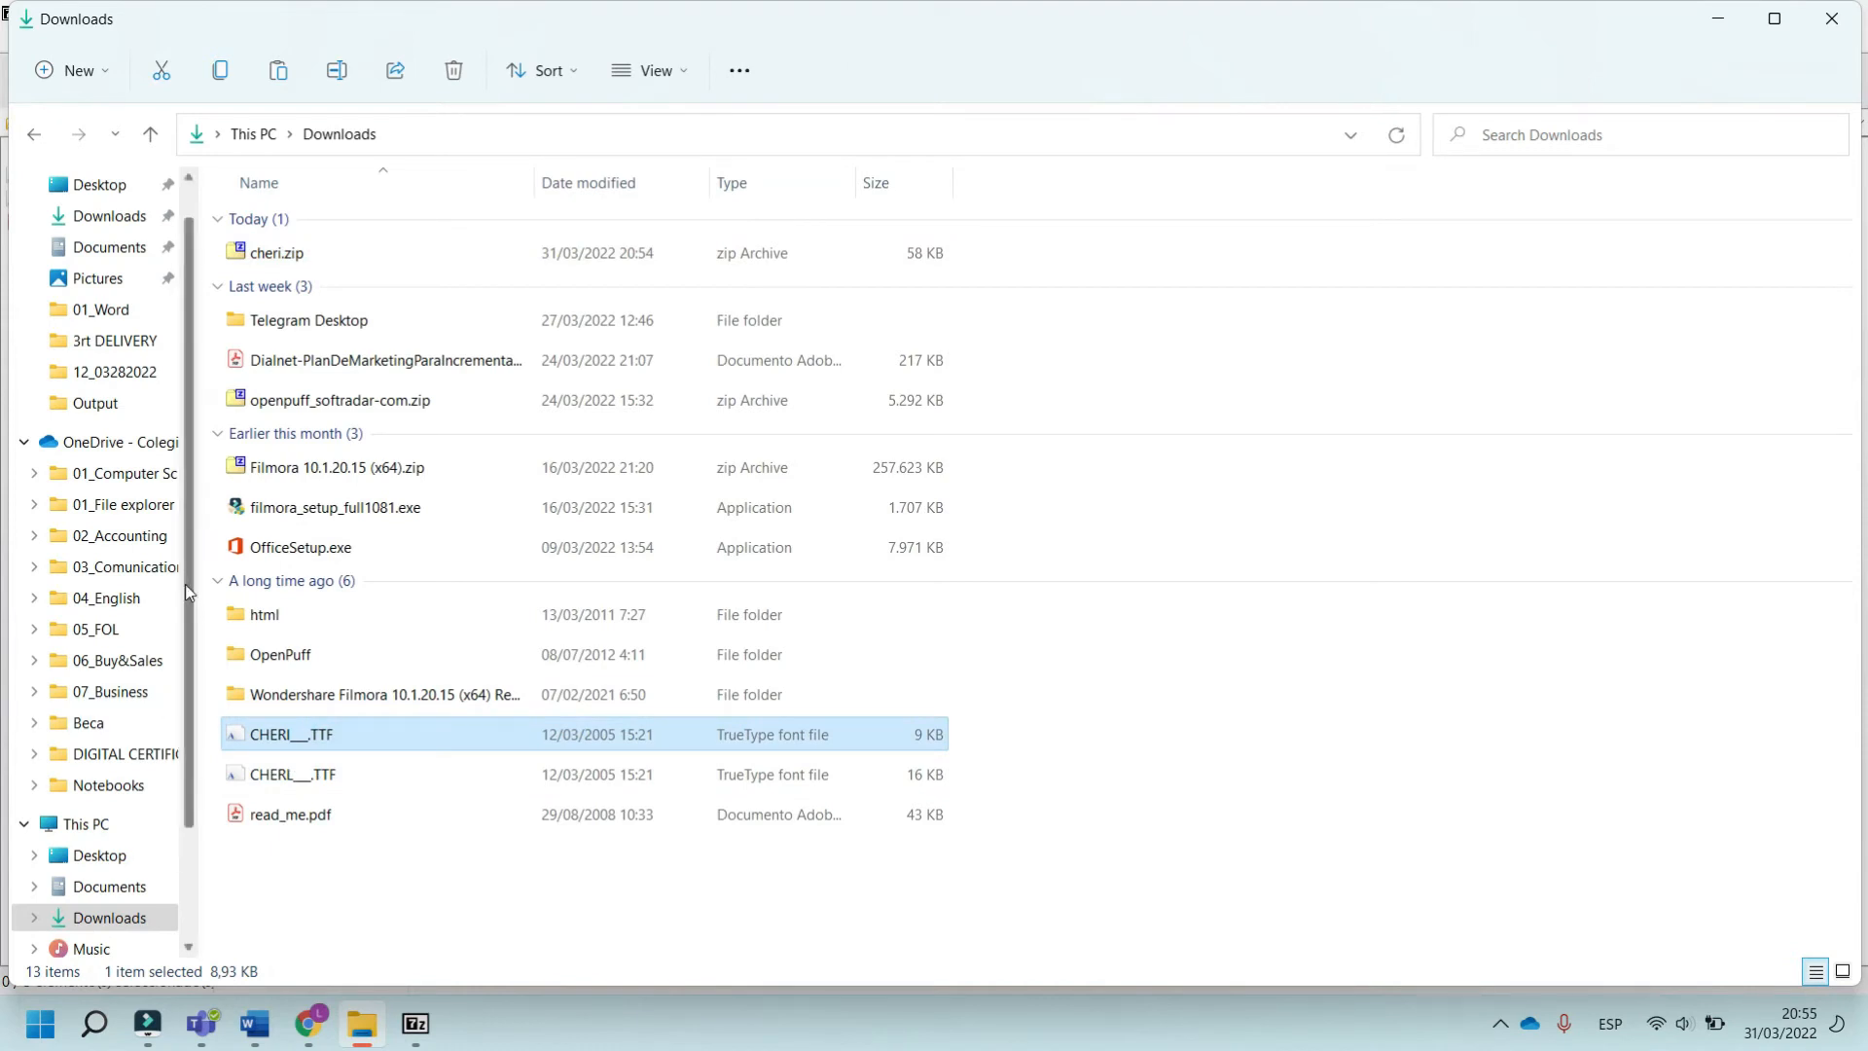
{"action": "left_click", "coordinate": [116, 885]}
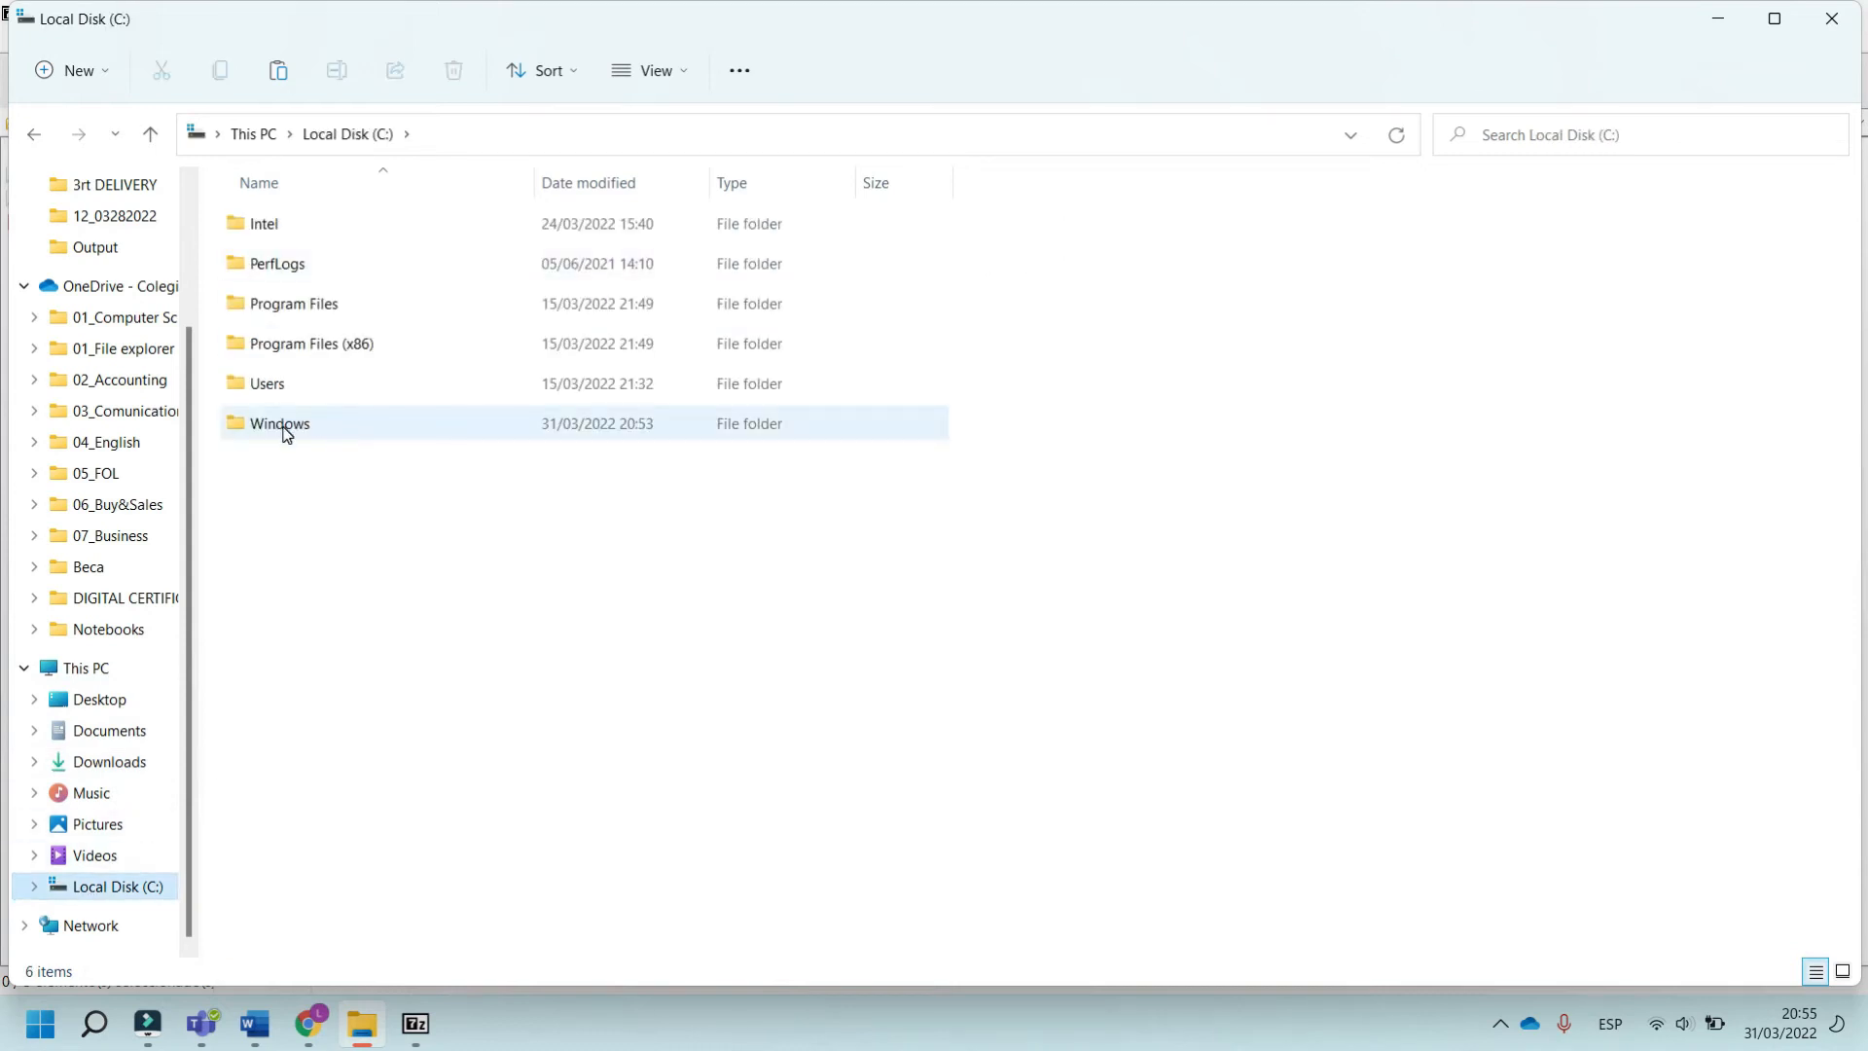
{"action": "double_click", "coordinate": [280, 422]}
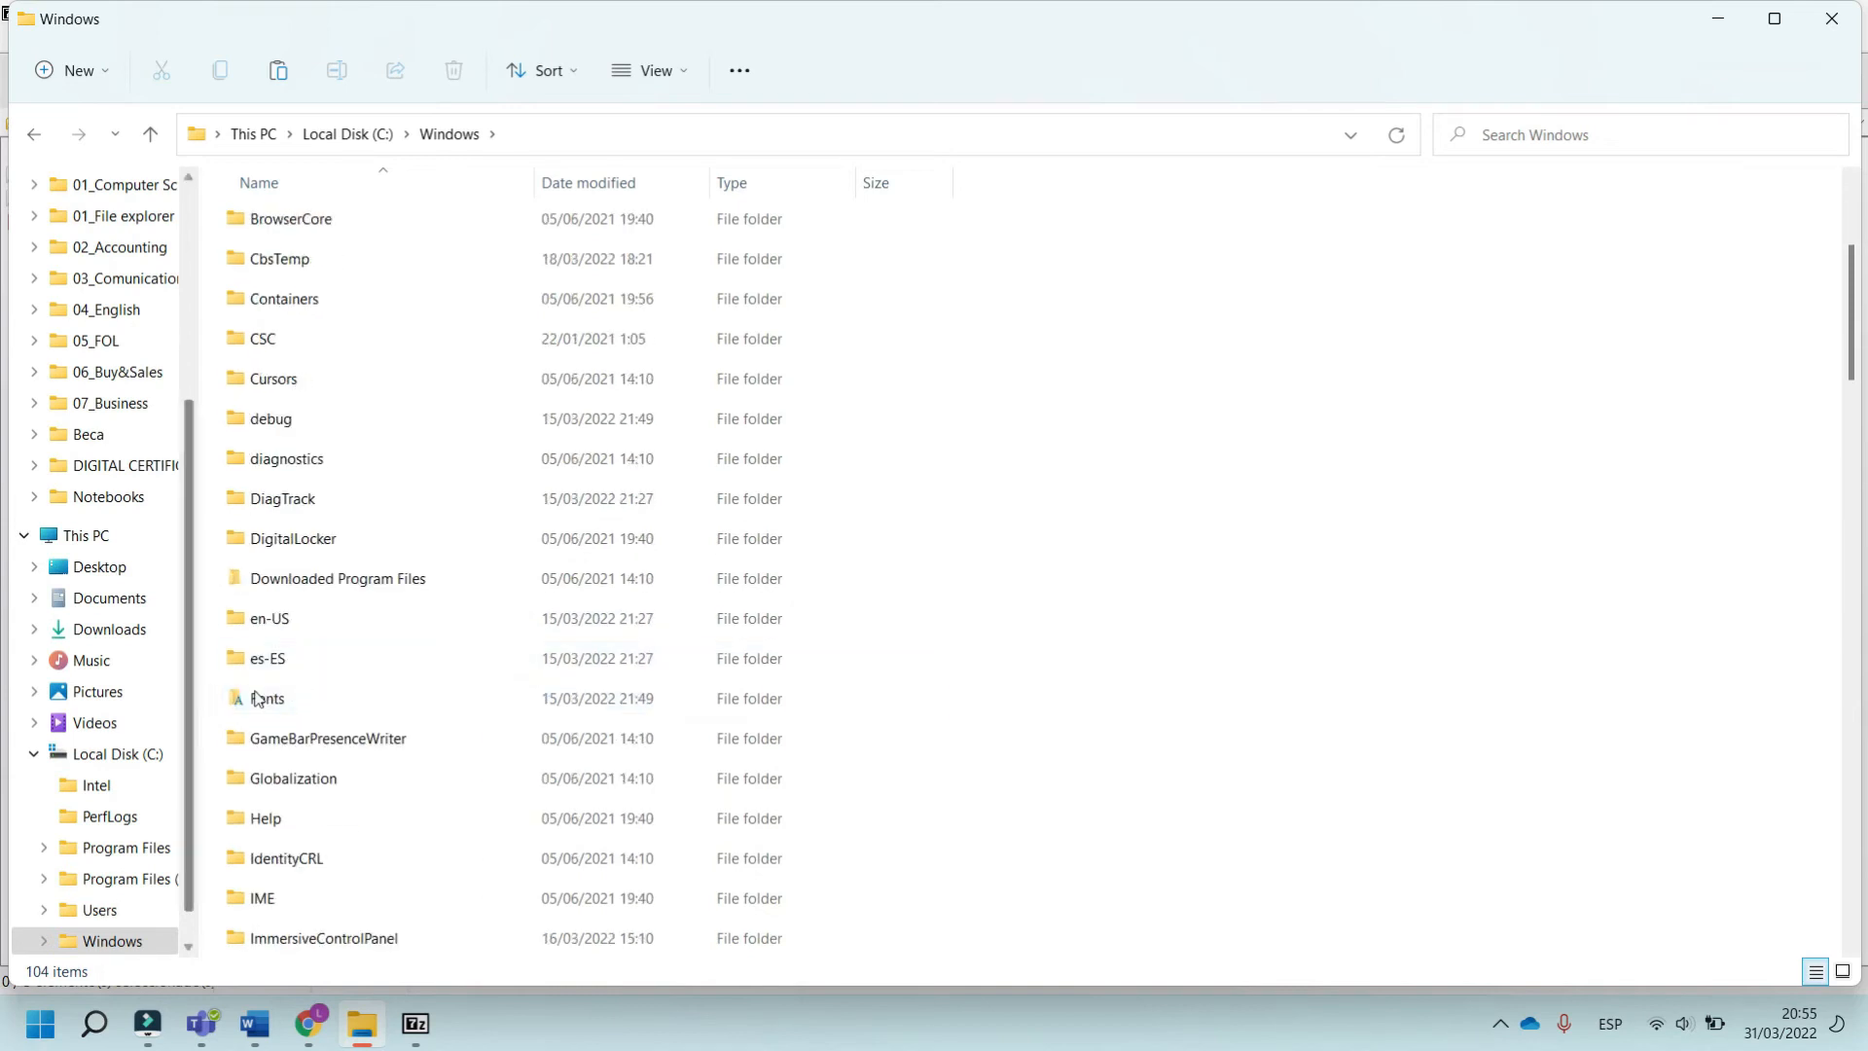
{"action": "left_click", "coordinate": [268, 699]}
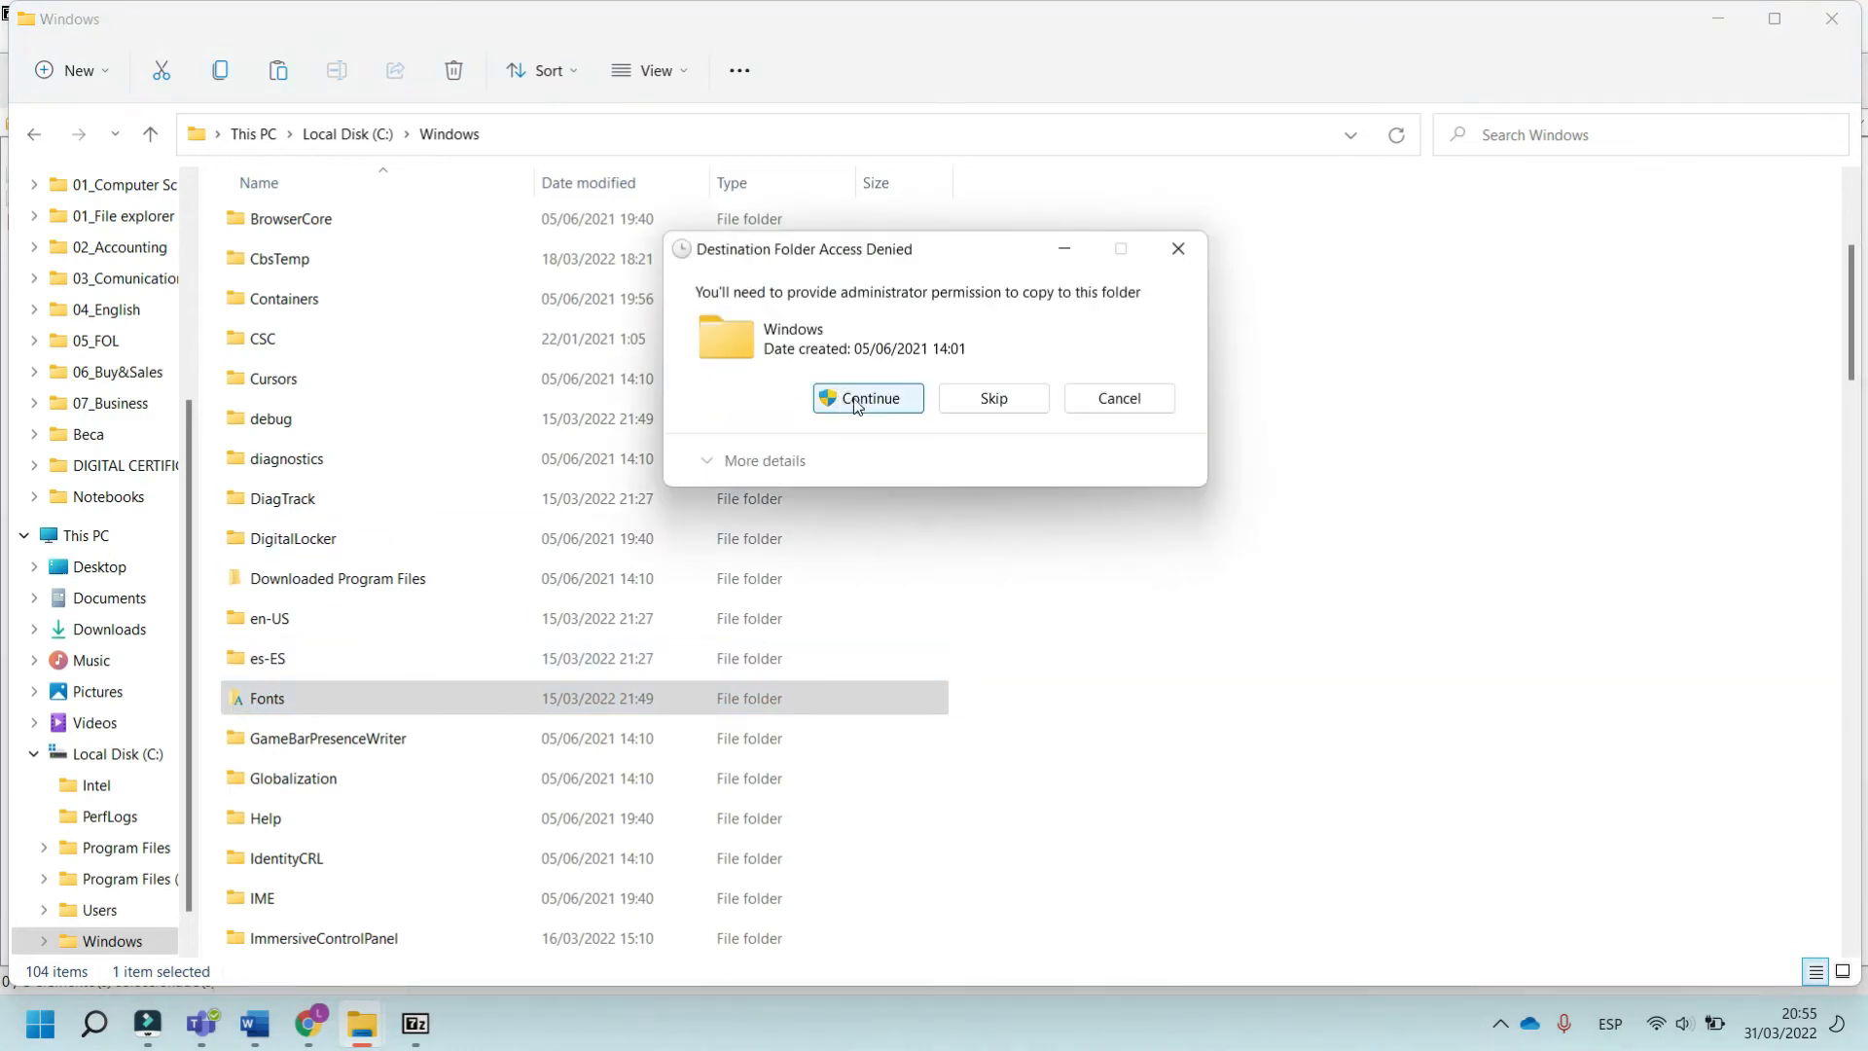
{"action": "left_click", "coordinate": [867, 397]}
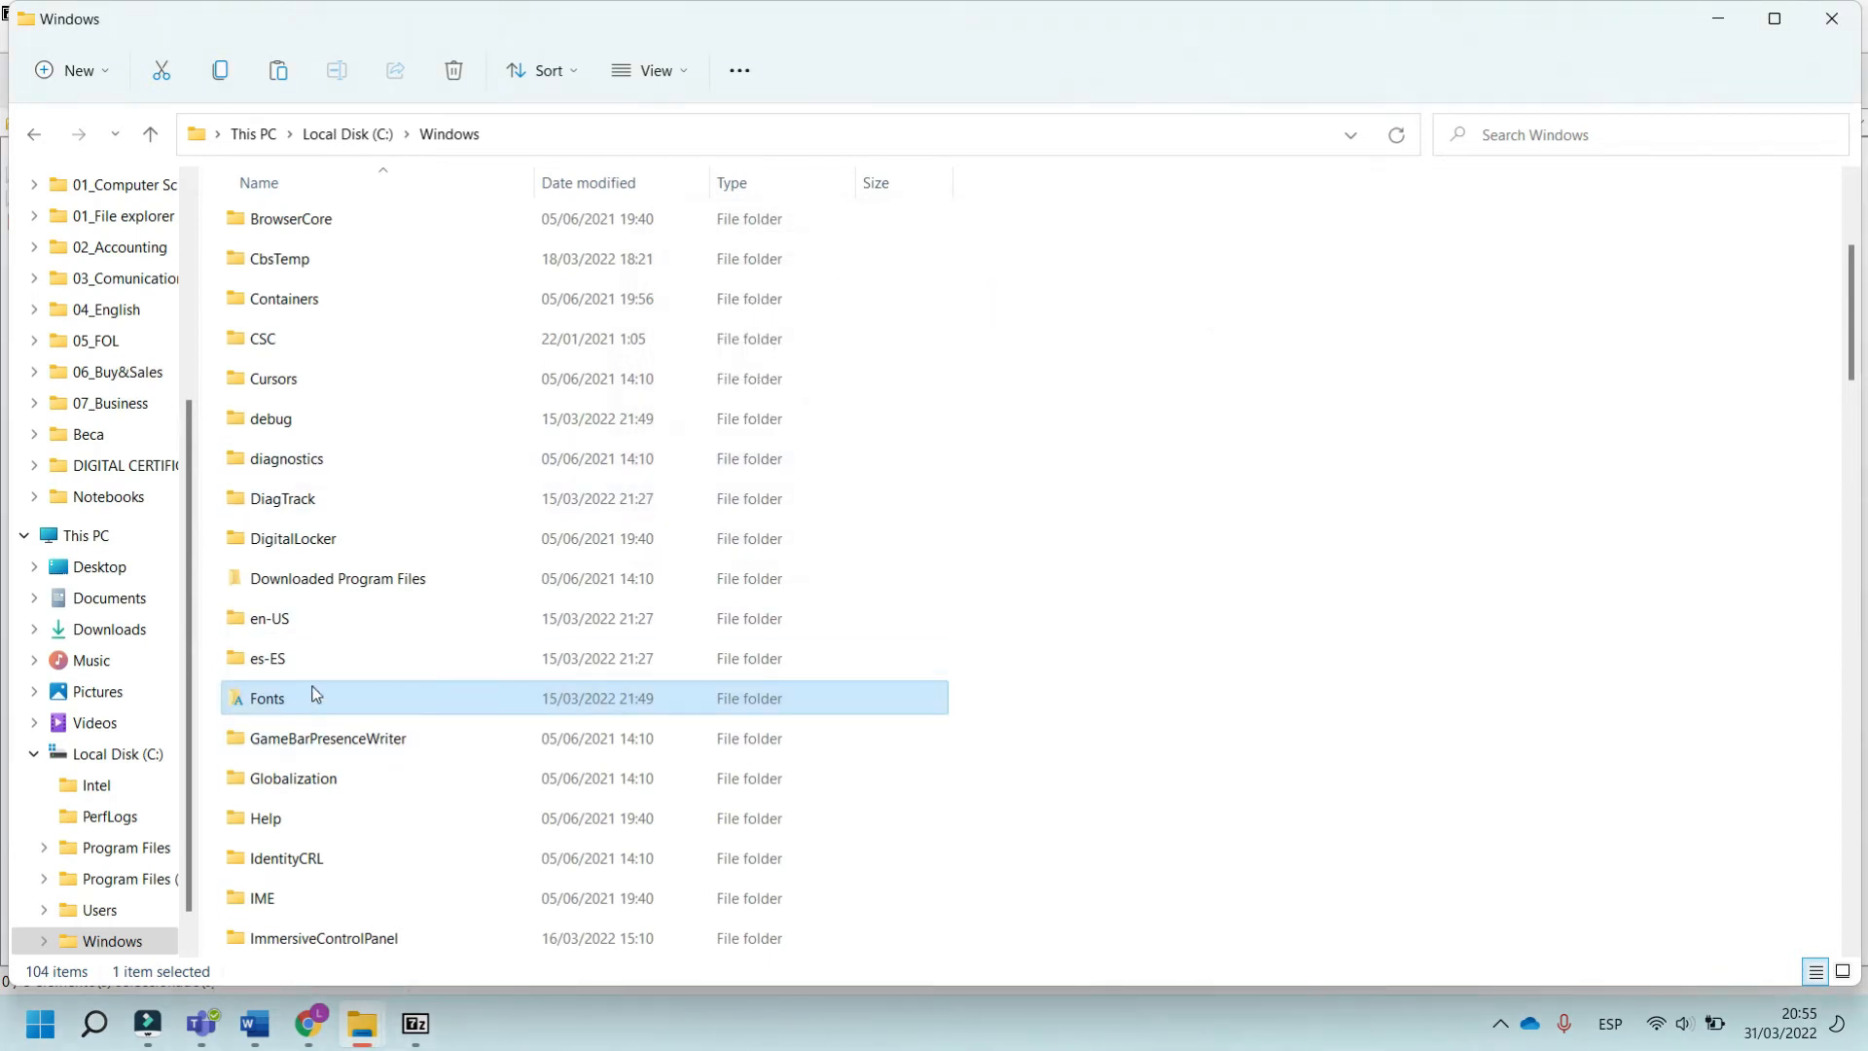
Check the Windows Fonts folder for Cheri and return to the Word document
{"action": "double_click", "coordinate": [267, 697]}
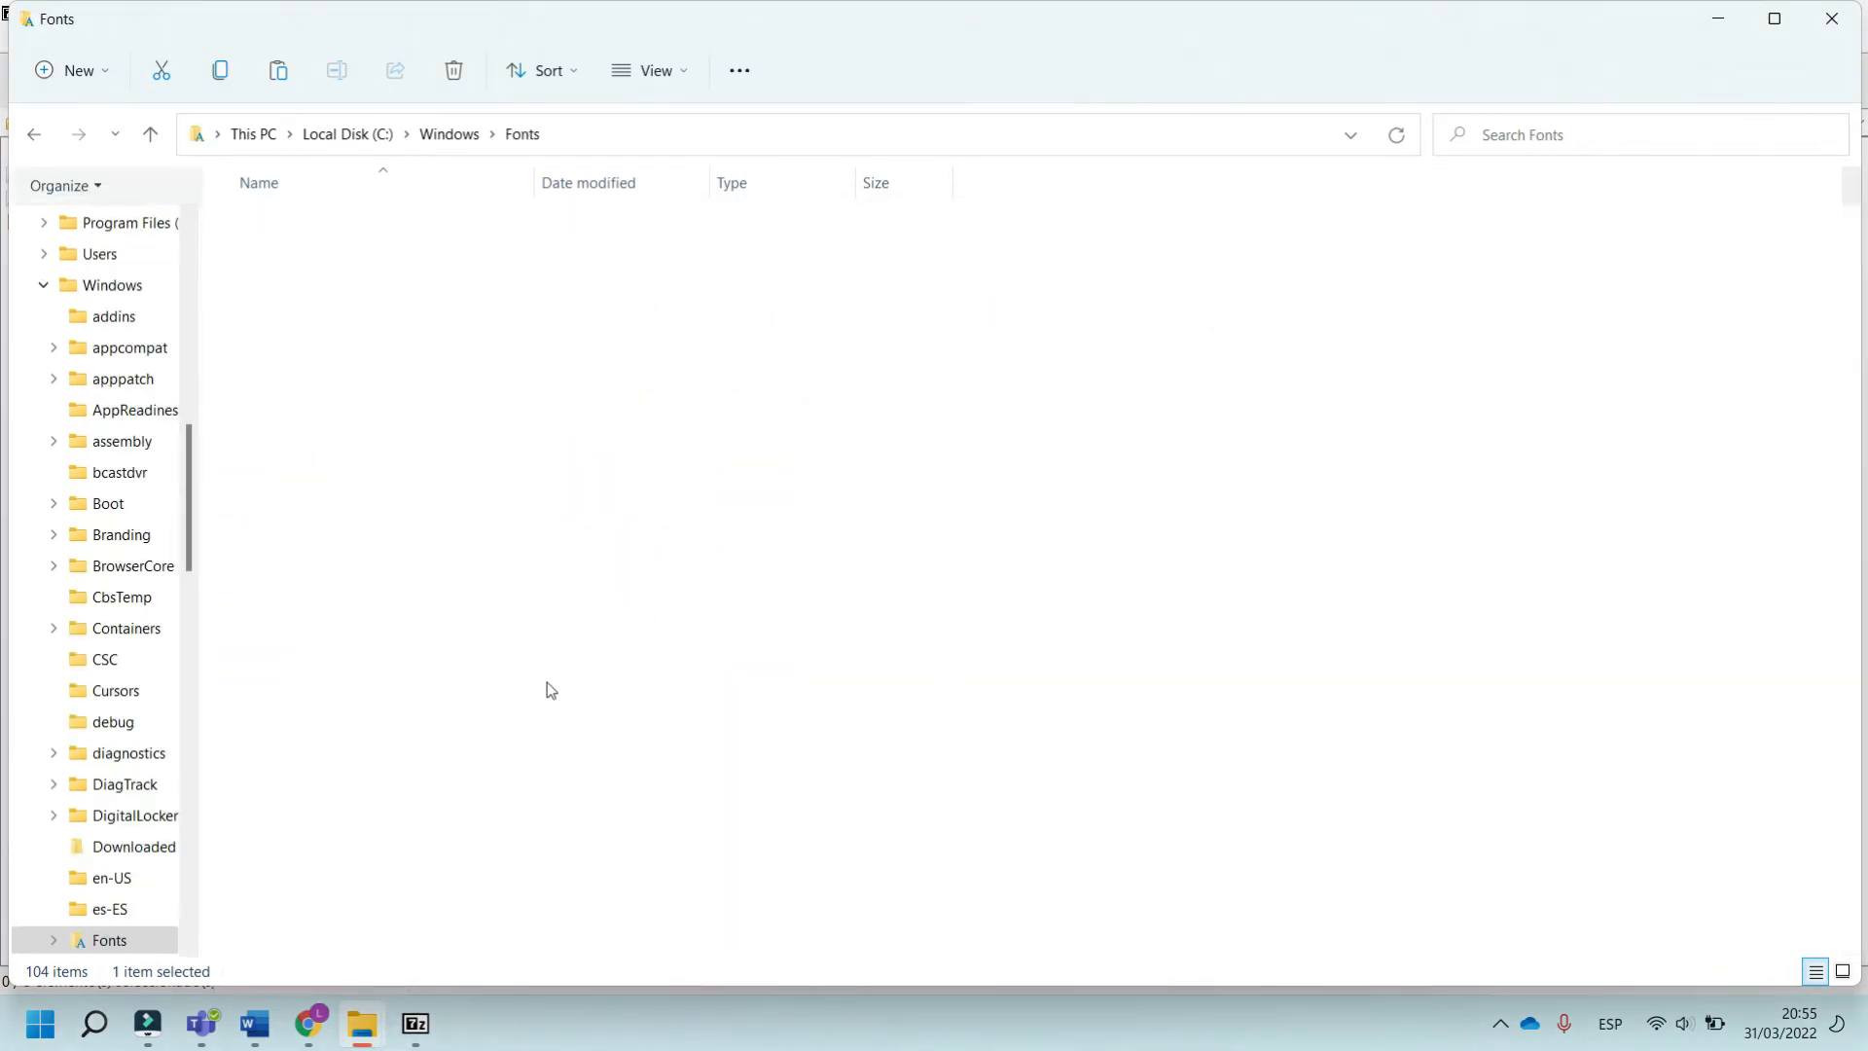
{"action": "left_click", "coordinate": [251, 1025]}
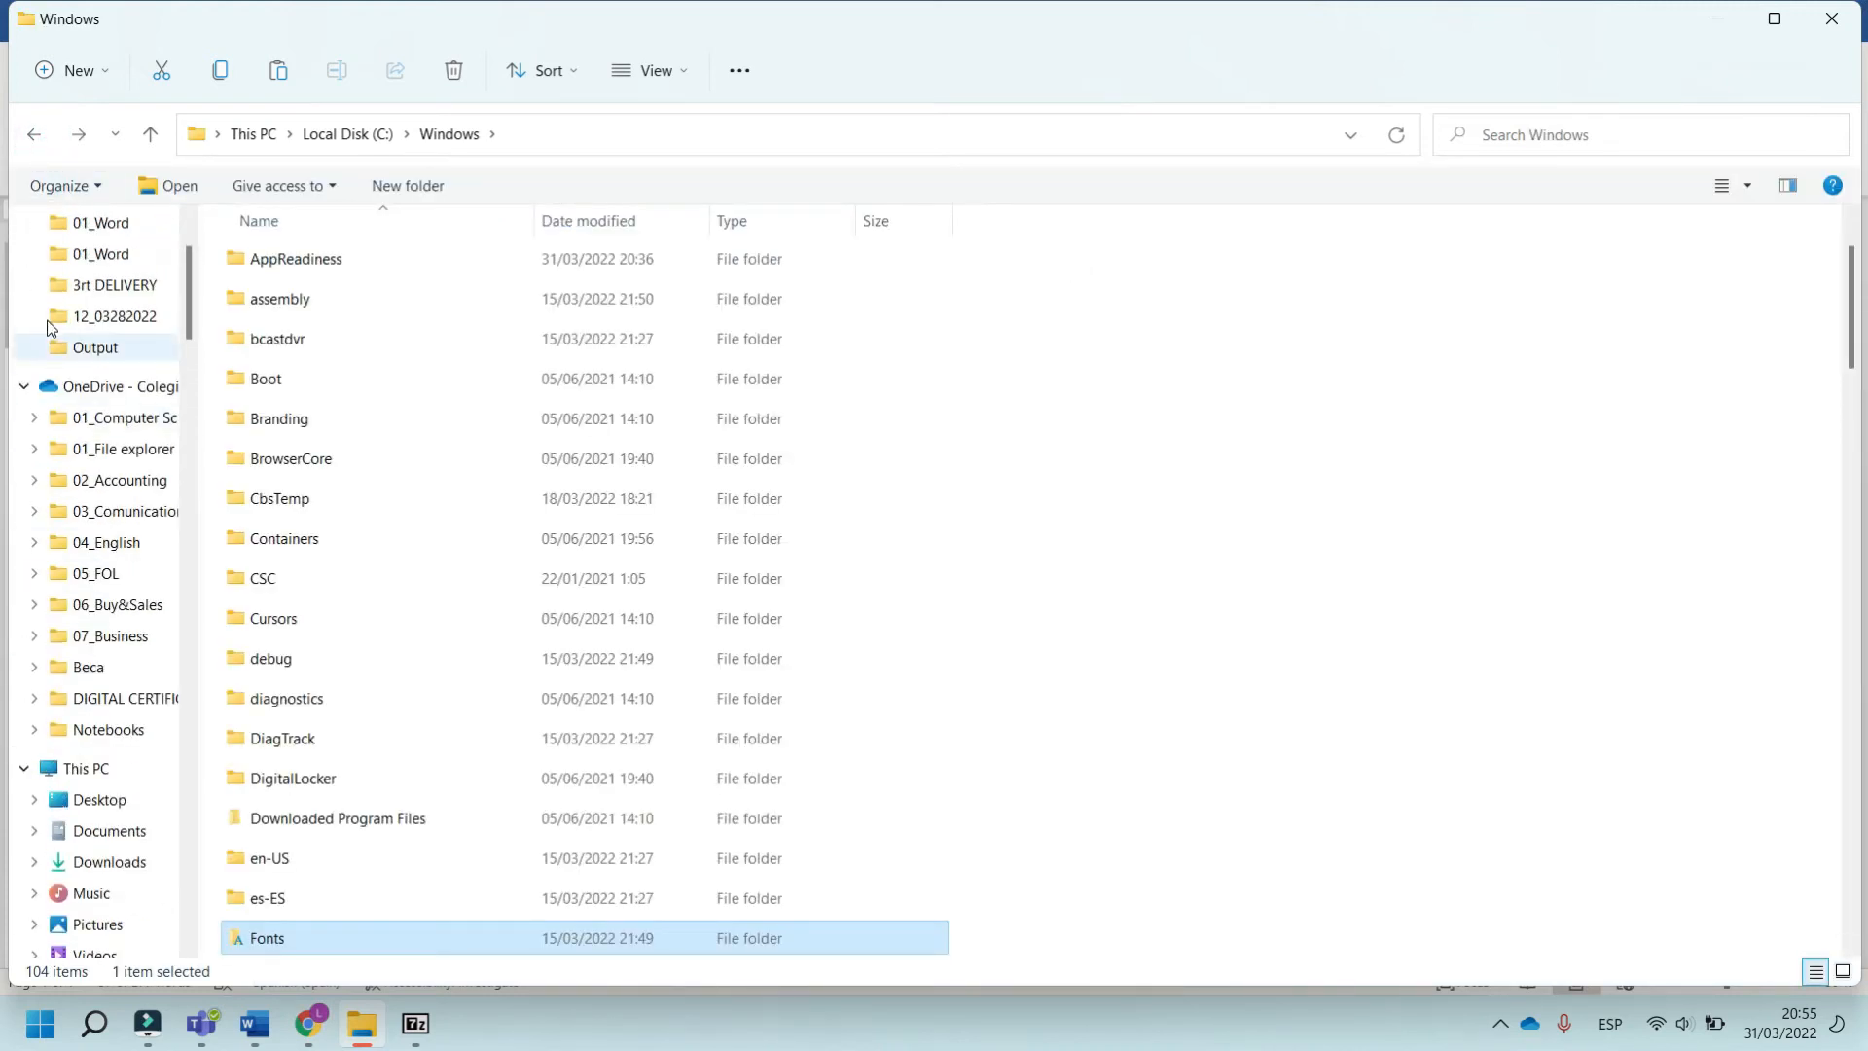
{"action": "left_click", "coordinate": [113, 922]}
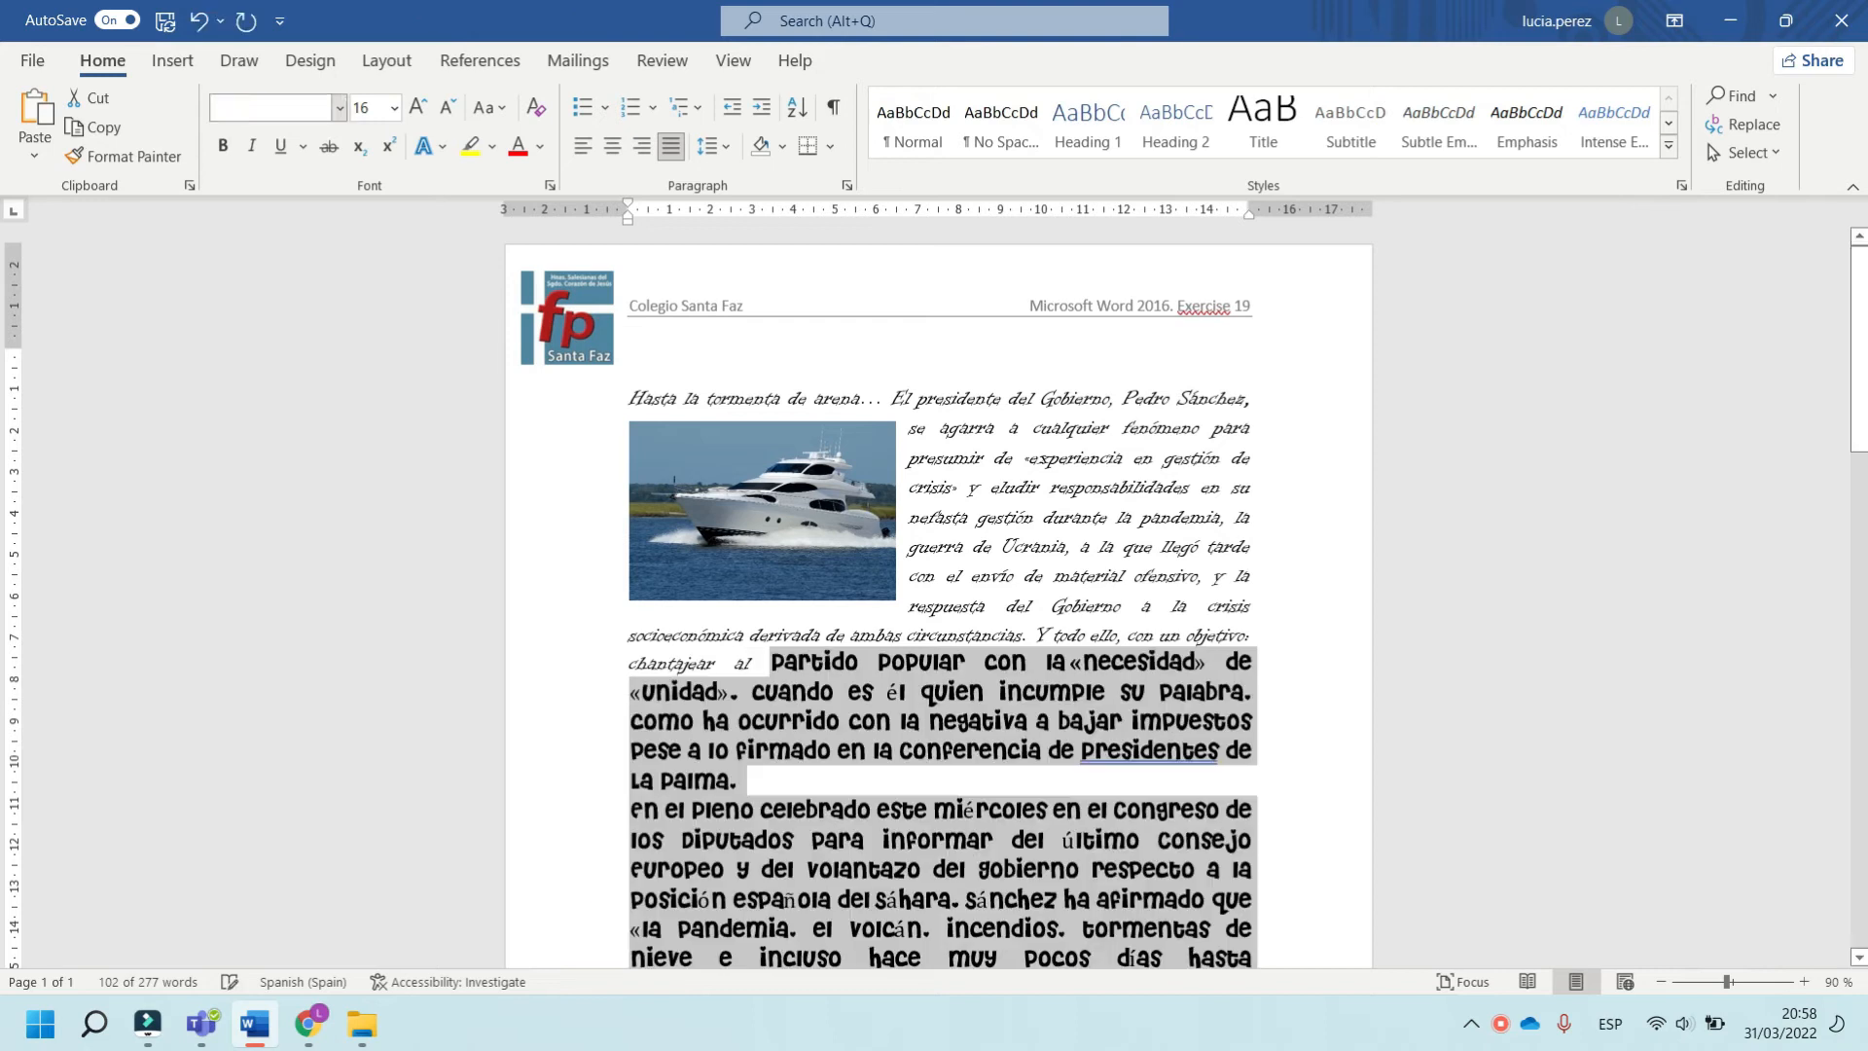
Scroll down to the middle paragraphs now set in the Cheri font
{"action": "scroll", "scroll_direction": "down", "scroll_amount": 3}
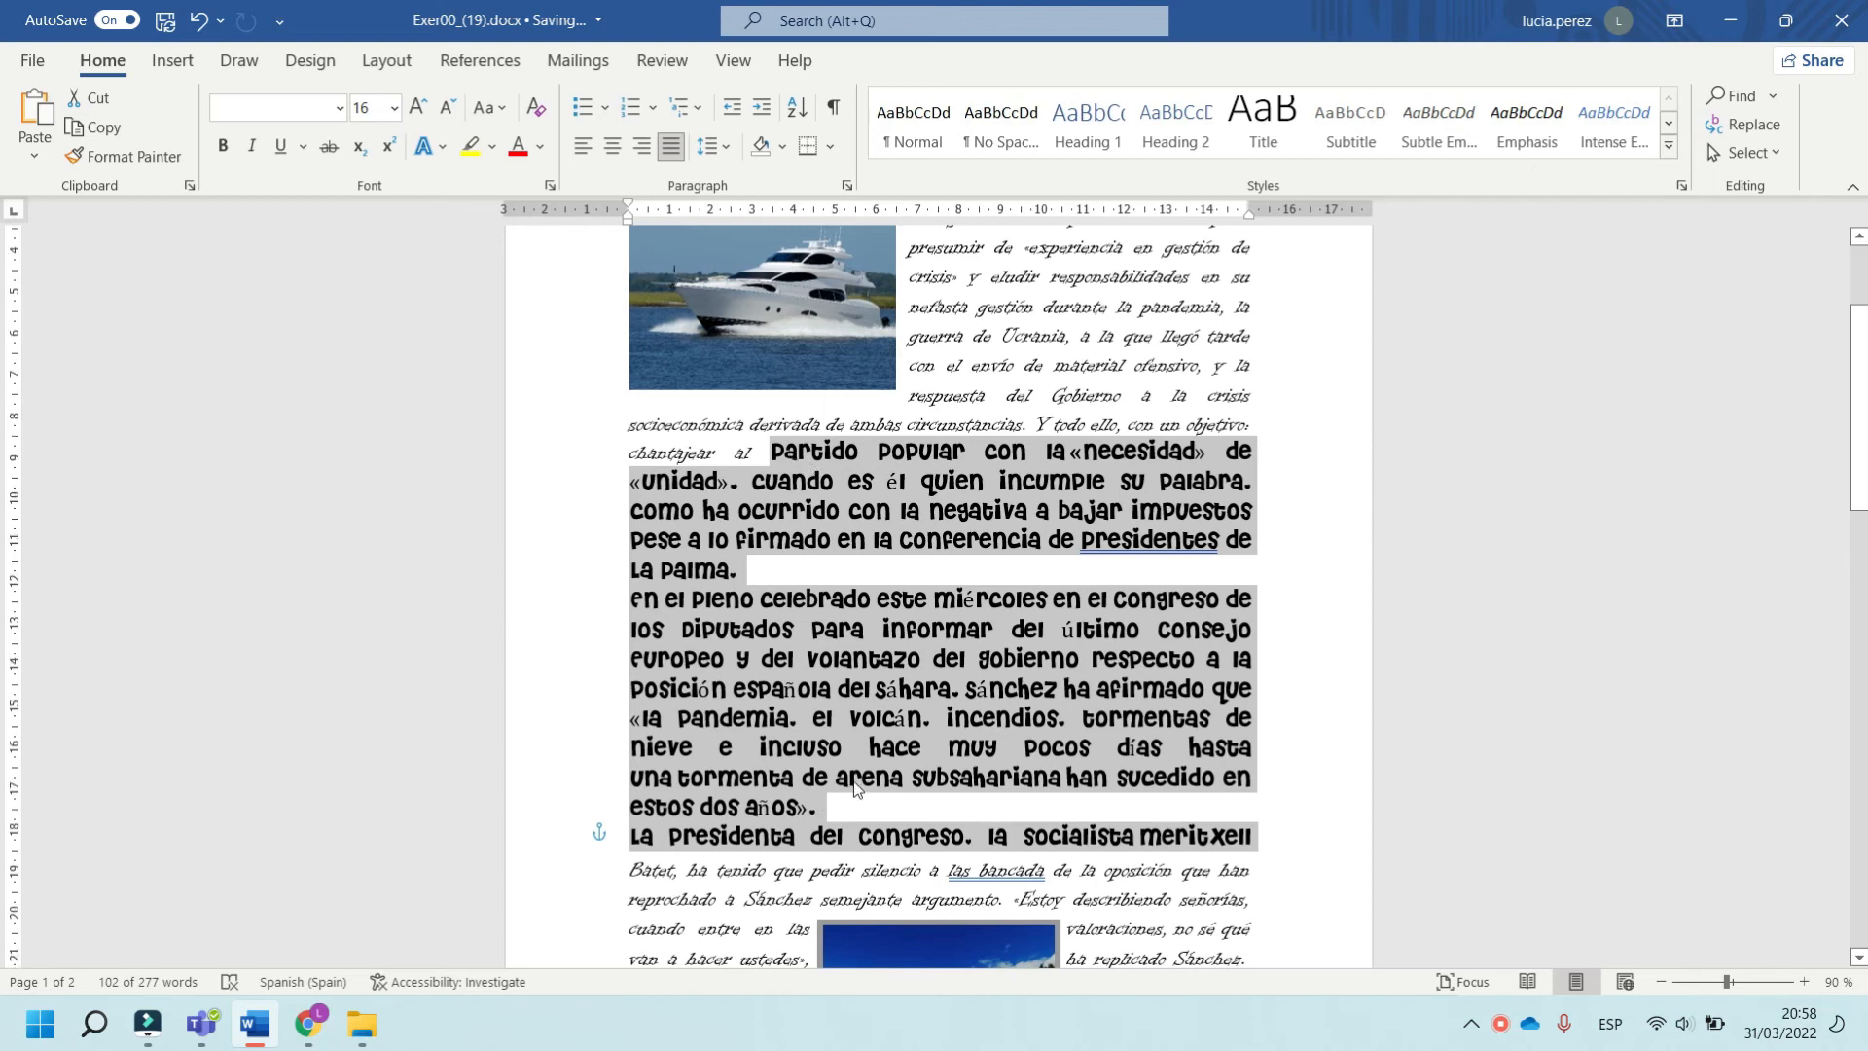
{"action": "scroll", "scroll_direction": "down", "scroll_amount": 3}
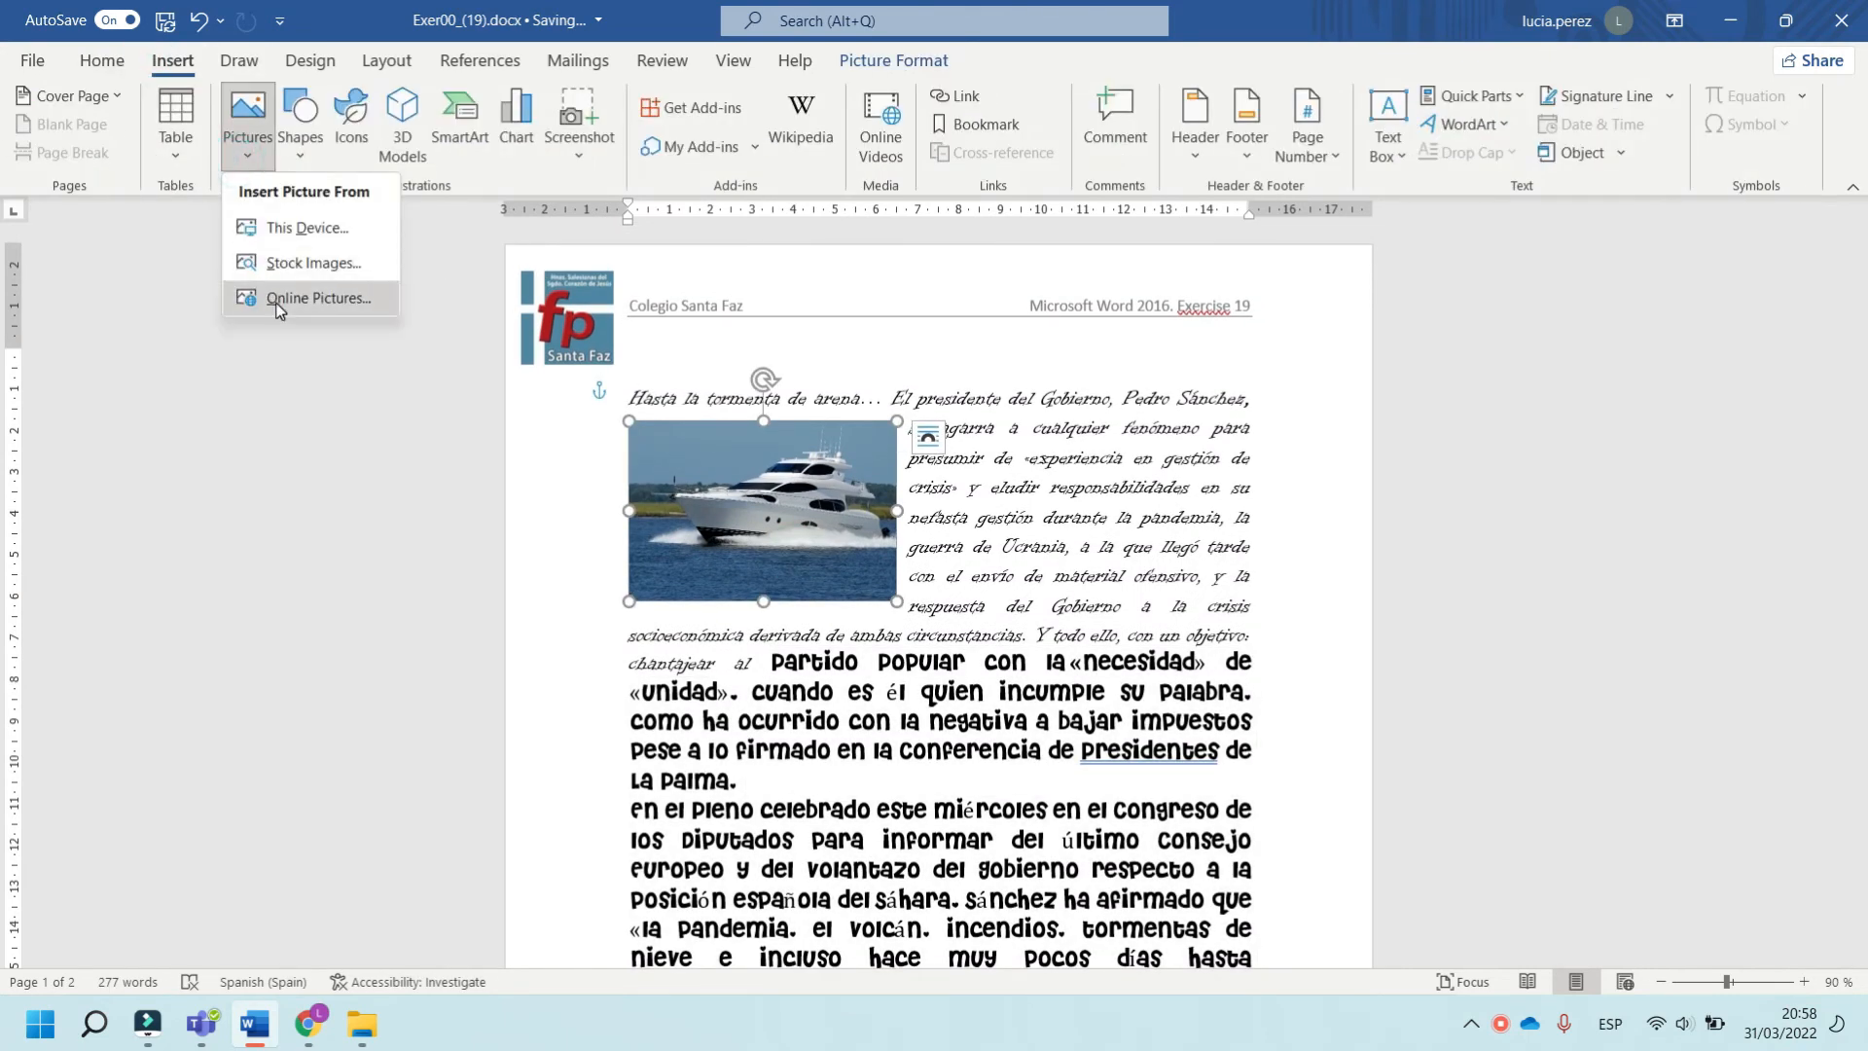
{"action": "mouse_move", "coordinate": [842, 549]}
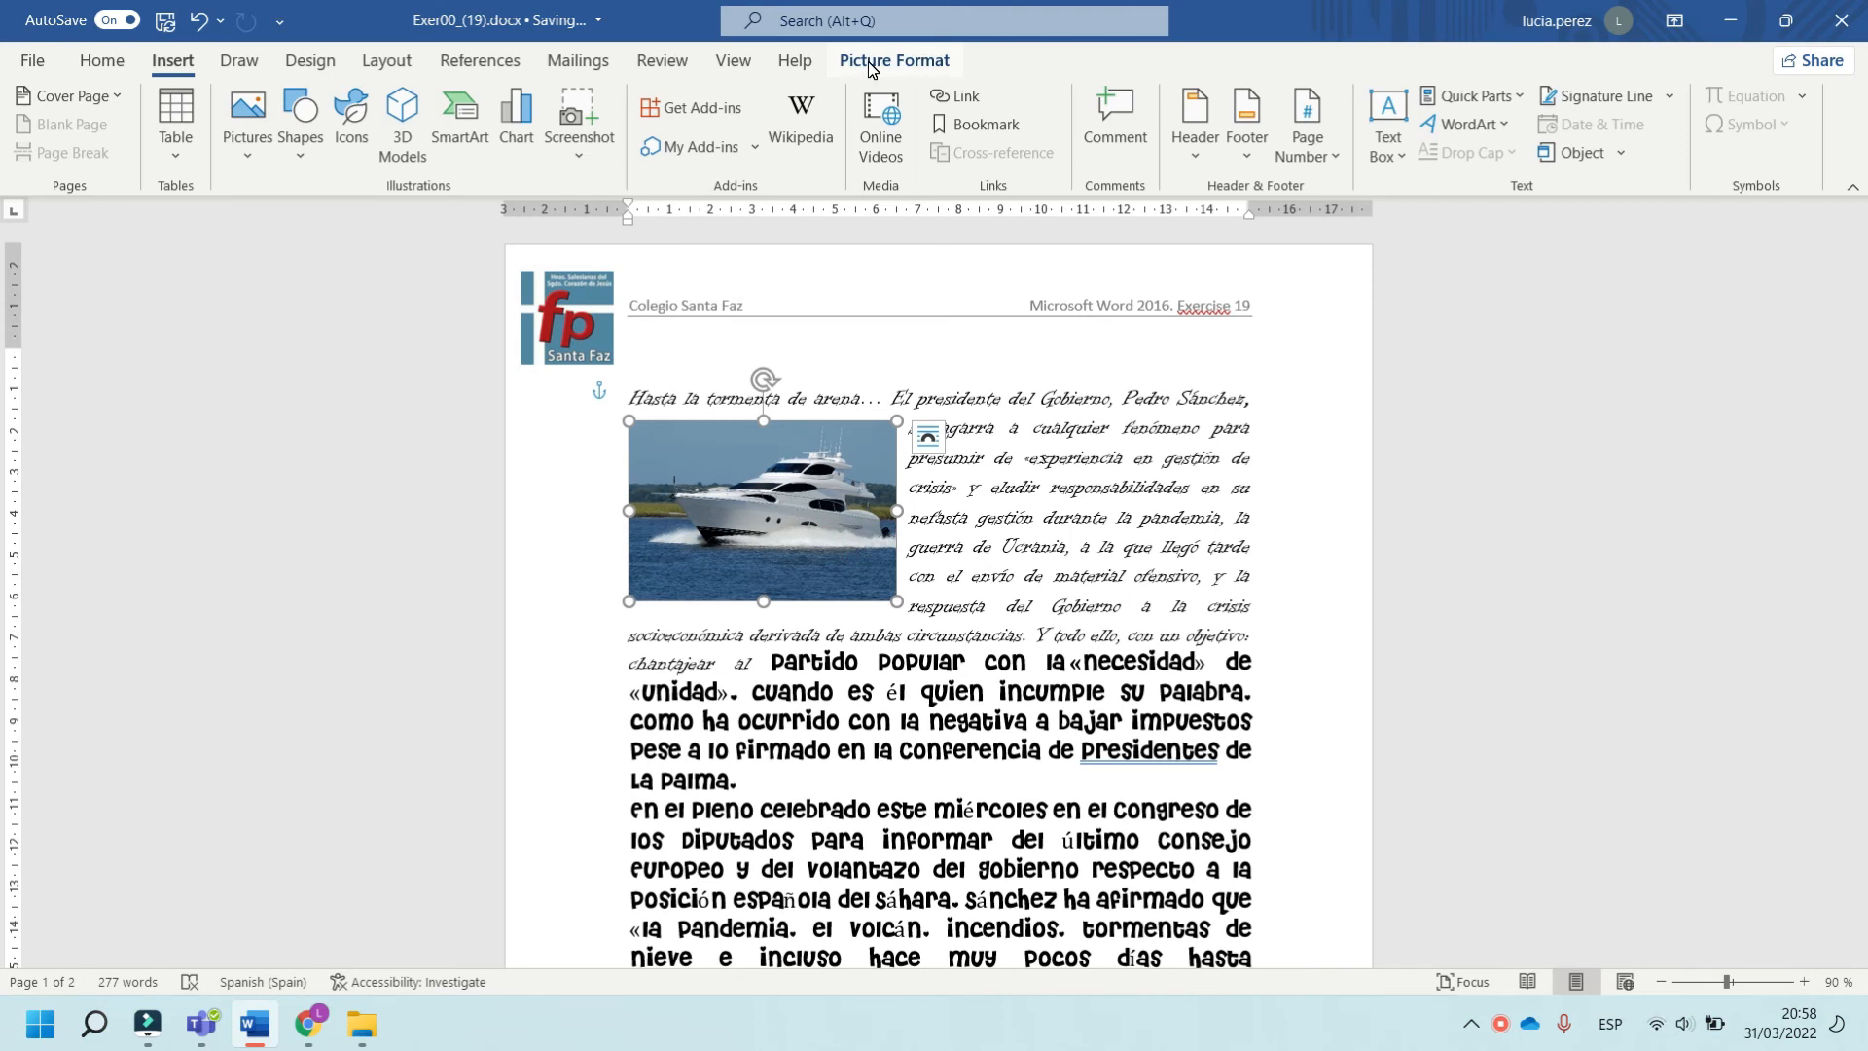
Apply Square text wrapping to the yacht photo and compare with the reference PDF in Teams
{"action": "left_click", "coordinate": [893, 61]}
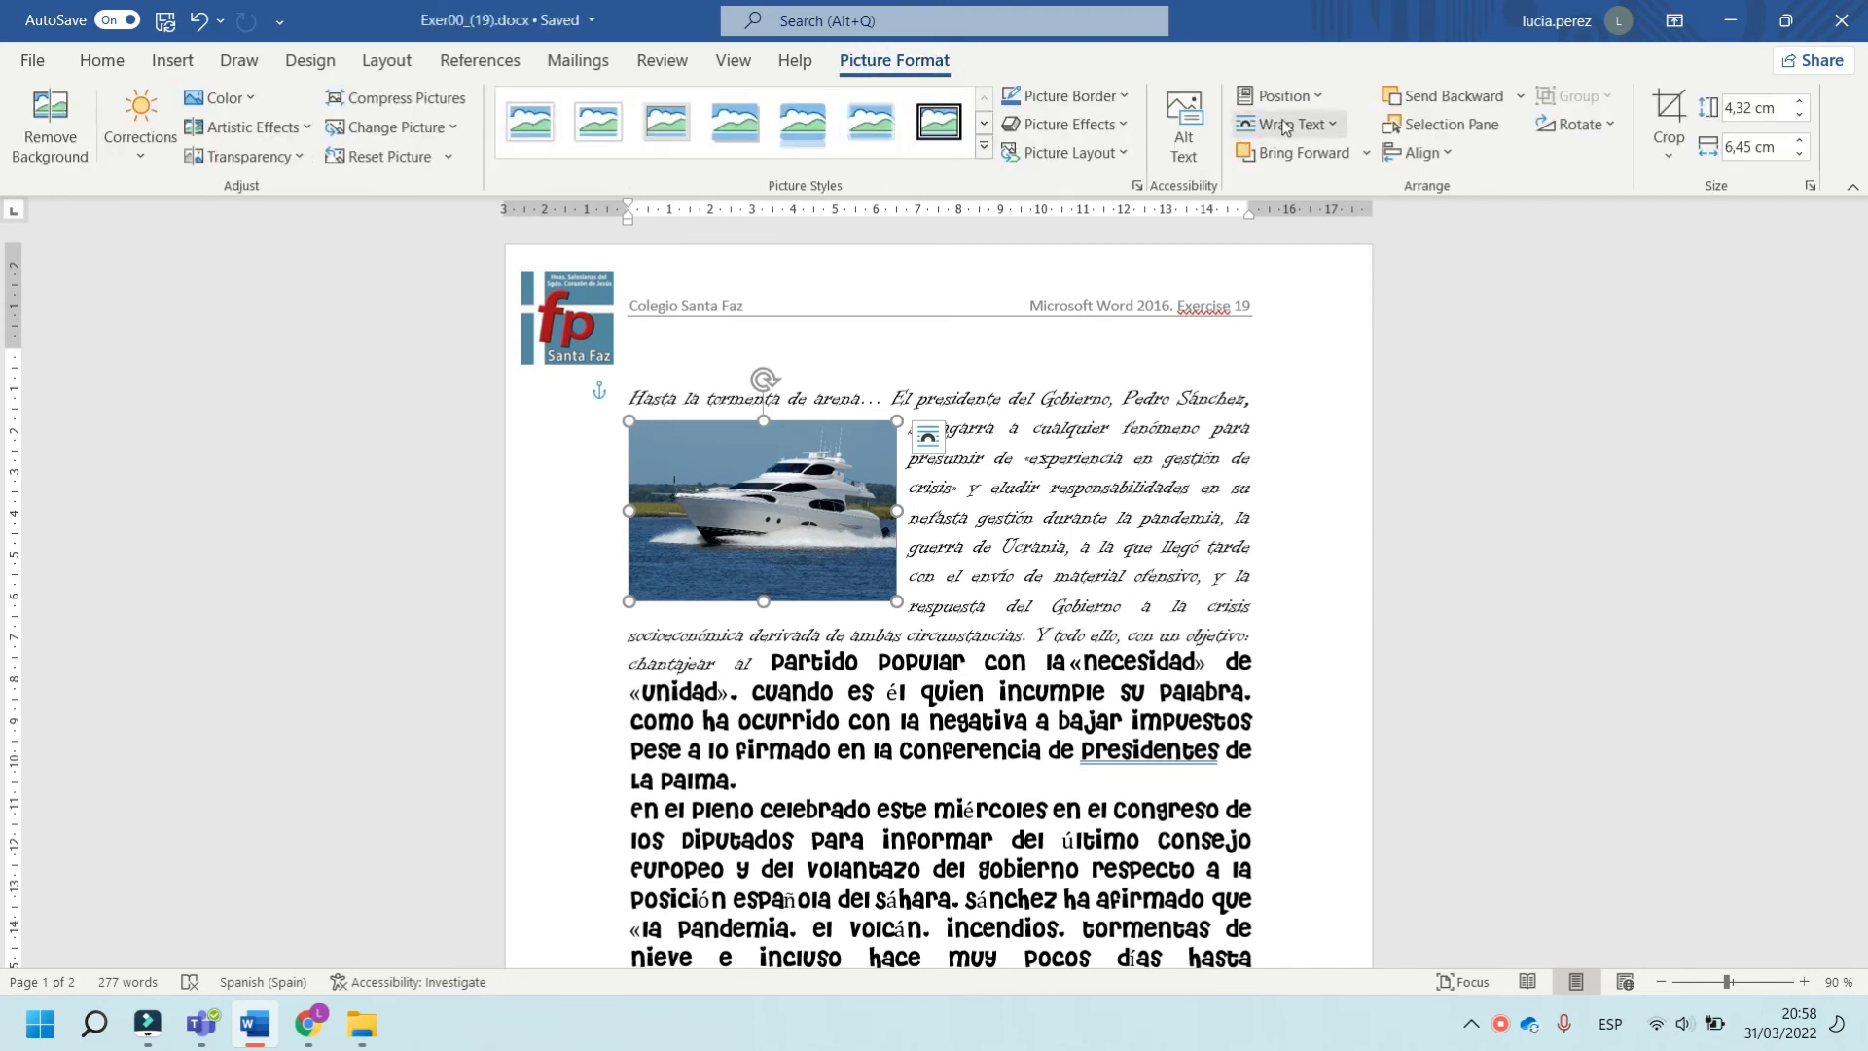
{"action": "left_click", "coordinate": [1288, 124]}
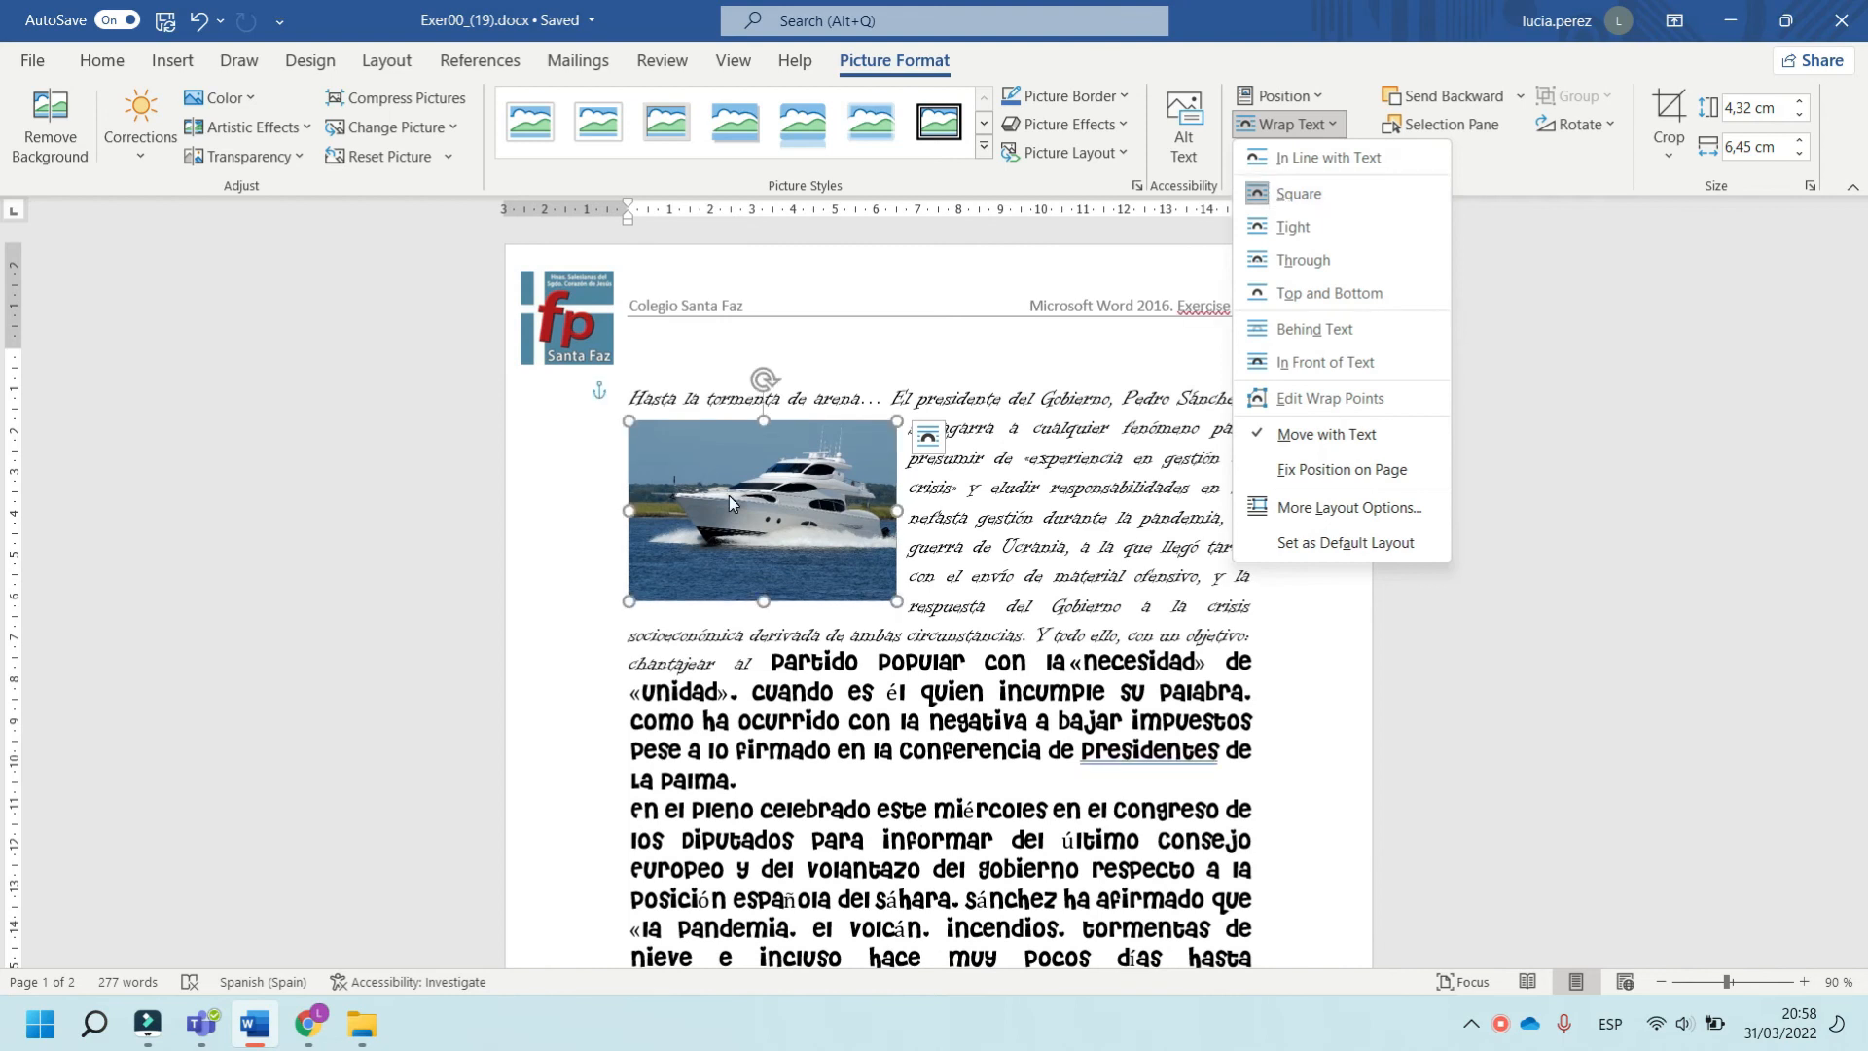
{"action": "left_click", "coordinate": [1298, 193]}
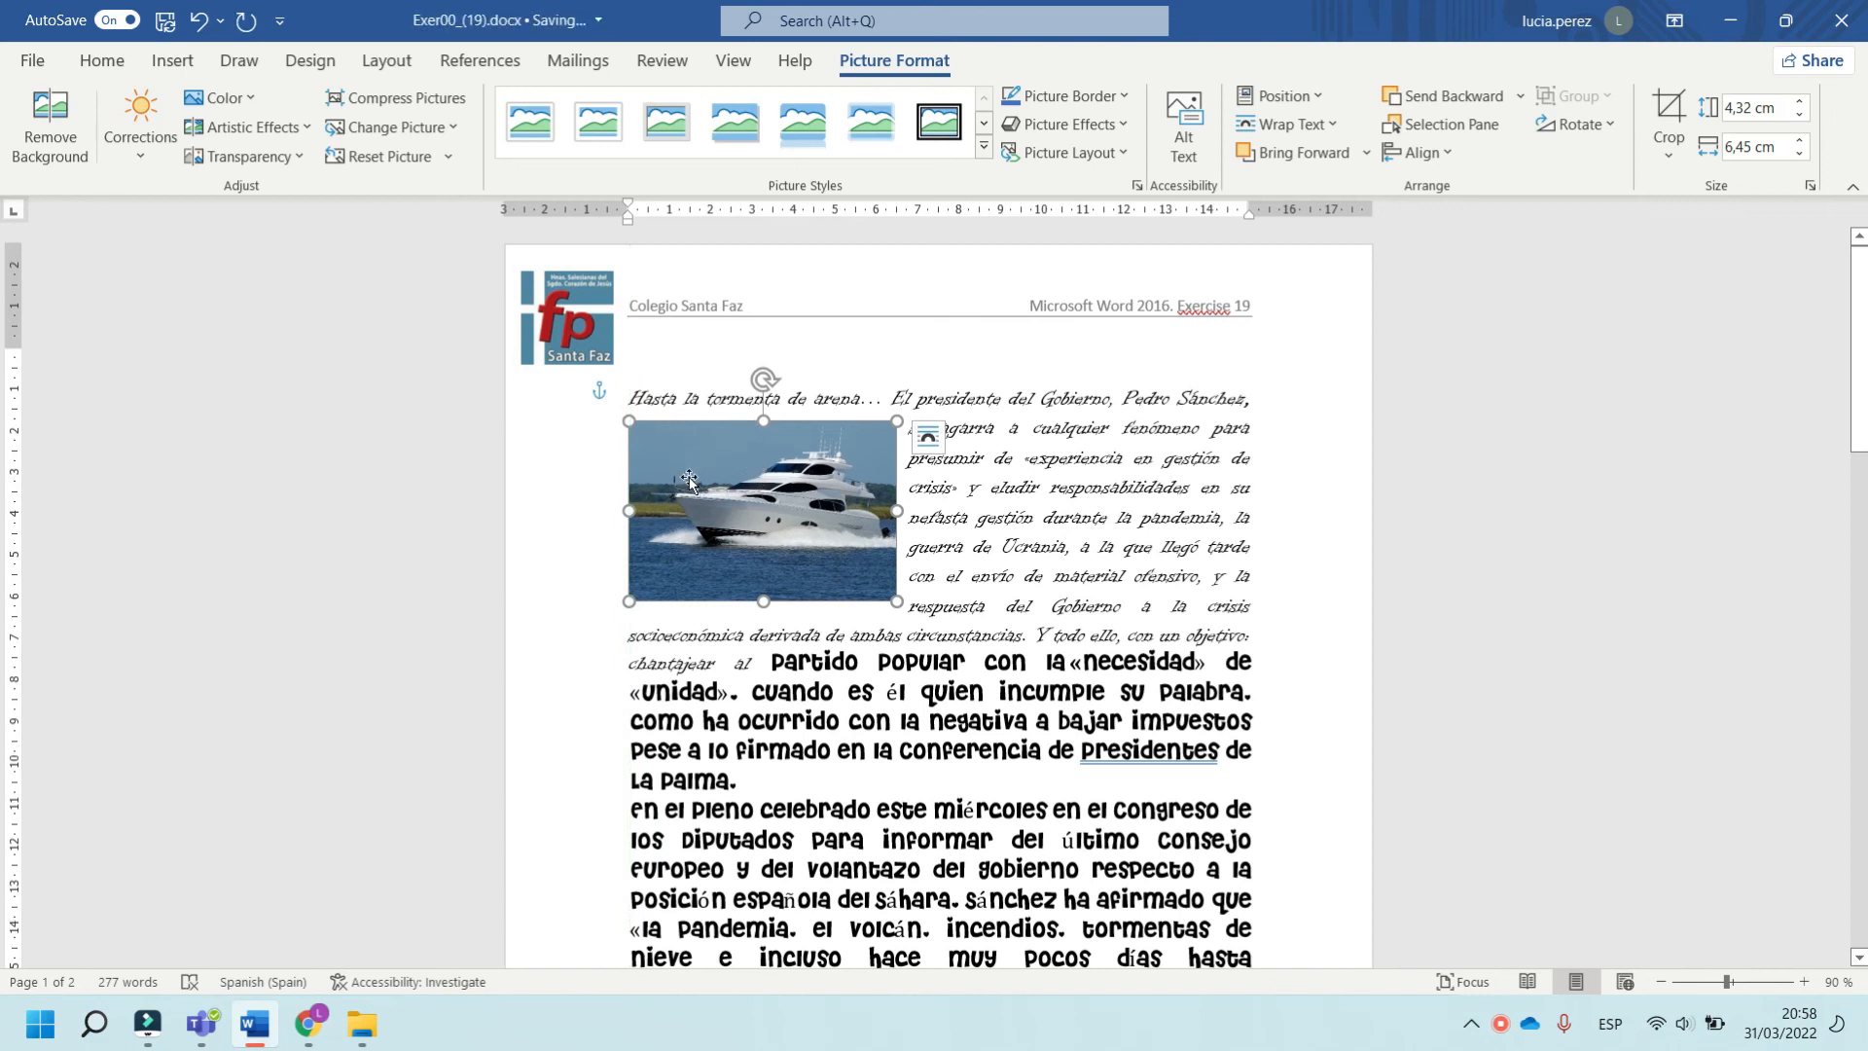
{"action": "left_click", "coordinate": [200, 1024]}
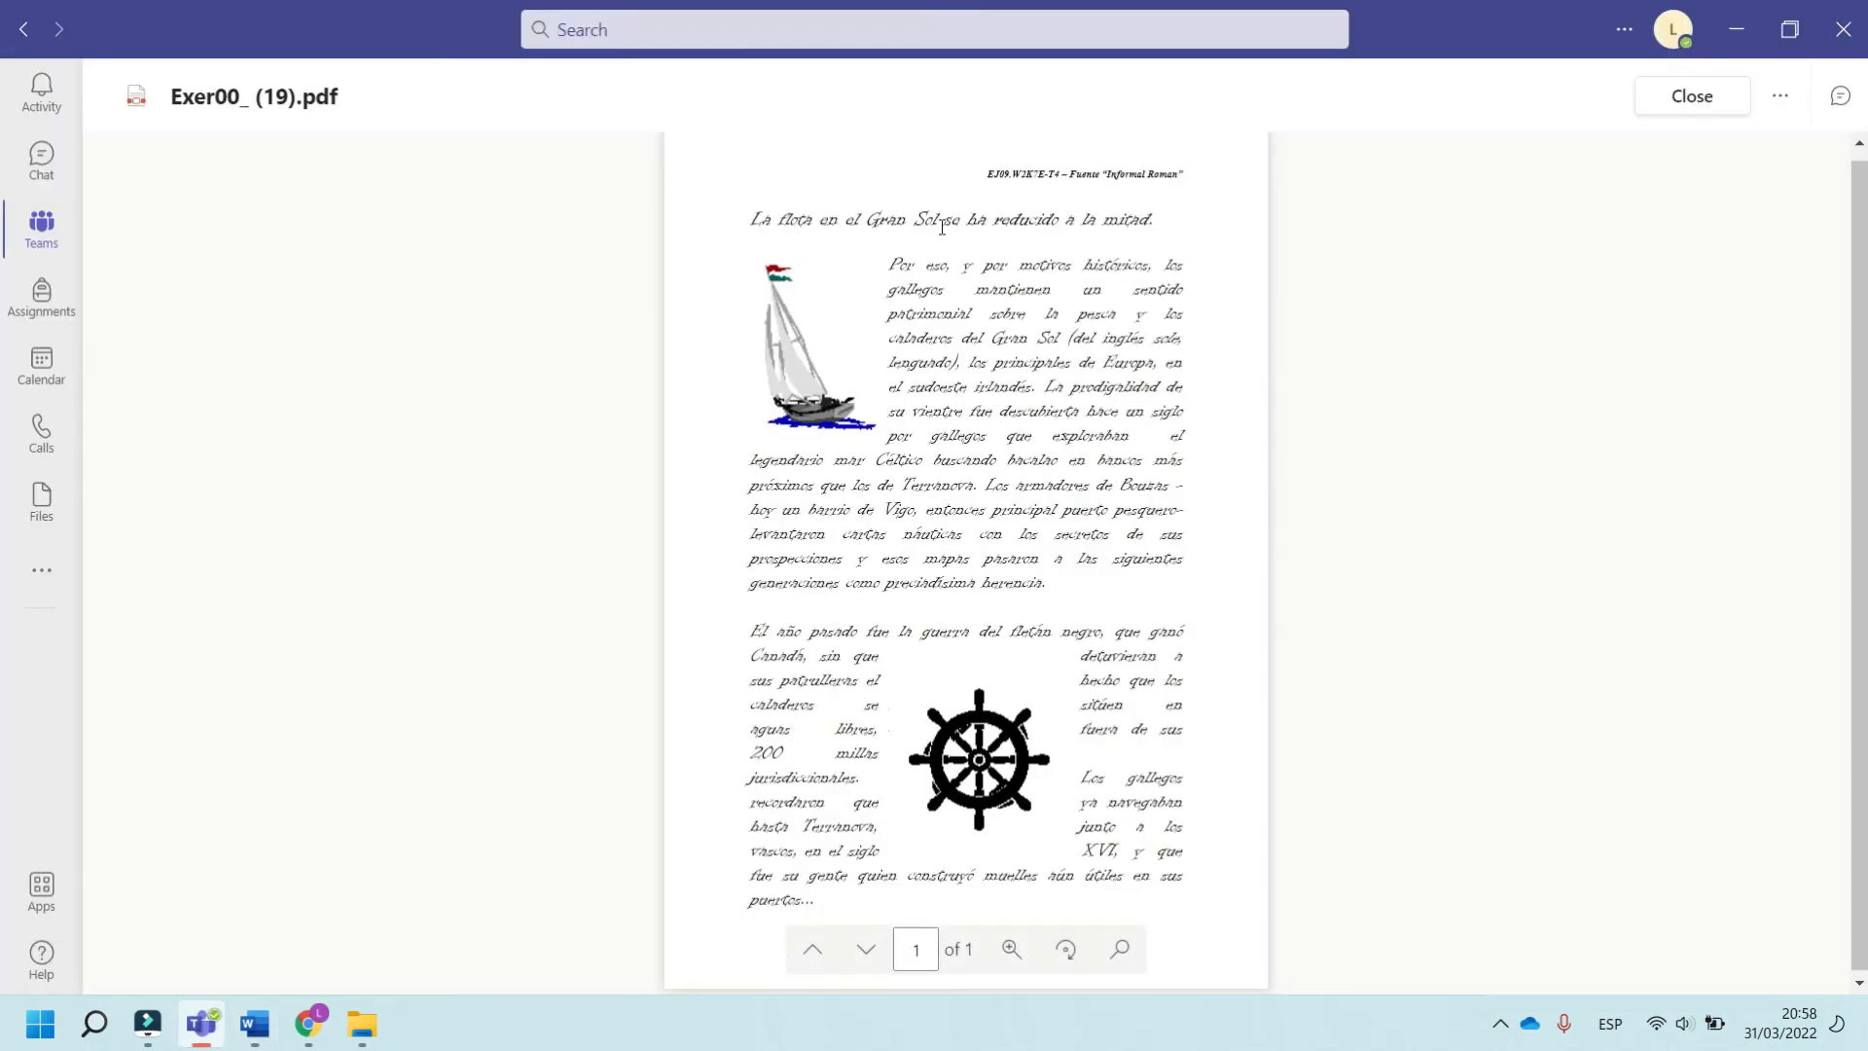
{"action": "left_click", "coordinate": [252, 1023]}
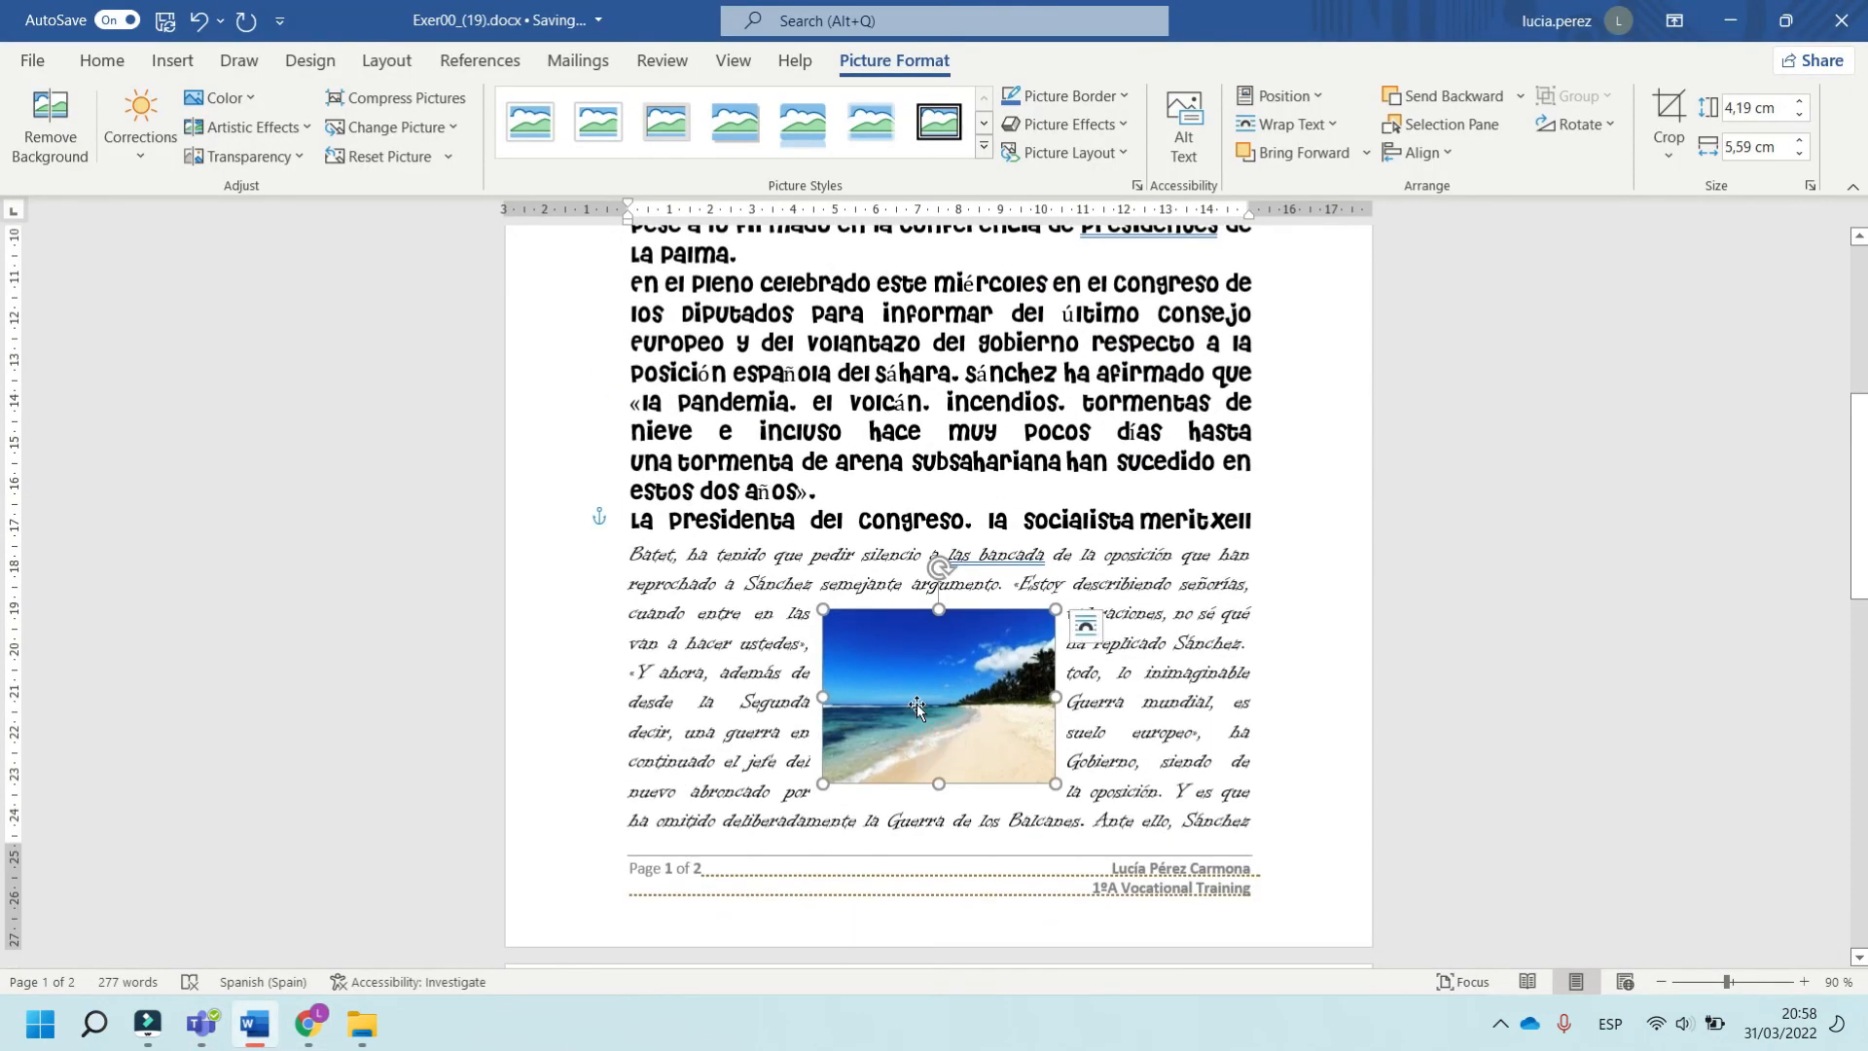
{"action": "scroll", "scroll_direction": "up", "scroll_amount": 3}
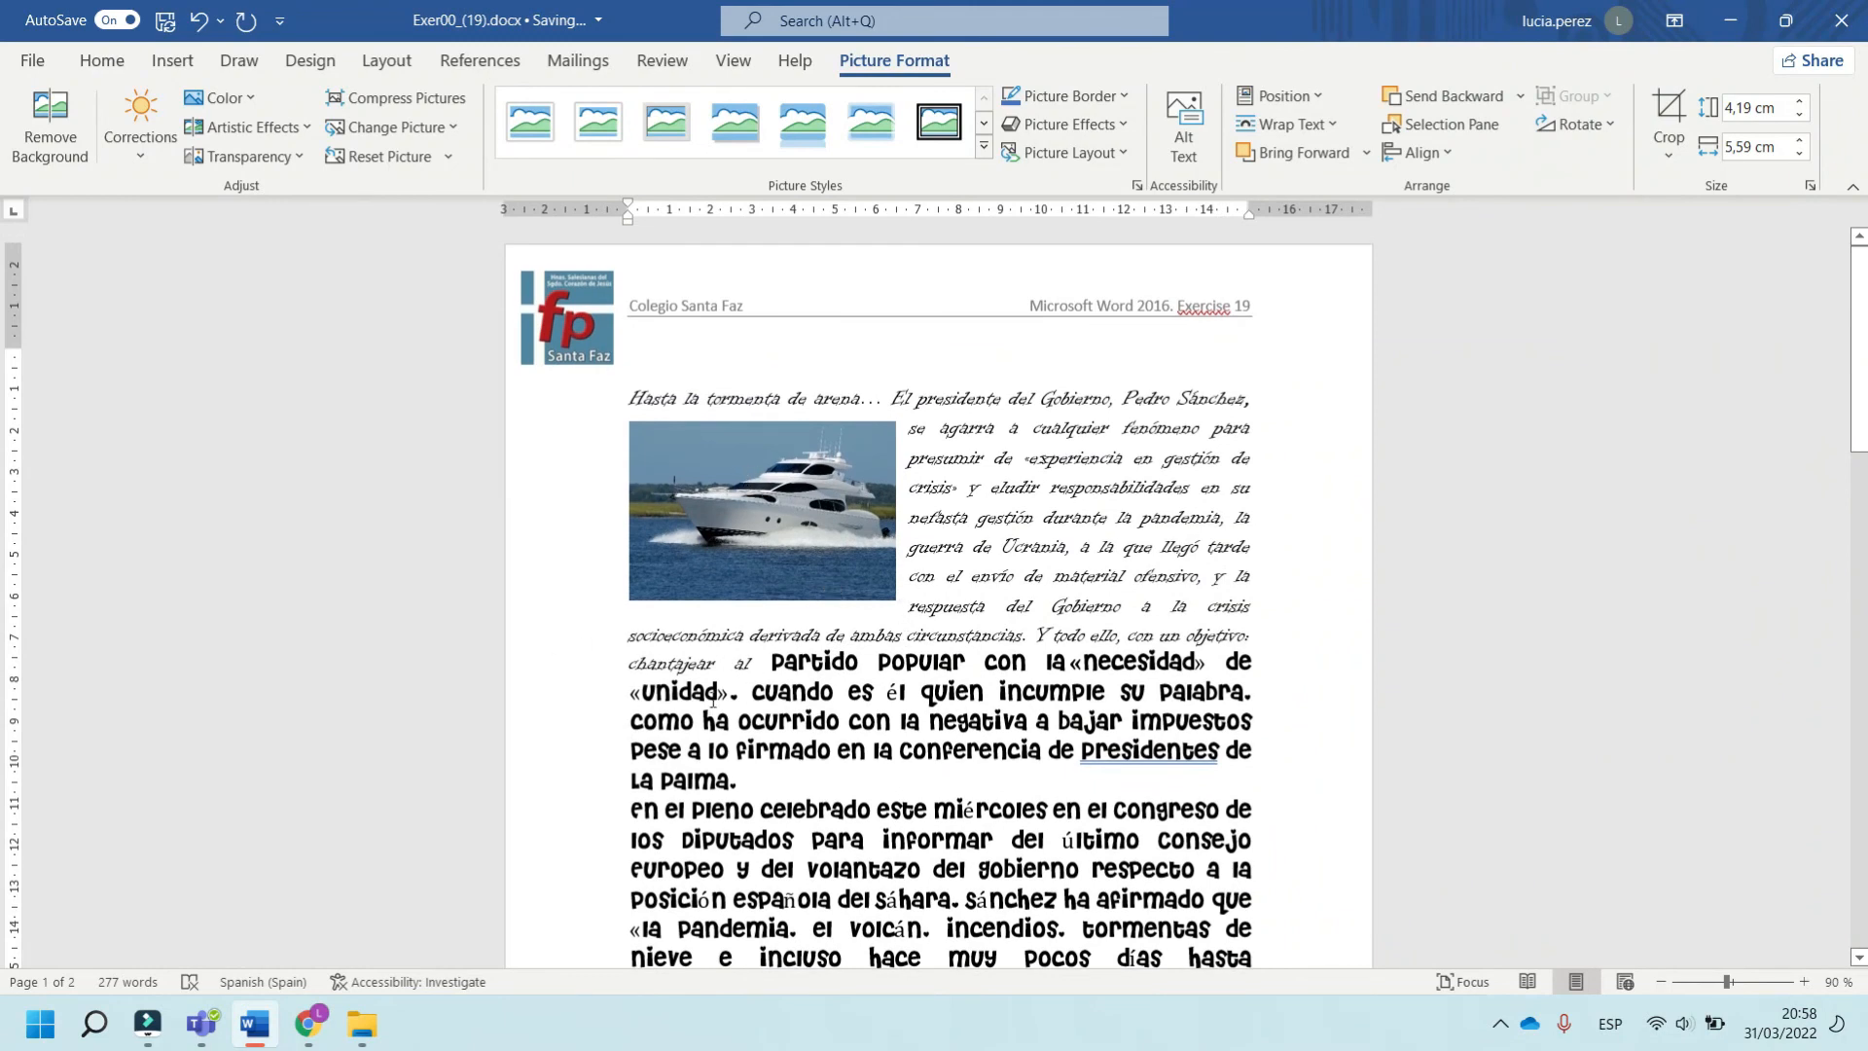
{"action": "scroll", "scroll_direction": "down", "scroll_amount": 3}
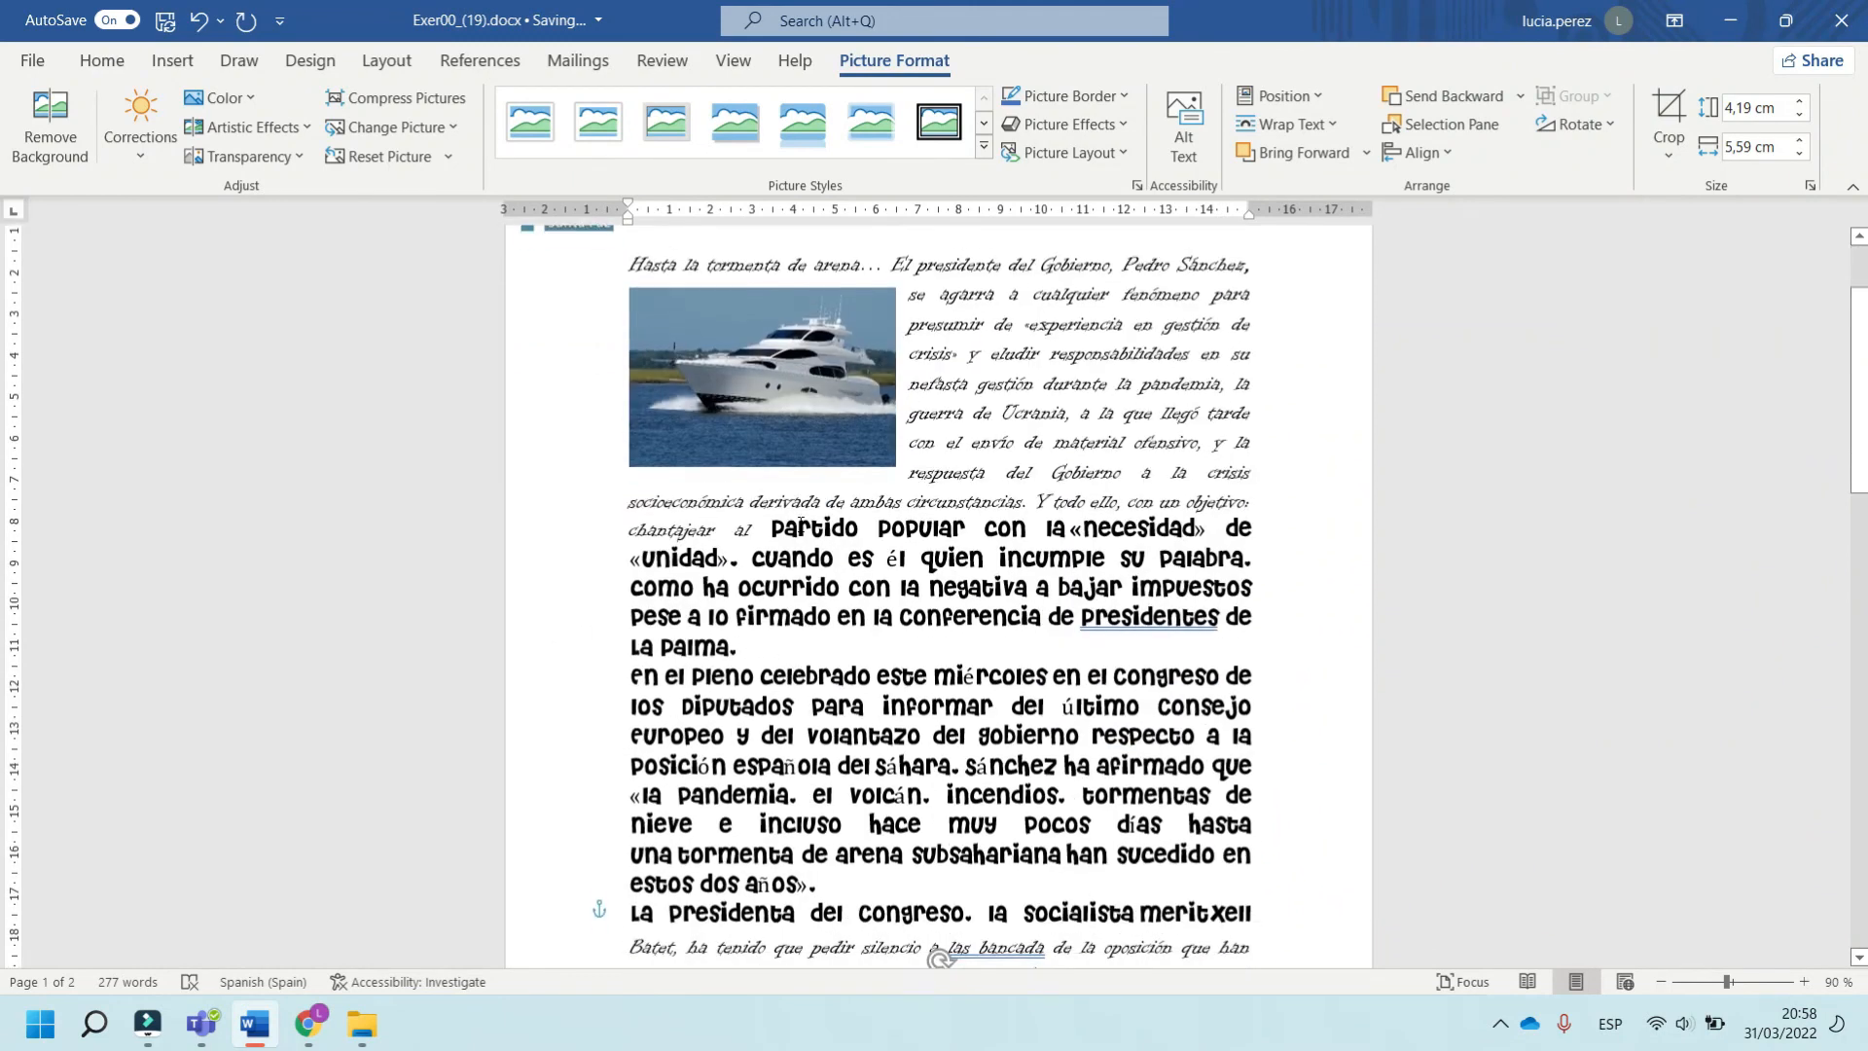
{"action": "scroll", "scroll_direction": "up", "scroll_amount": 3}
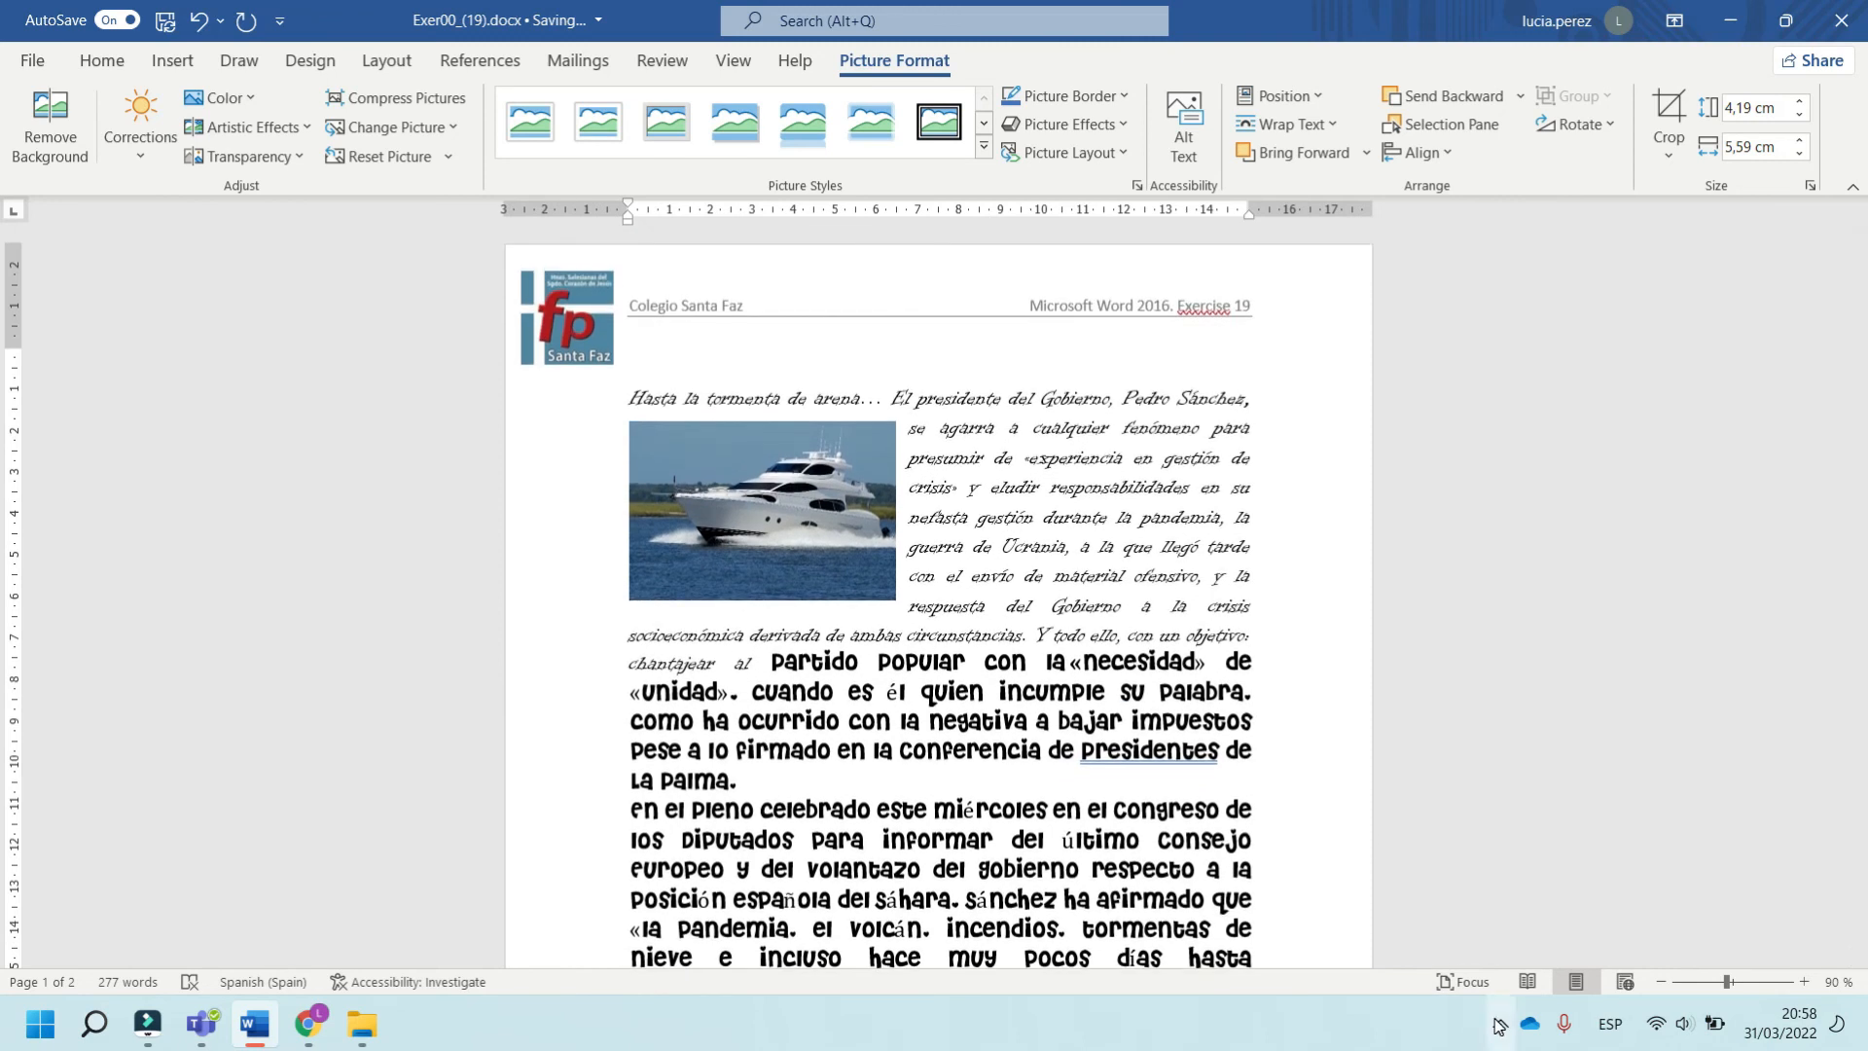